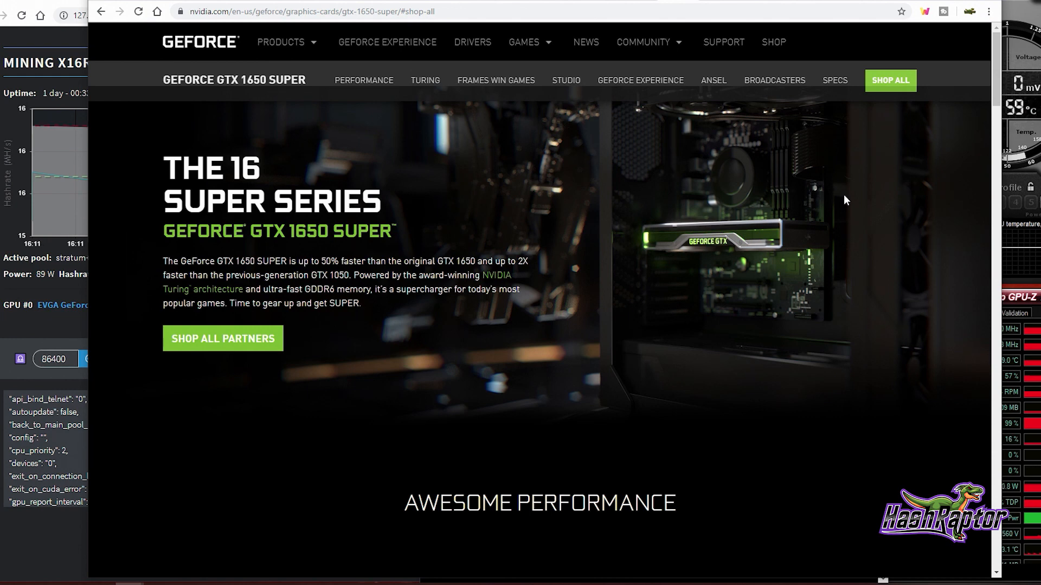
mouse_move(873, 88)
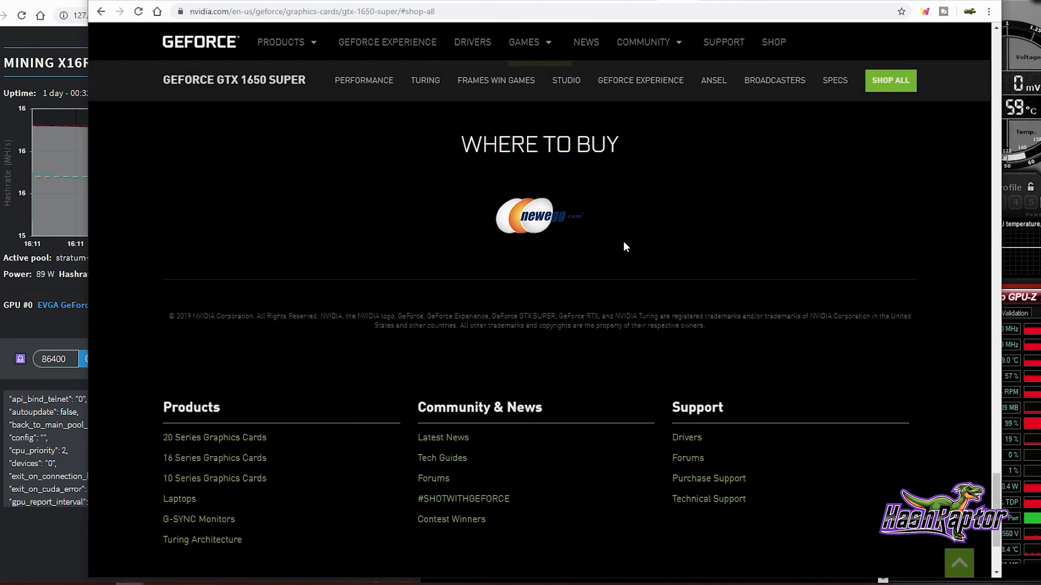
mouse_move(531, 230)
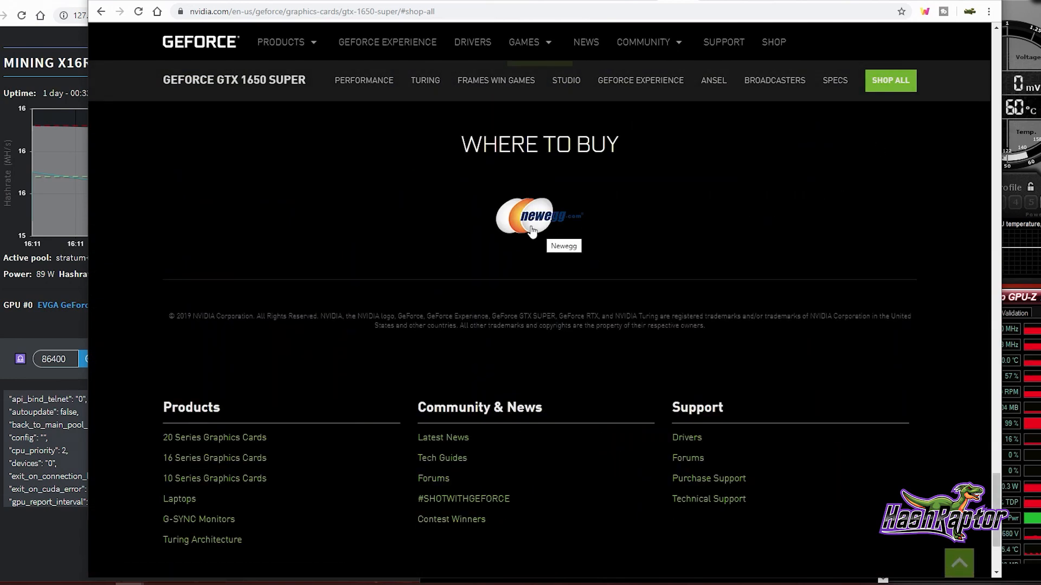
mouse_move(573, 239)
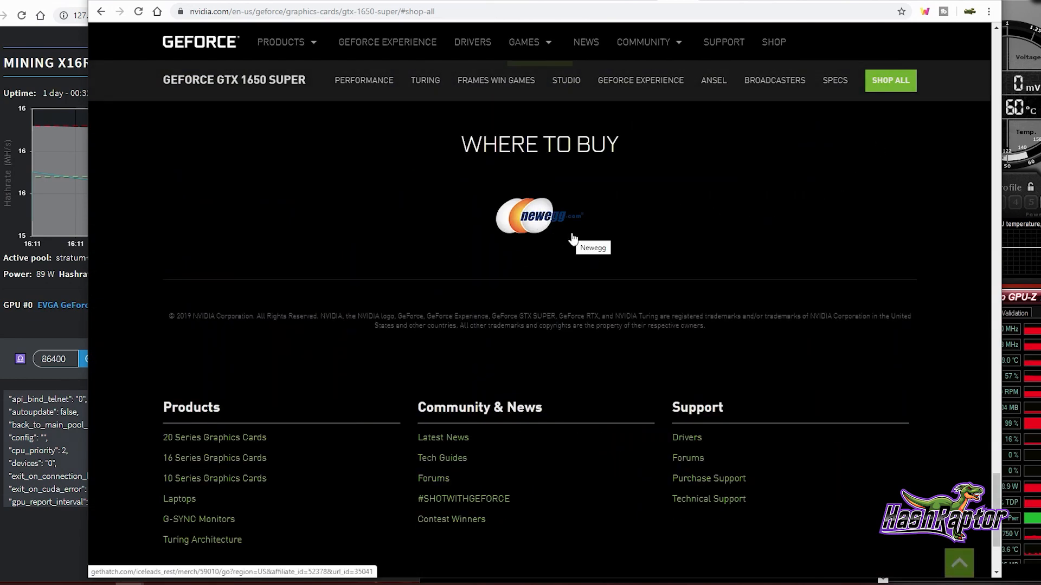
mouse_move(557, 228)
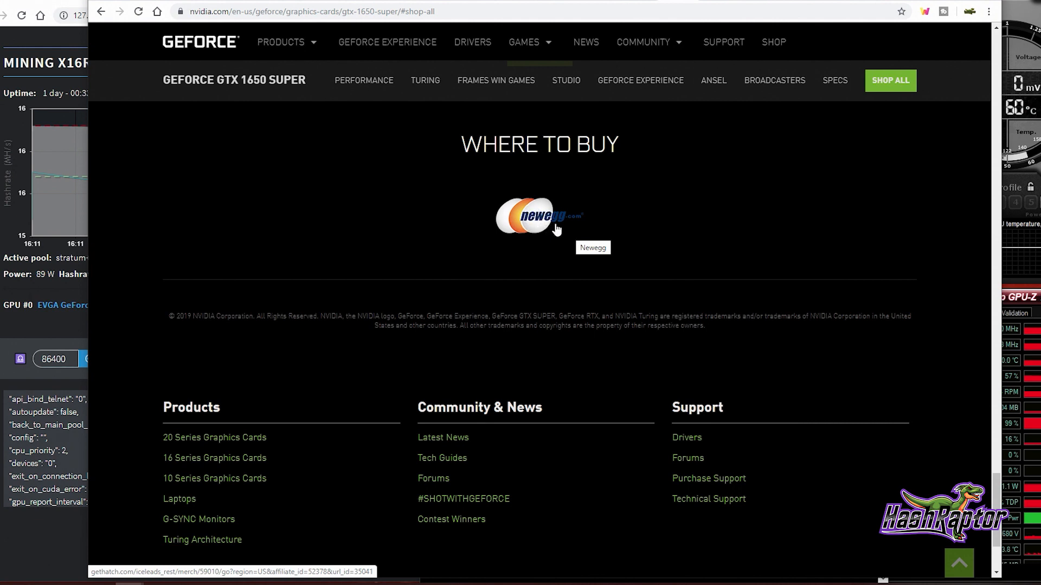
mouse_move(528, 224)
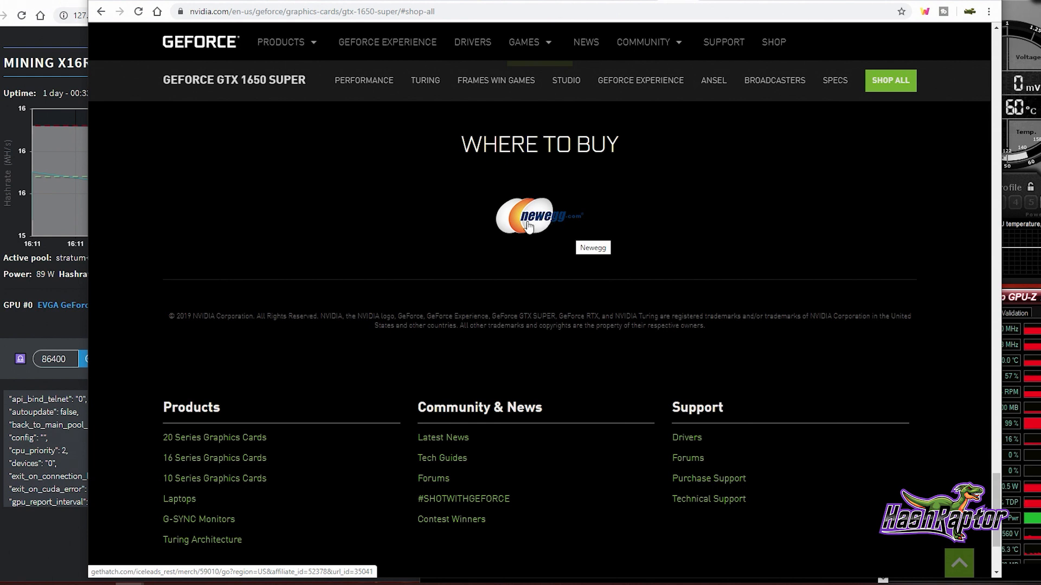
mouse_move(524, 236)
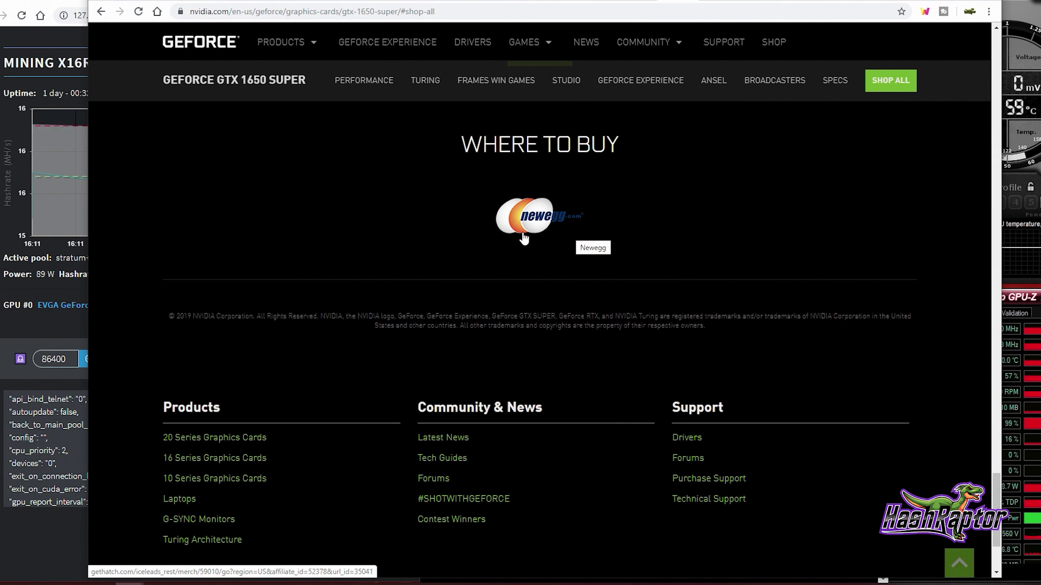
- Browse Newegg's GTX 1650 SUPER listings to reach the EVGA SC Ultra GAMING card page
click(538, 221)
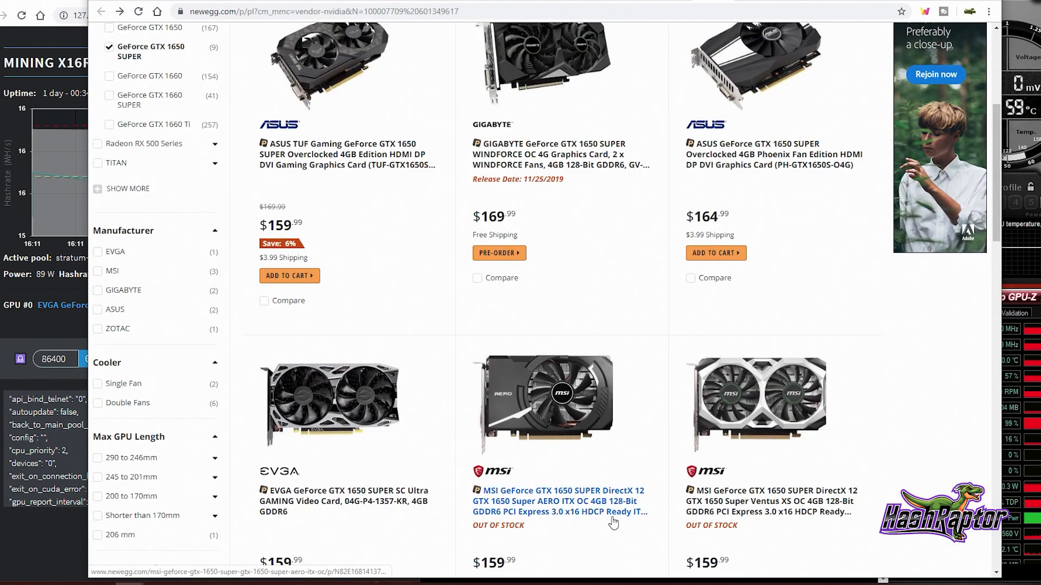
mouse_move(581, 234)
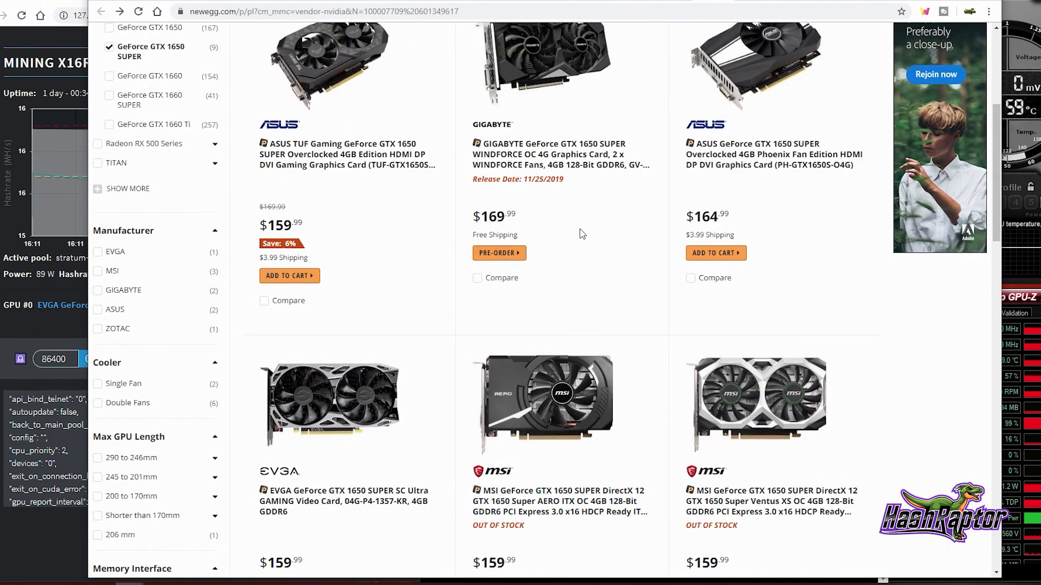
mouse_move(593, 290)
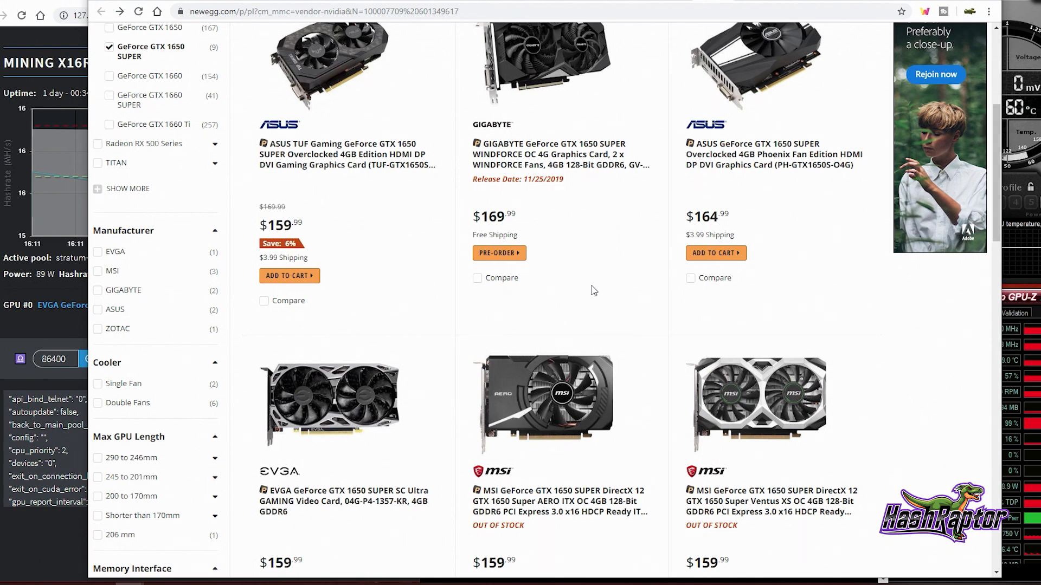
scroll(down, 3)
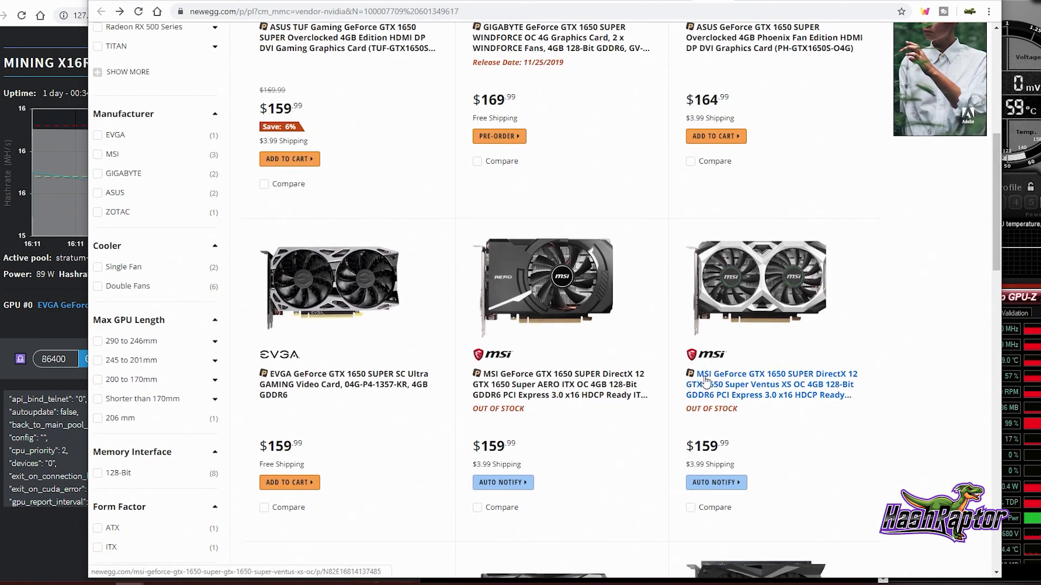
mouse_move(705, 382)
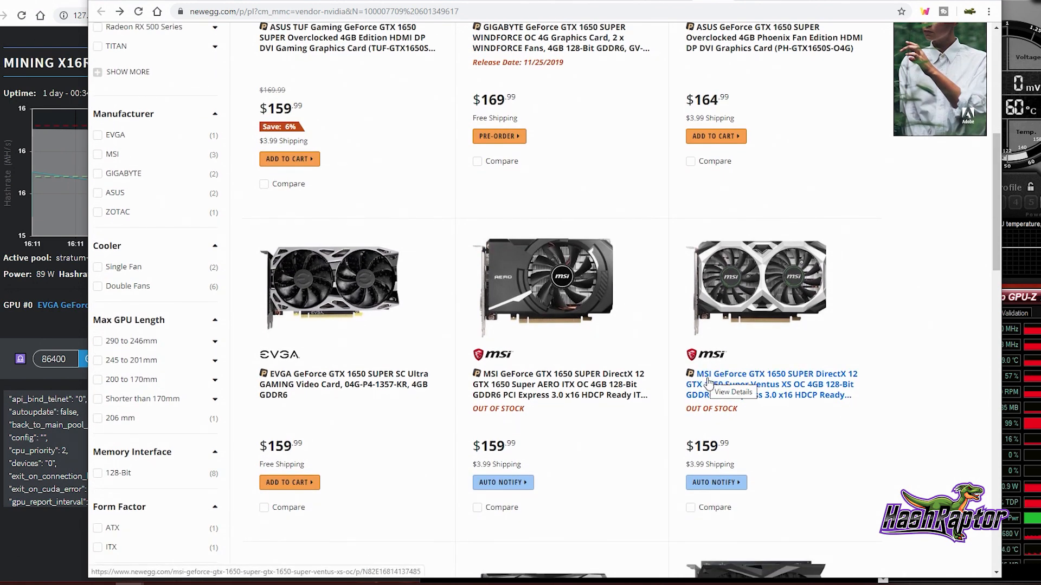
mouse_move(316, 351)
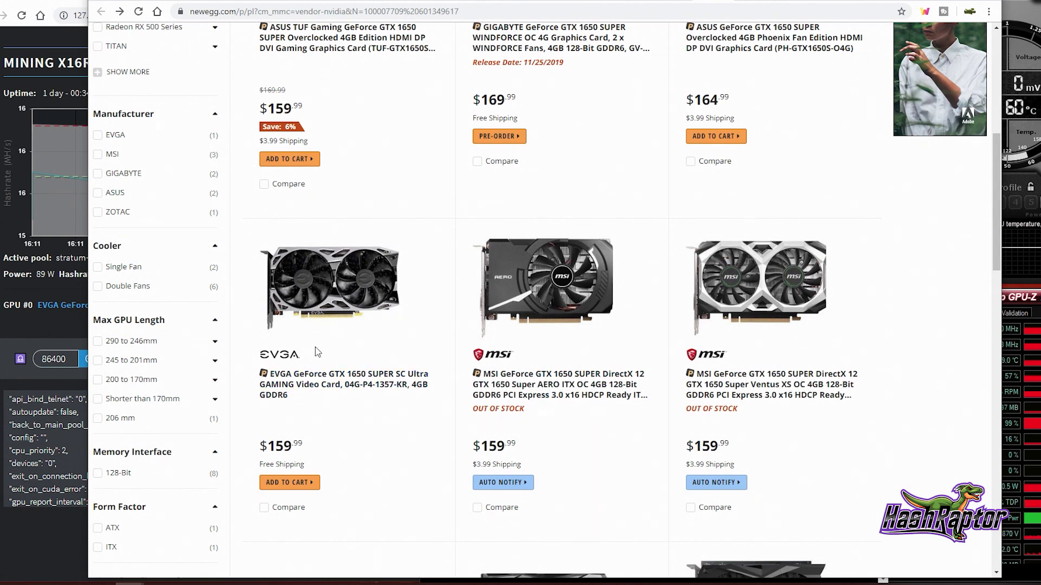
mouse_move(344, 385)
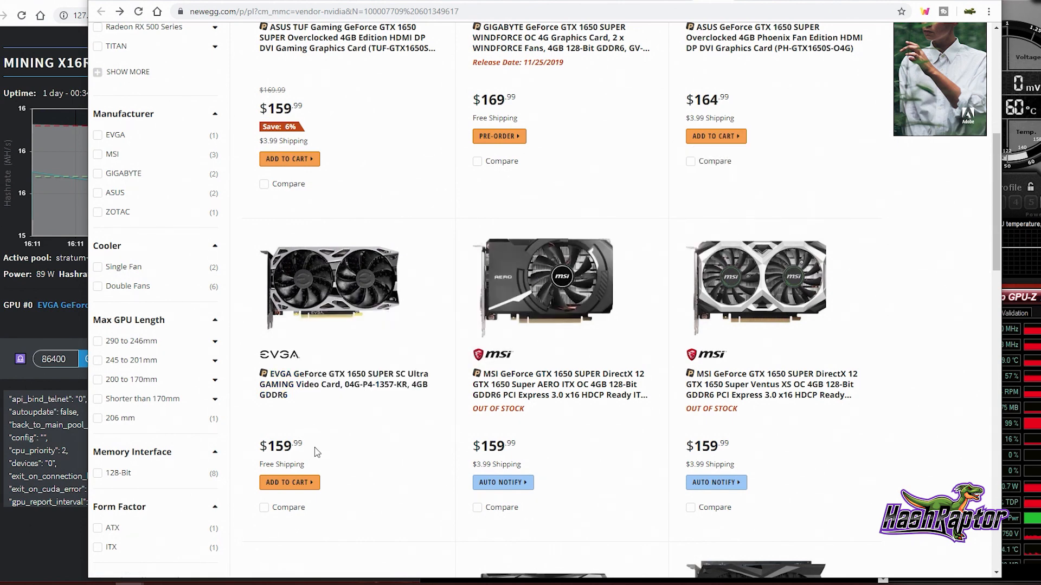
mouse_move(685, 455)
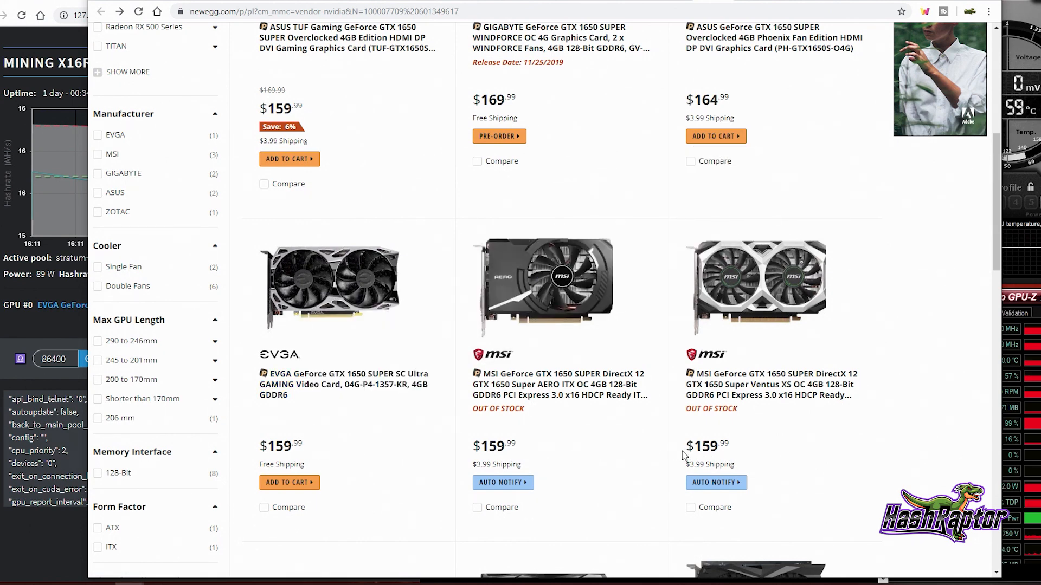
mouse_move(398, 286)
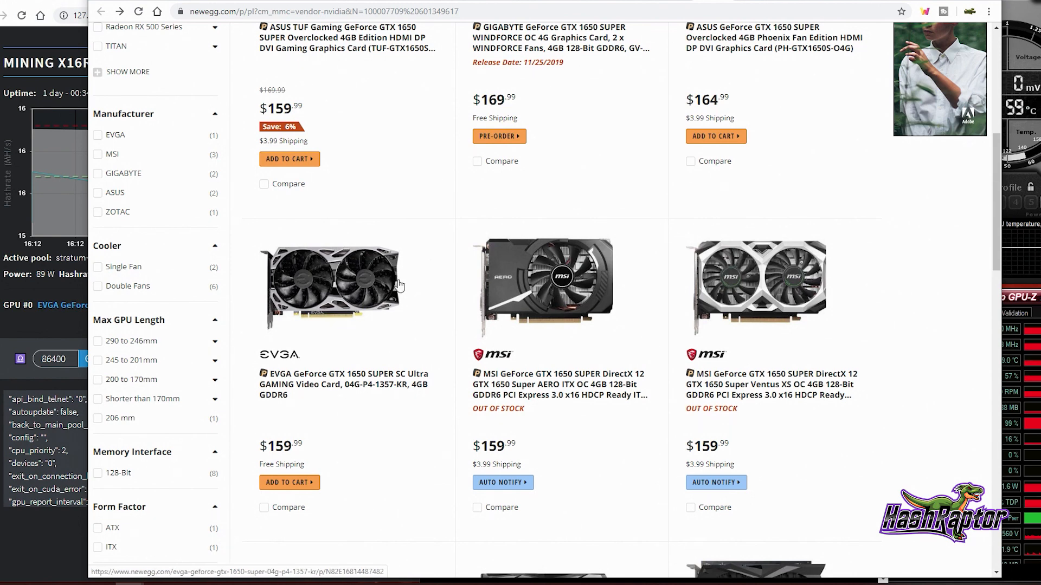
scroll(up, 3)
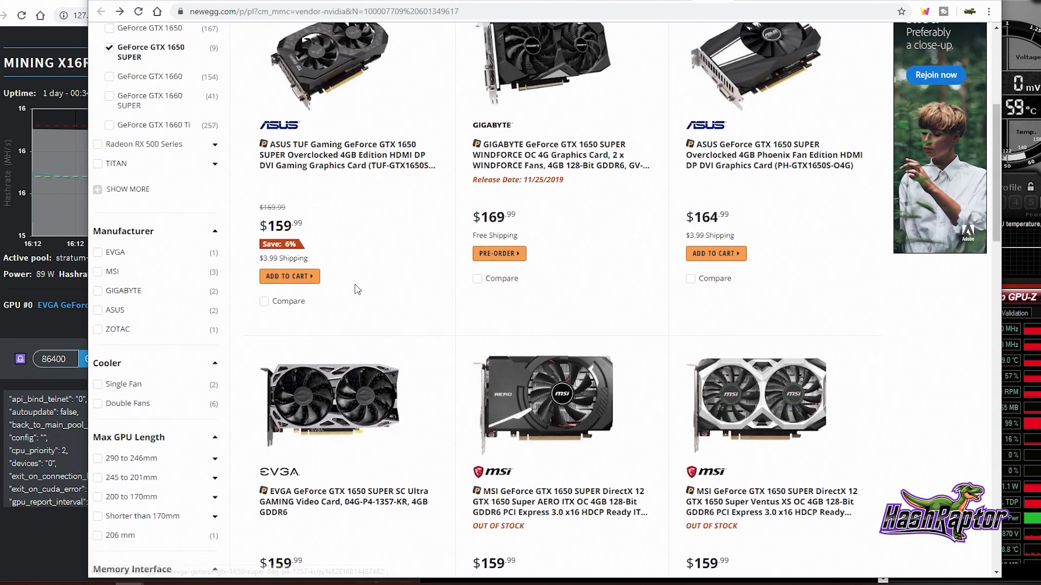
scroll(up, 3)
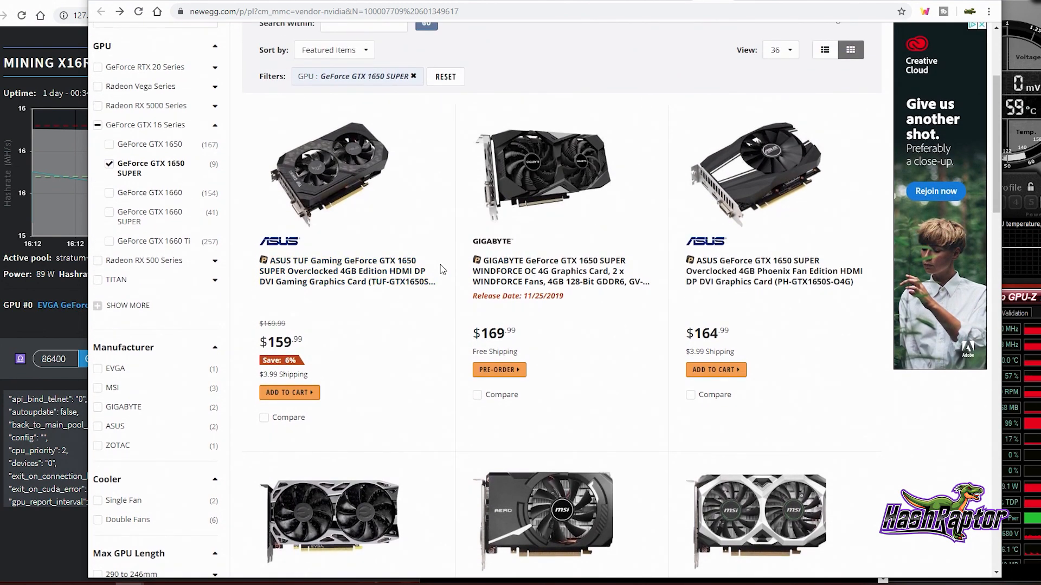
mouse_move(455, 416)
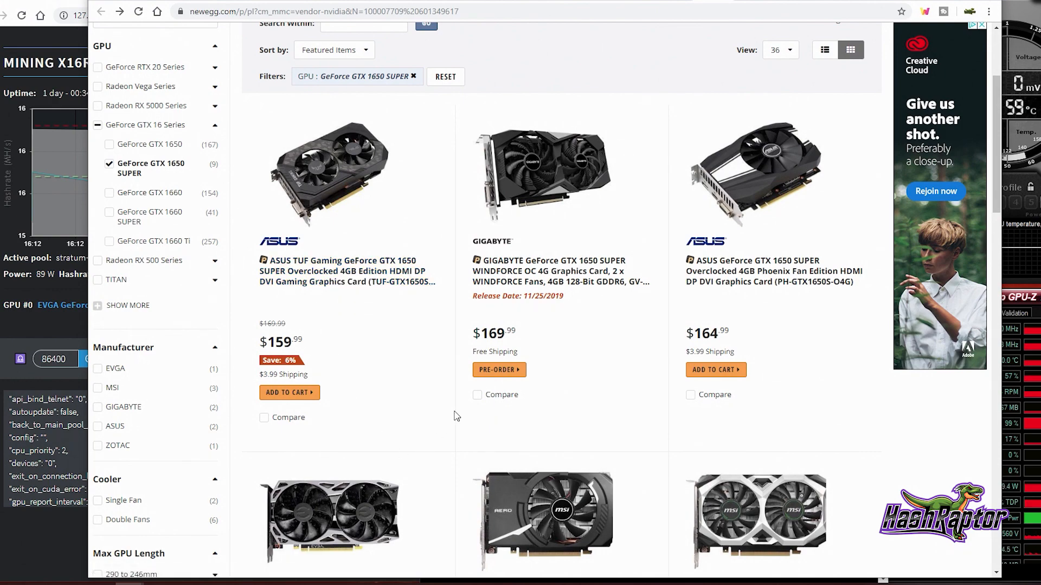
scroll(down, 3)
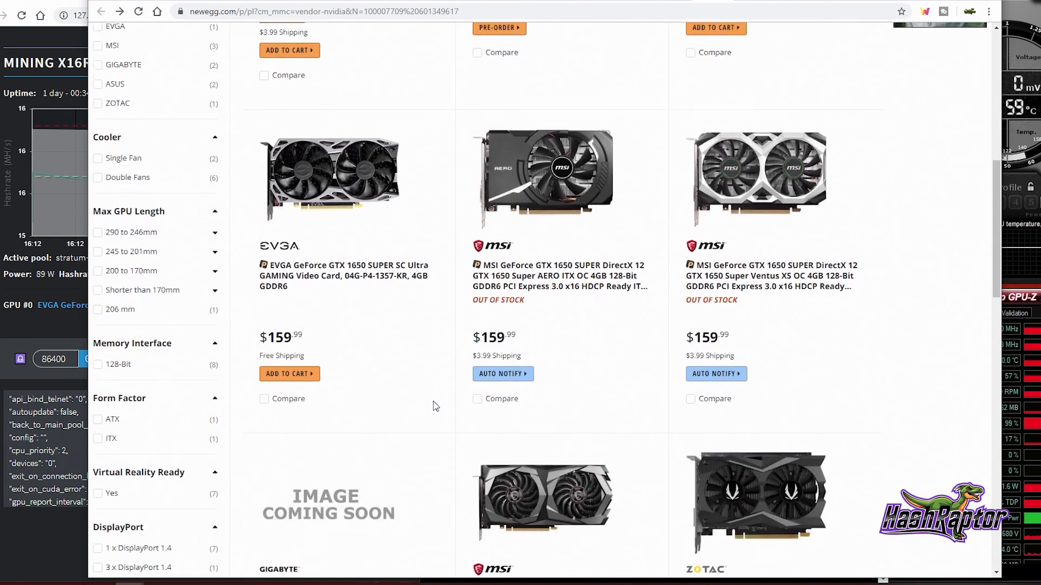
scroll(up, 3)
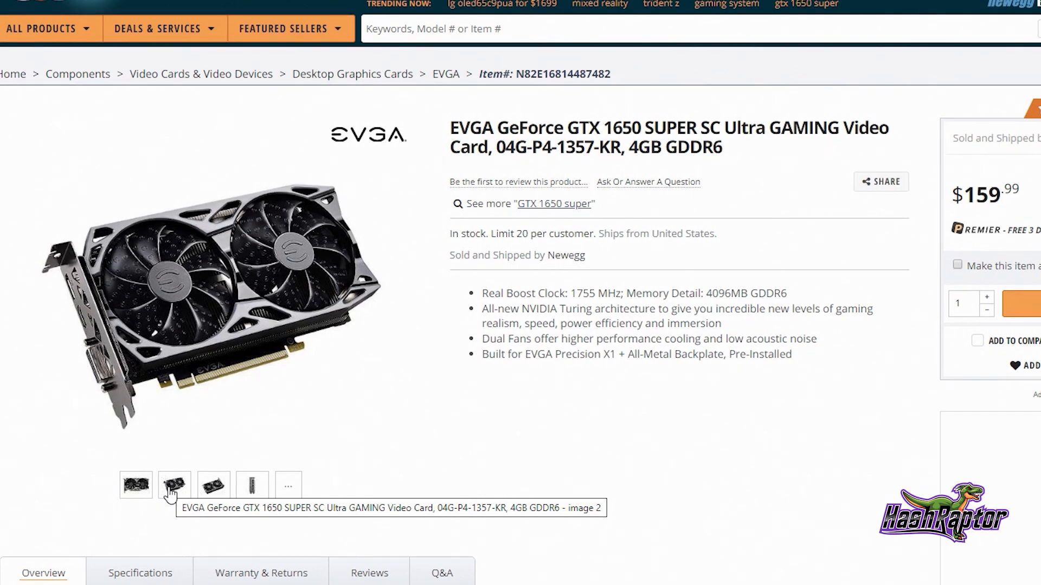
click(213, 485)
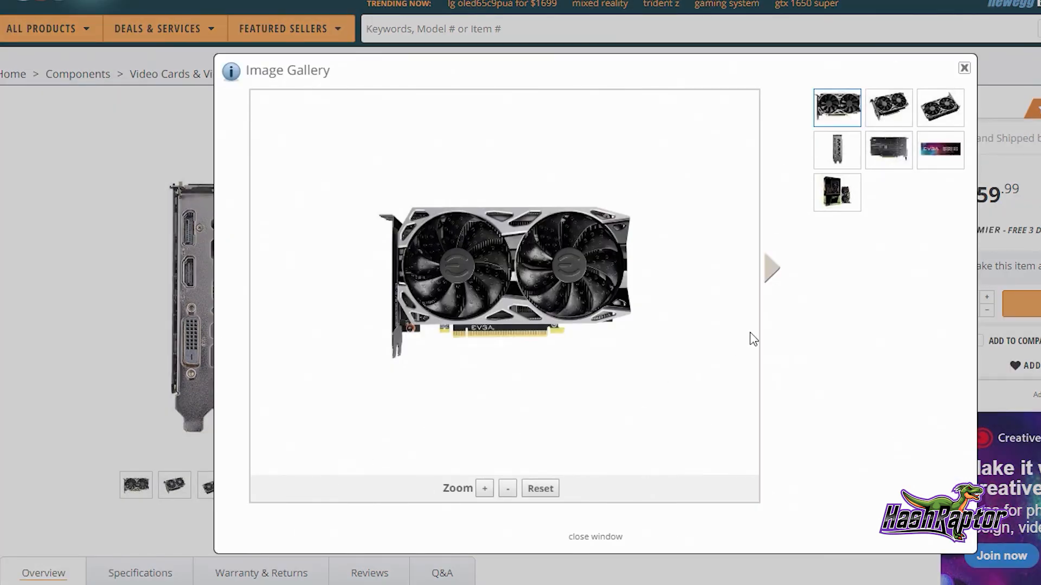
click(888, 150)
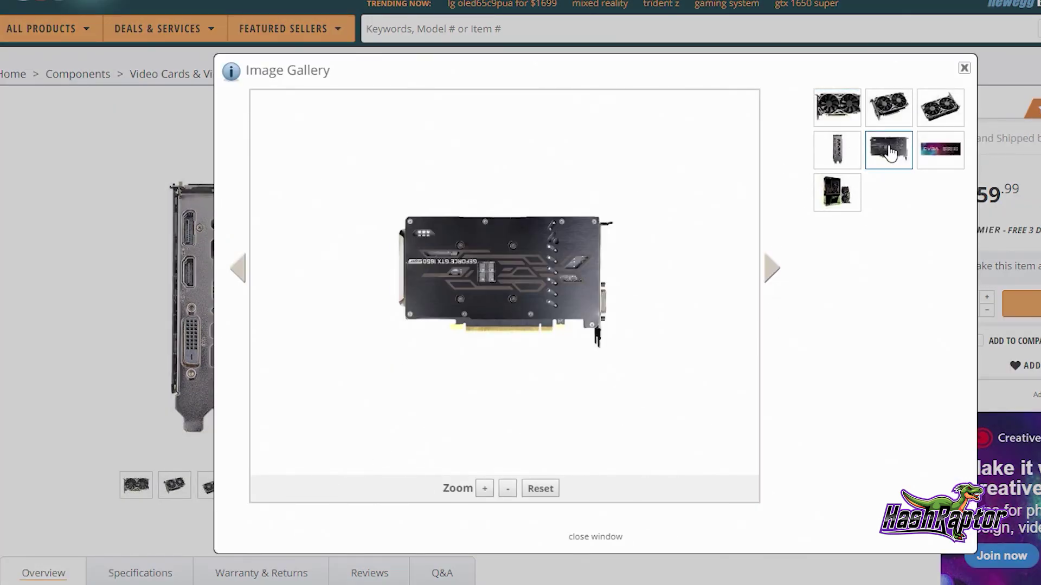
mouse_move(526, 301)
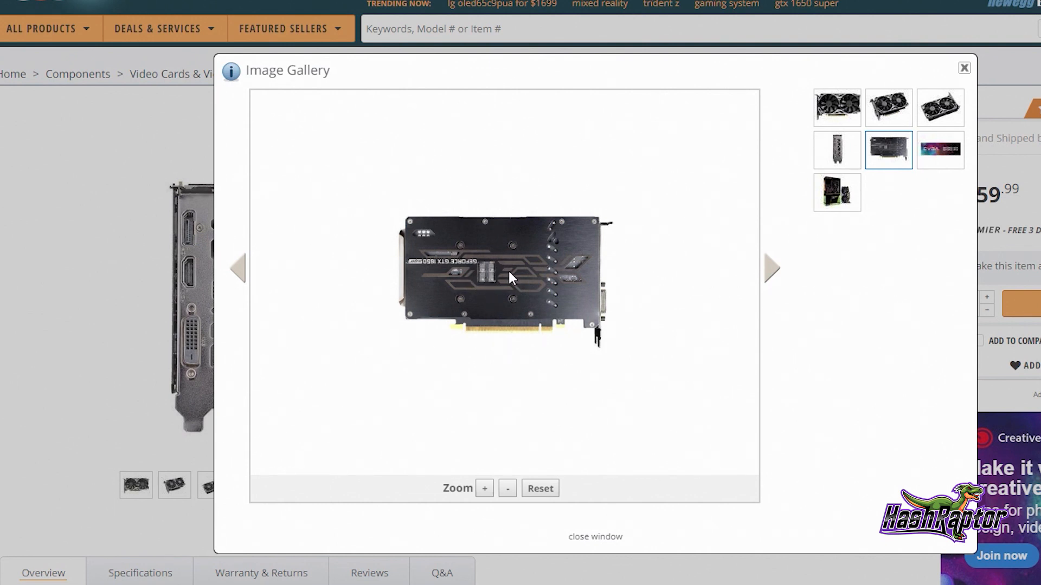
mouse_move(556, 290)
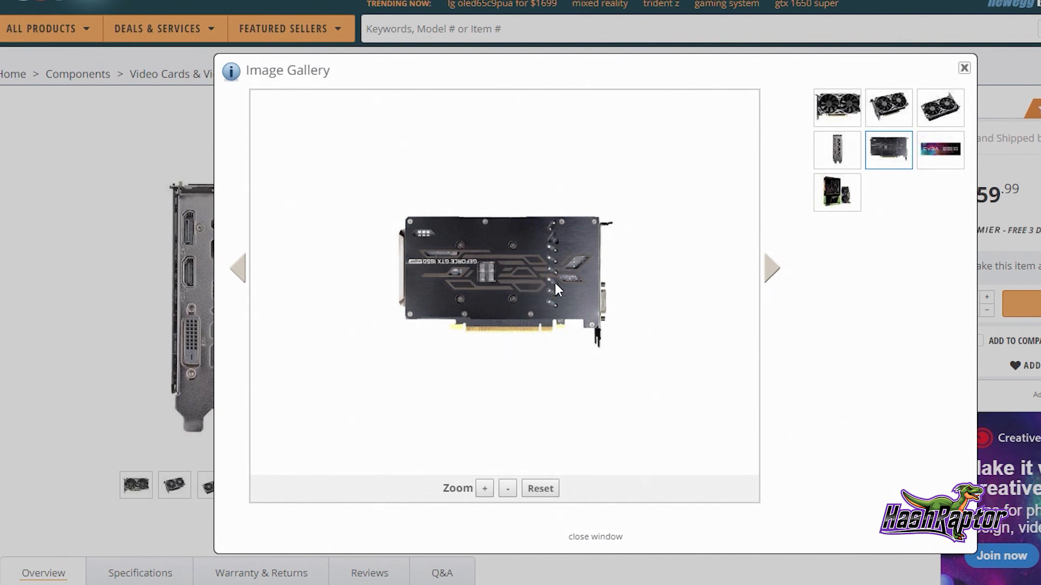
mouse_move(961, 69)
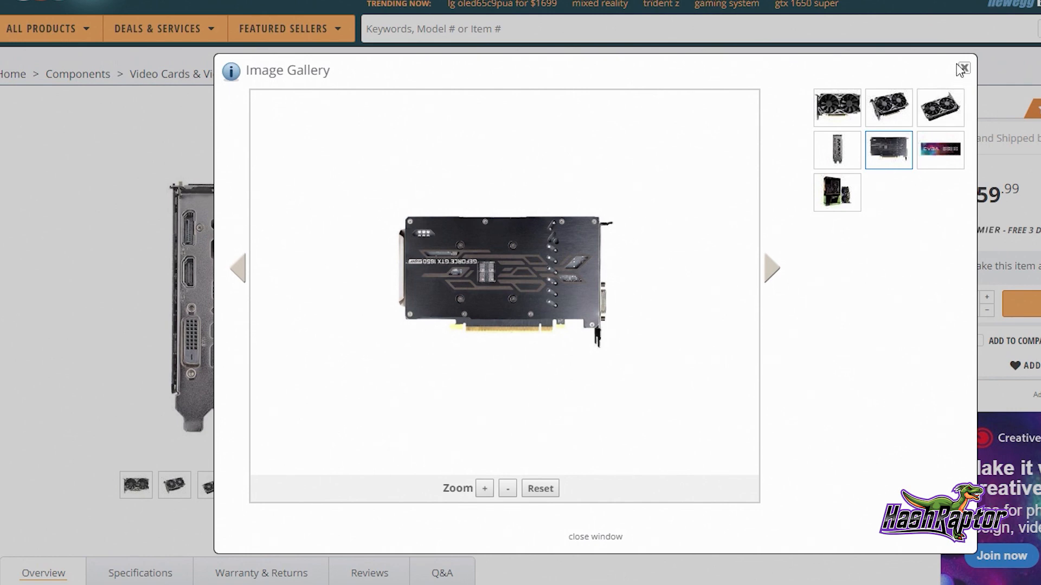
click(962, 69)
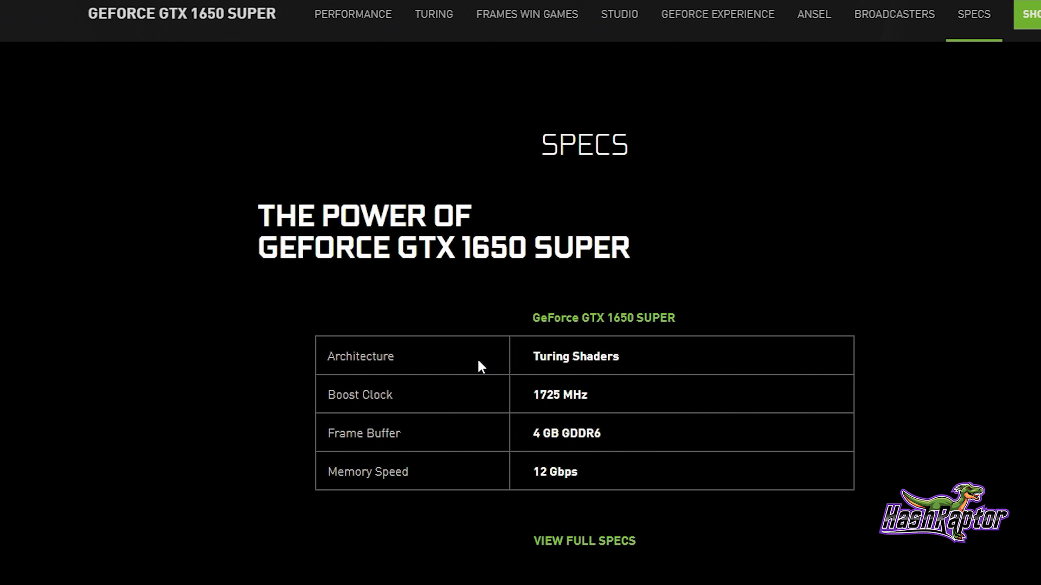
mouse_move(486, 388)
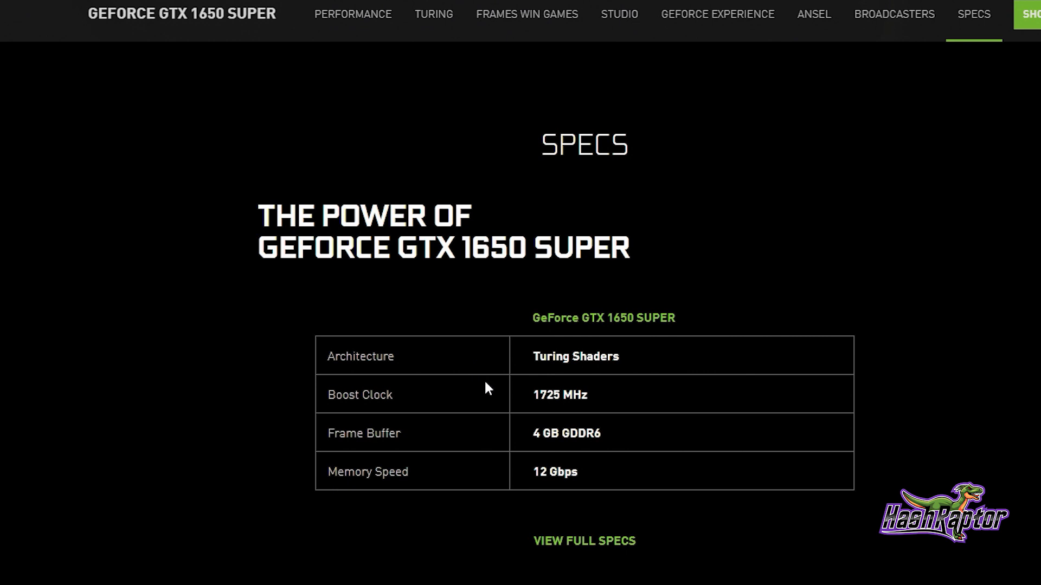
mouse_move(621, 409)
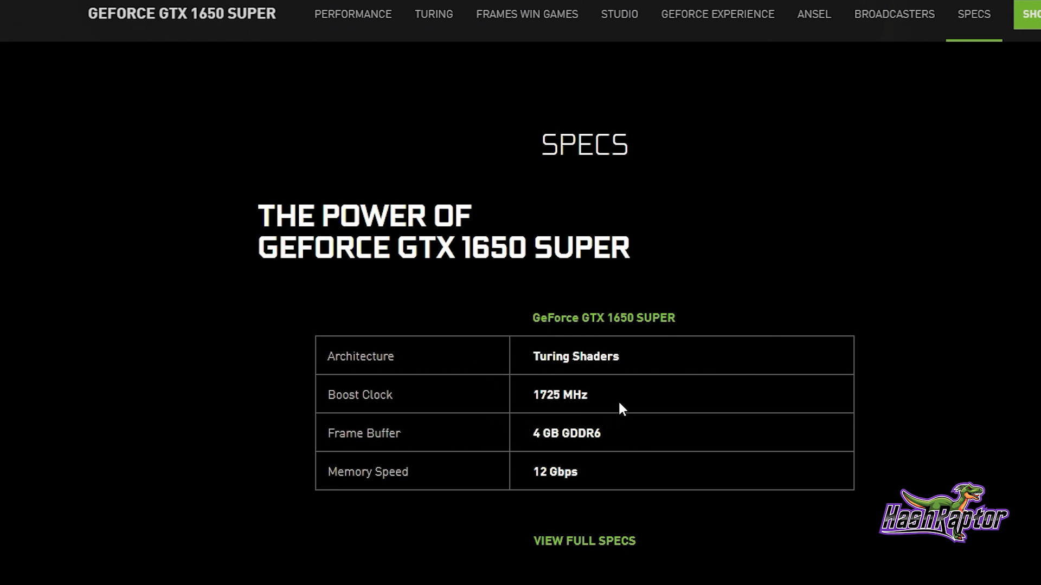
mouse_move(464, 417)
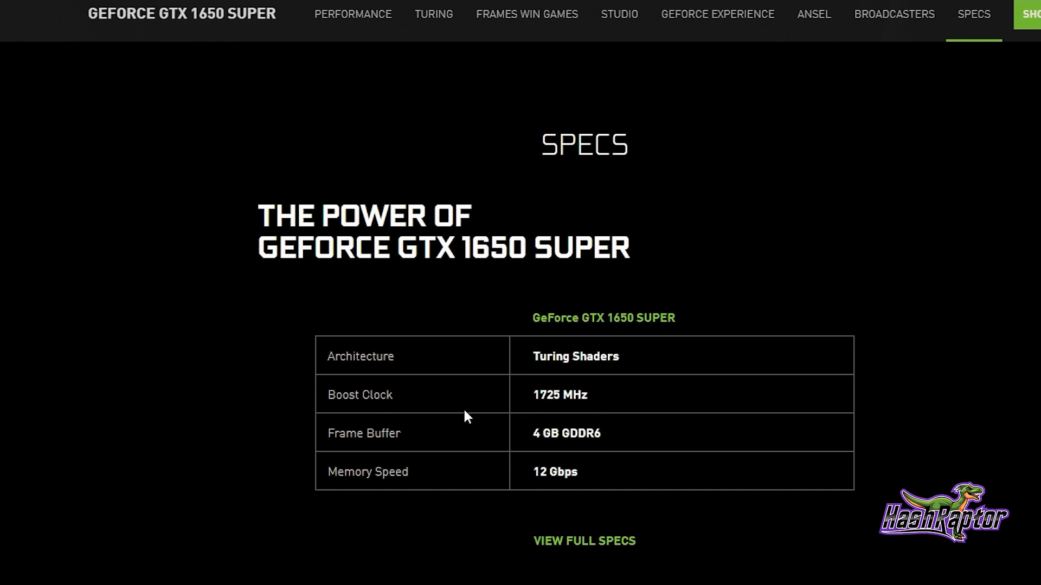
mouse_move(603, 426)
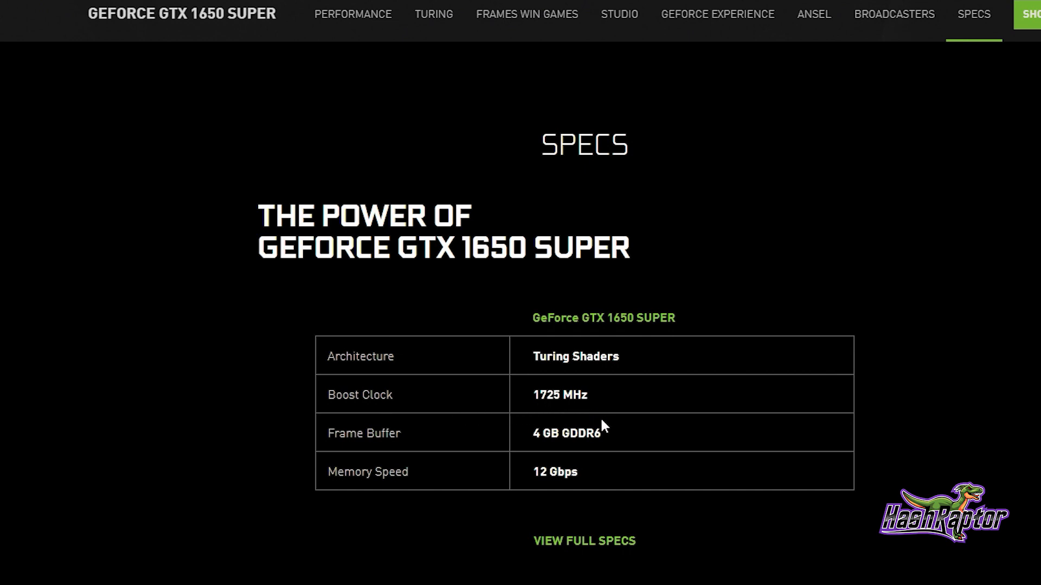
mouse_move(593, 448)
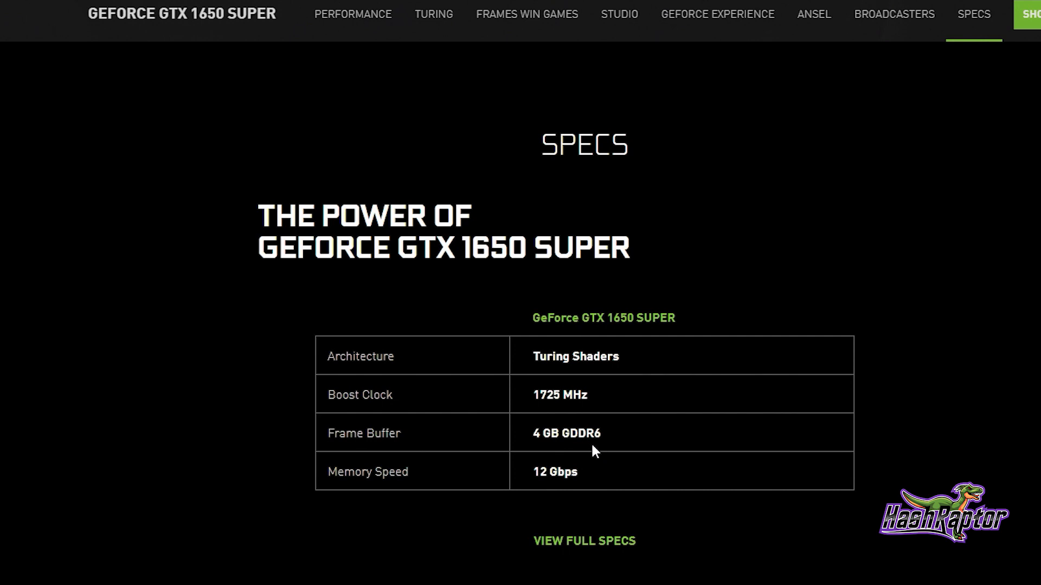
mouse_move(552, 491)
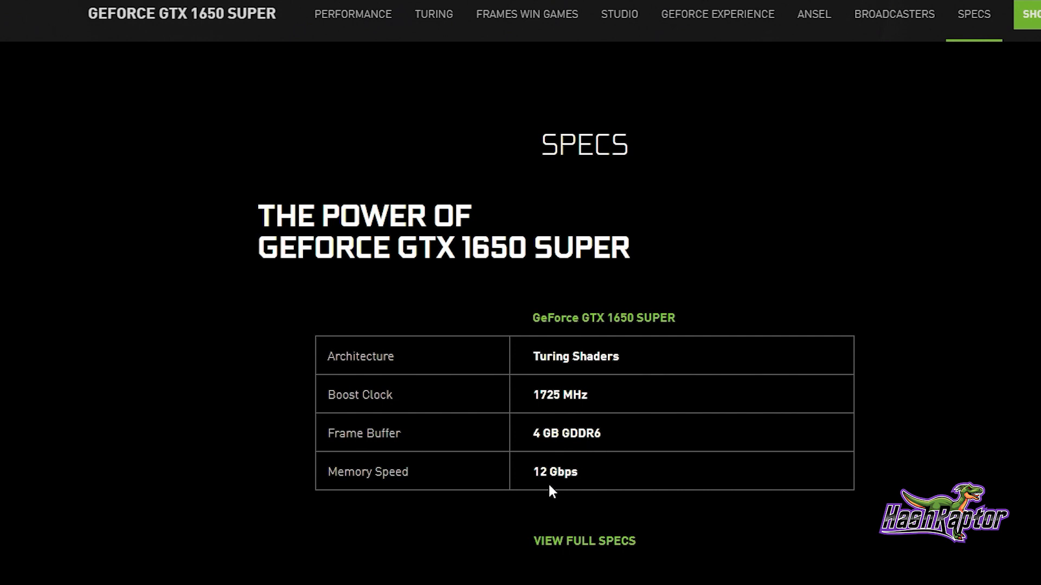
mouse_move(565, 489)
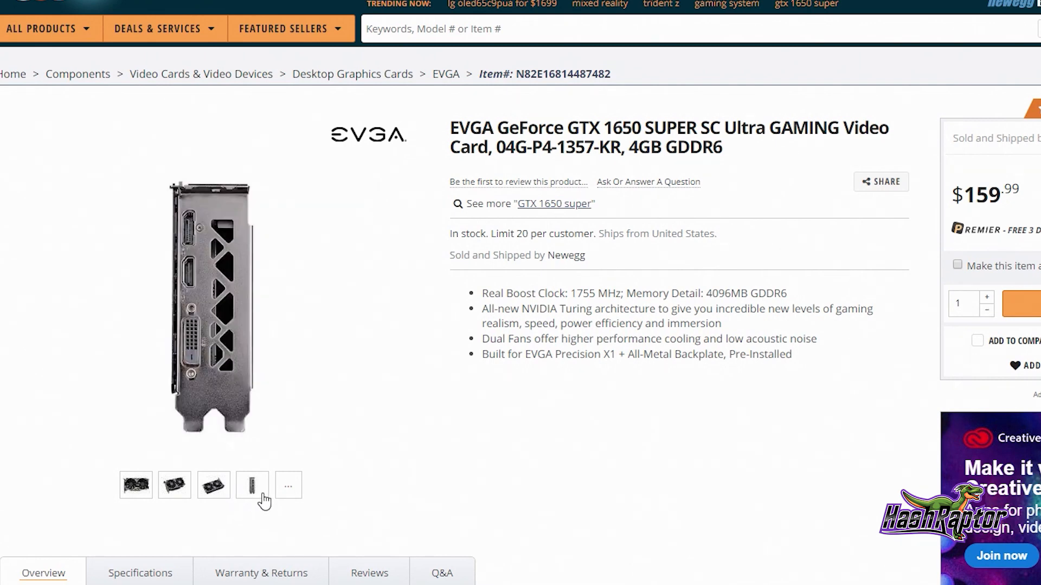
- Show the main photo of the dual-fan EVGA GTX 1650 SUPER SC Ultra listing
click(135, 485)
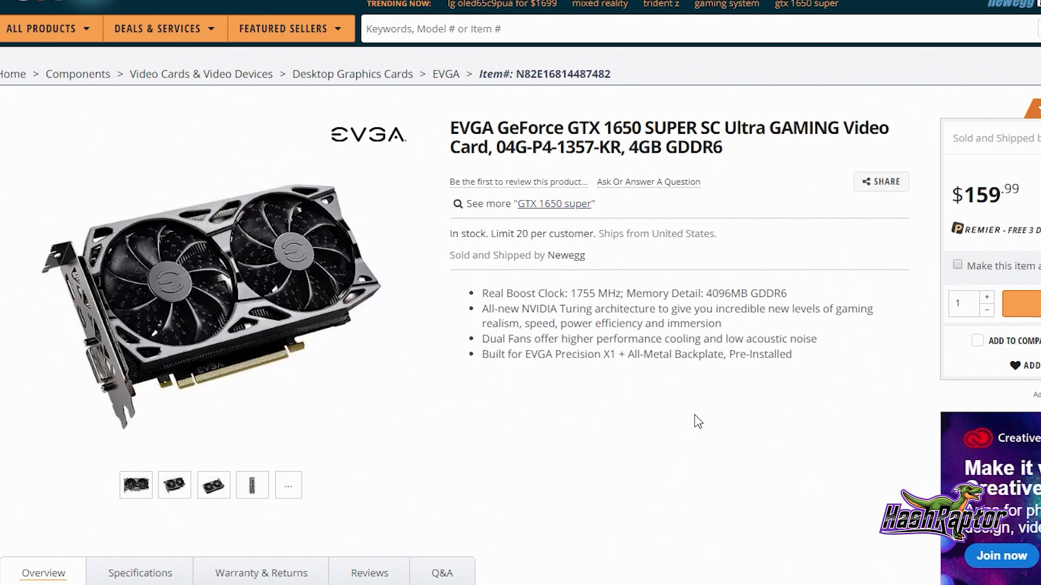
mouse_move(687, 445)
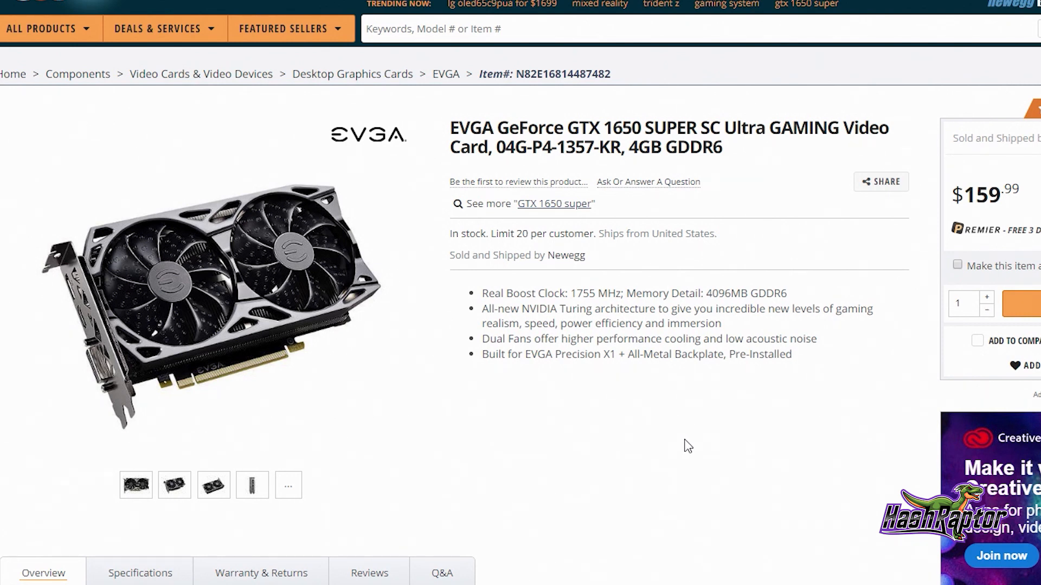
mouse_move(520, 426)
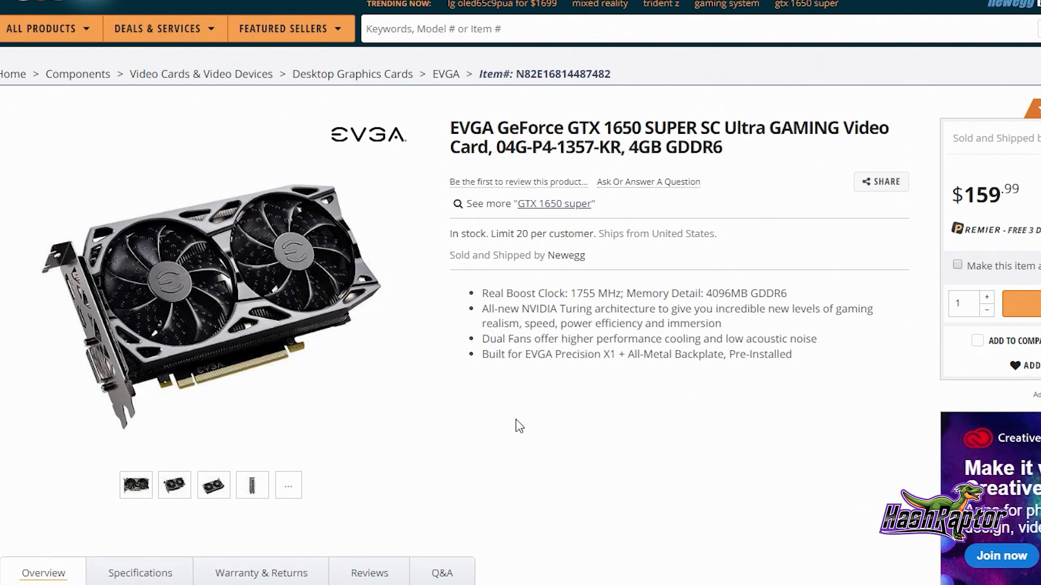
mouse_move(763, 297)
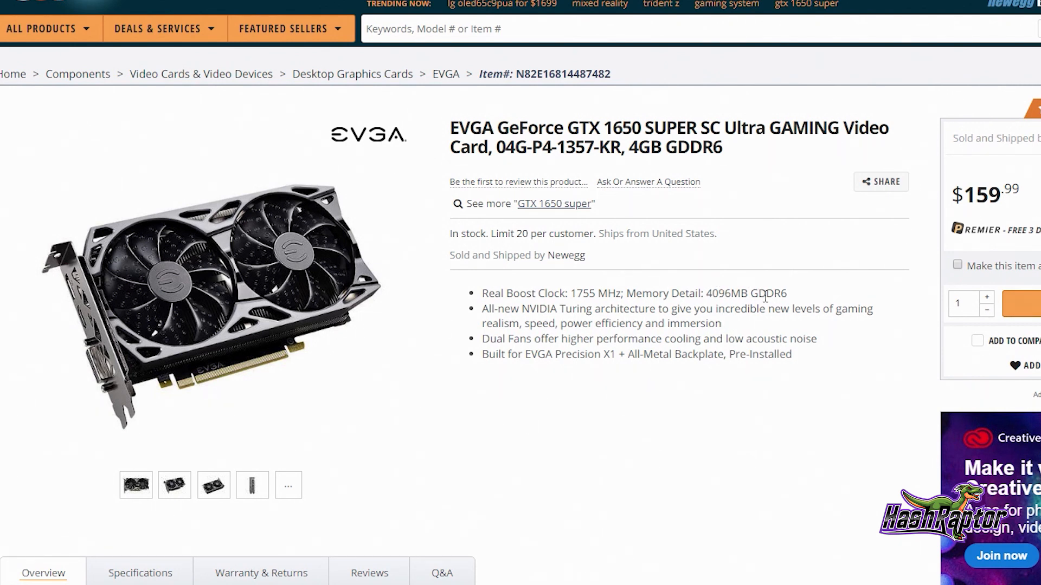
mouse_move(755, 339)
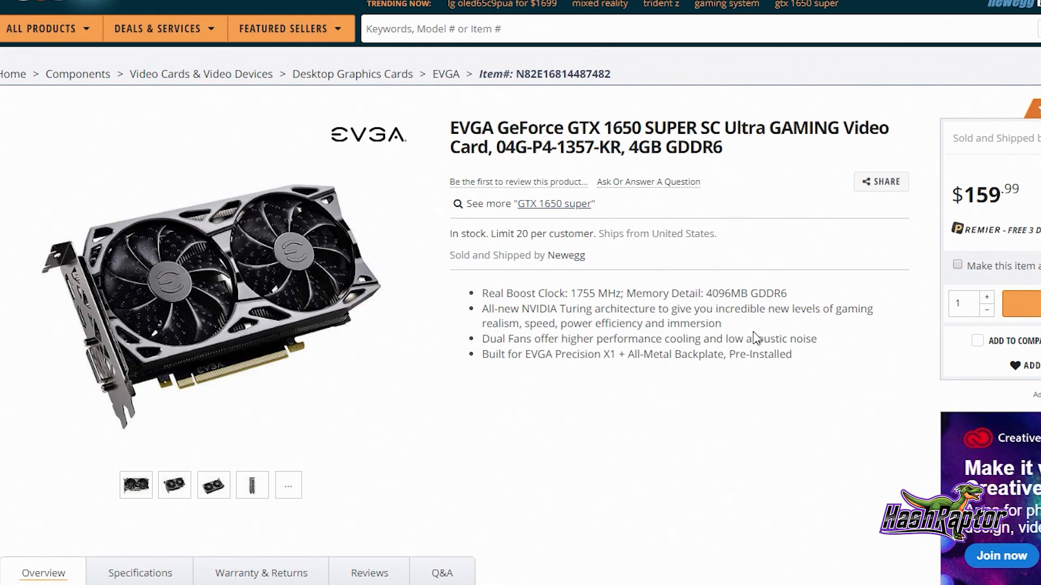
mouse_move(737, 345)
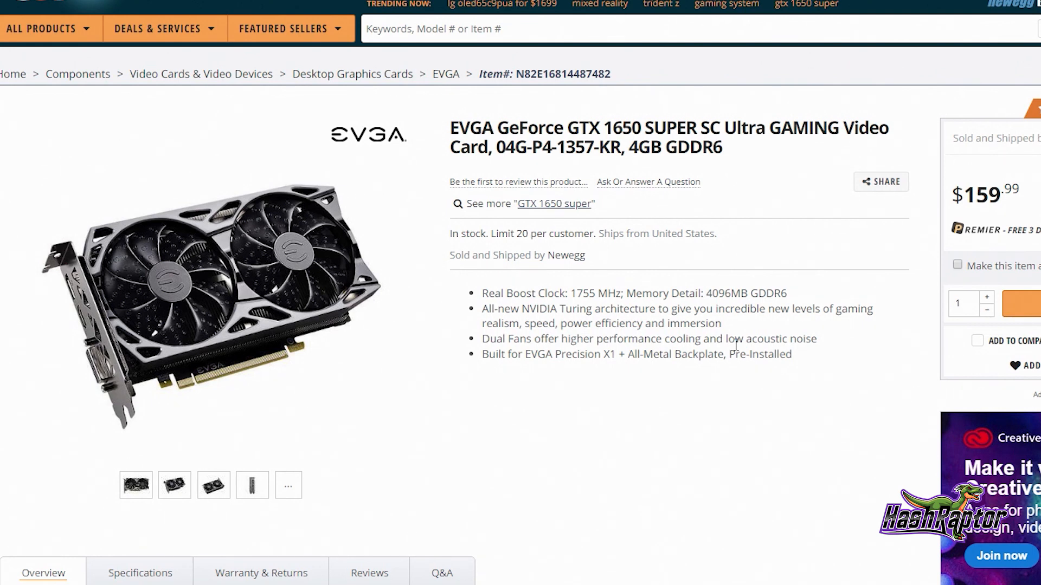
mouse_move(772, 372)
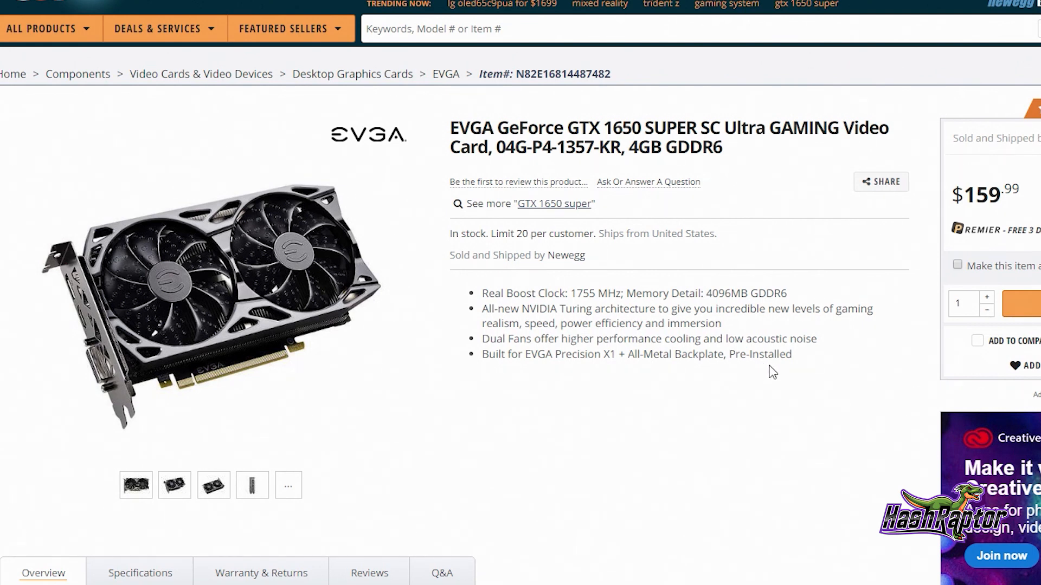
mouse_move(1003, 196)
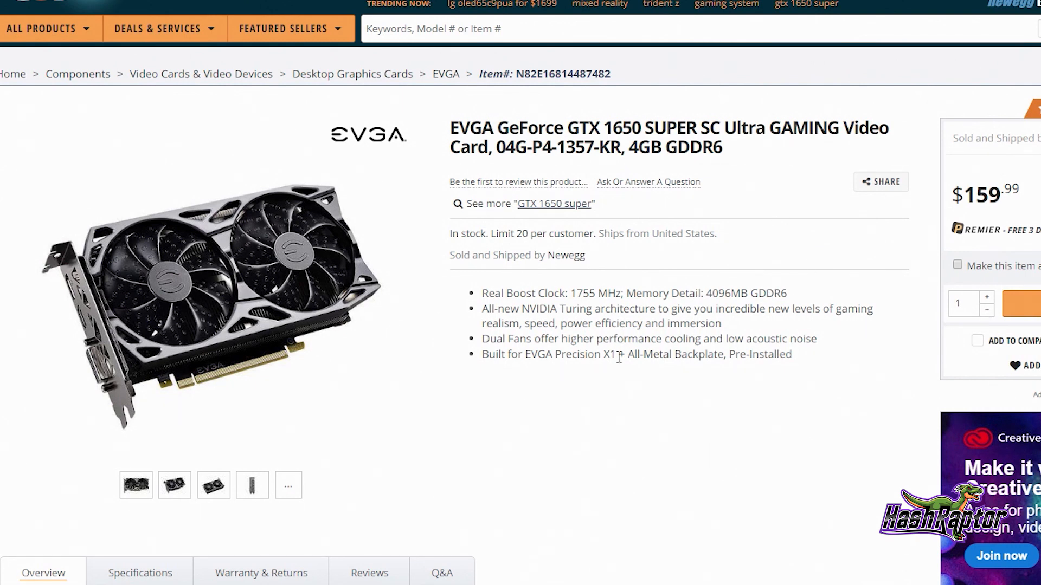
mouse_move(489, 390)
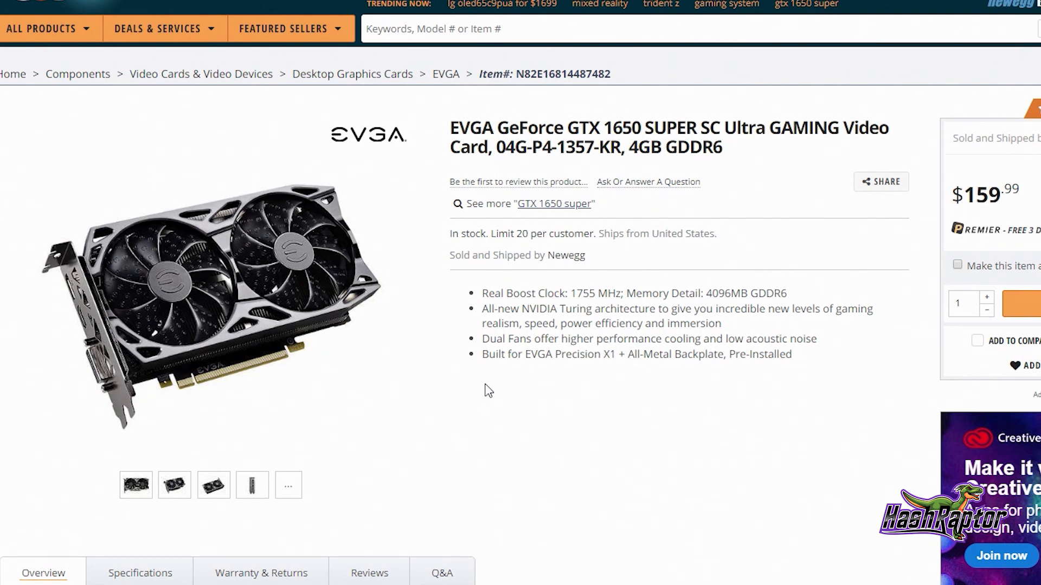
mouse_move(457, 392)
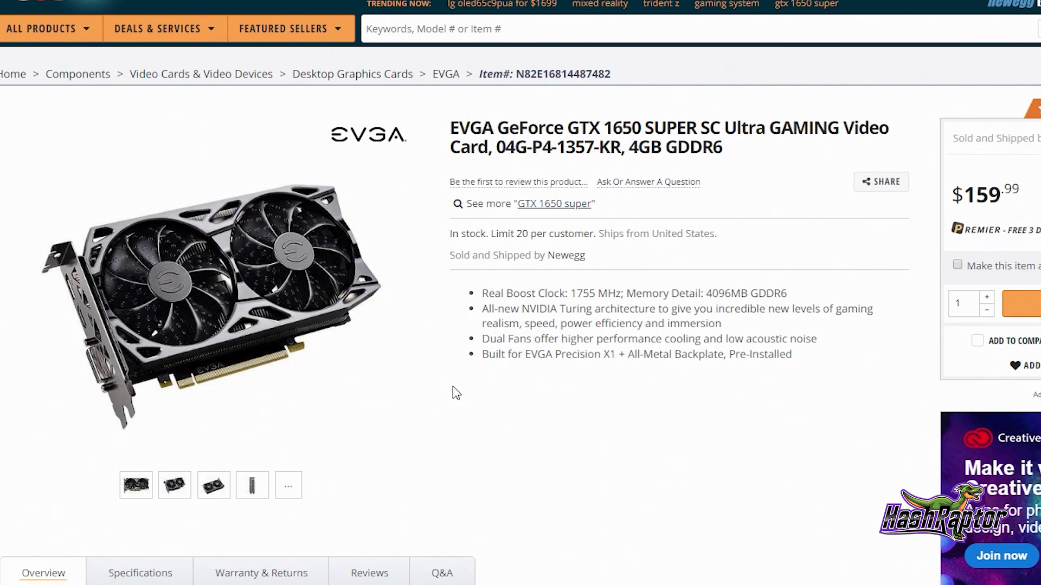
mouse_move(535, 409)
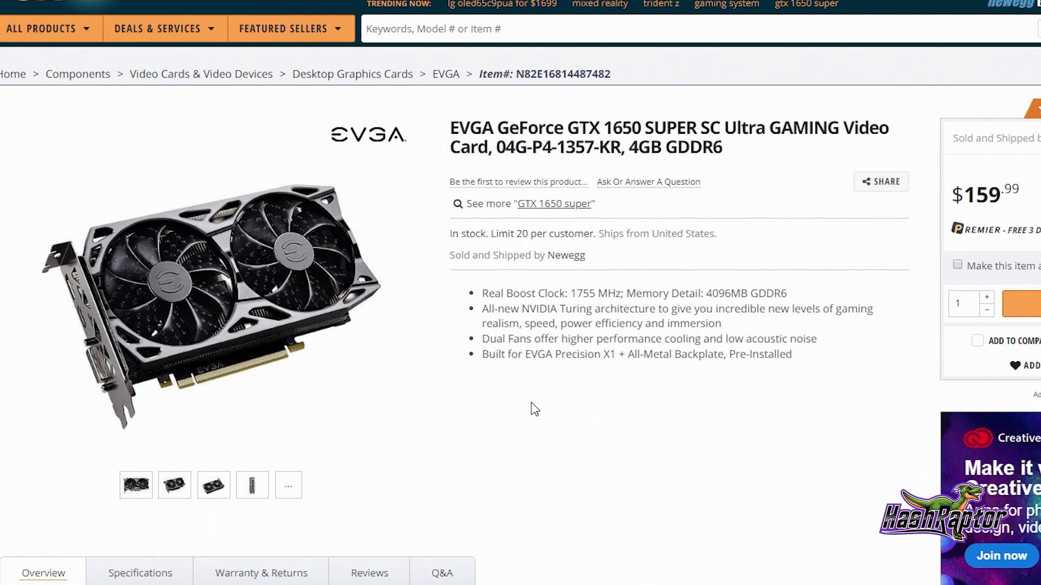
mouse_move(555, 416)
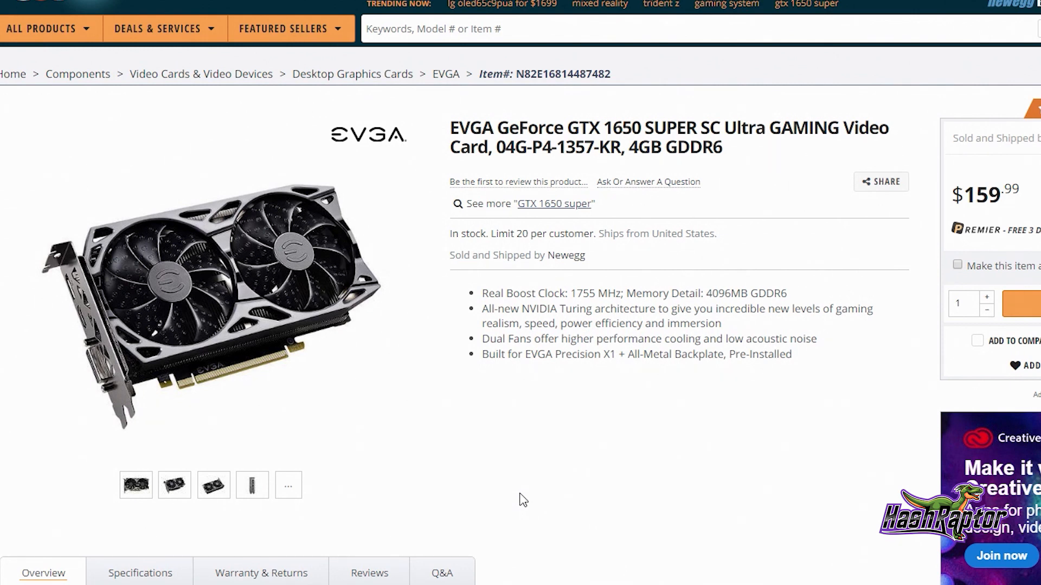
mouse_move(537, 502)
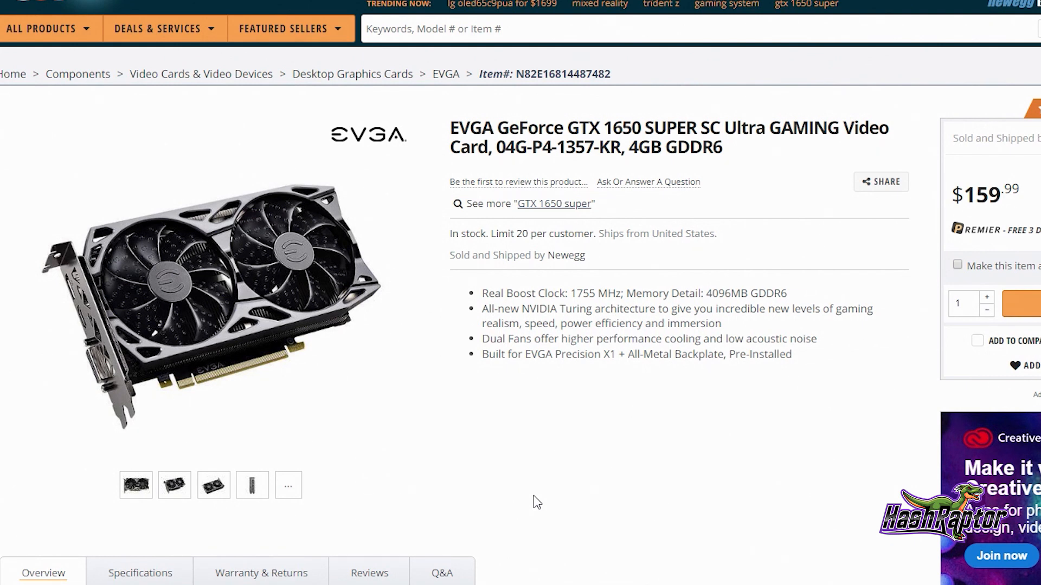
mouse_move(526, 490)
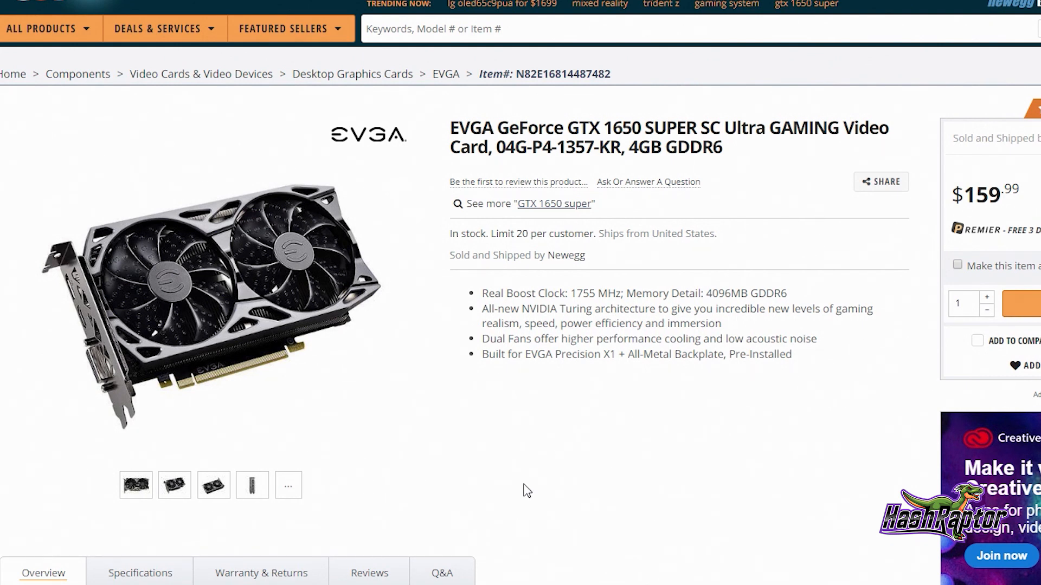
mouse_move(545, 464)
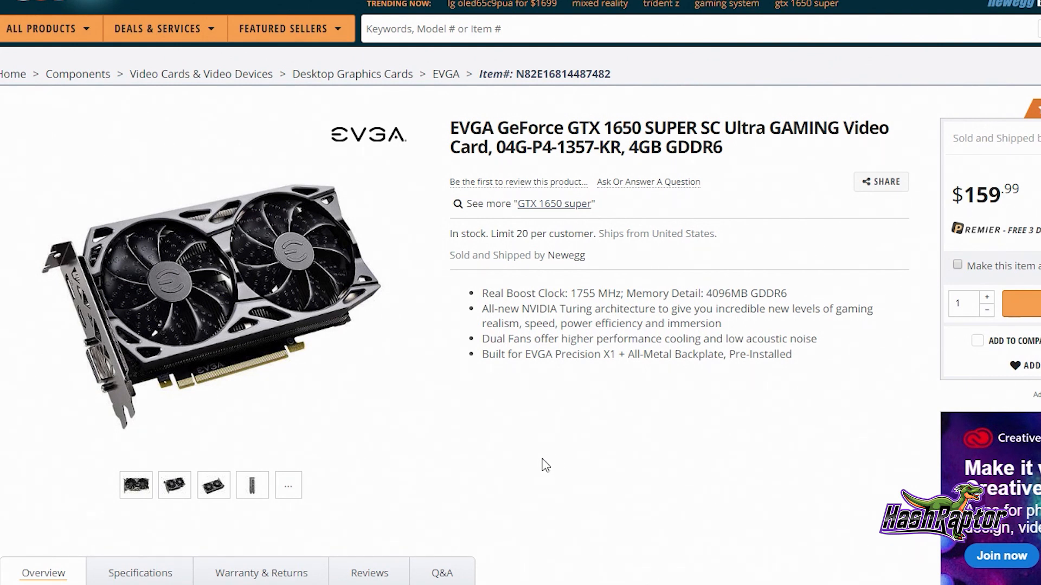
mouse_move(563, 480)
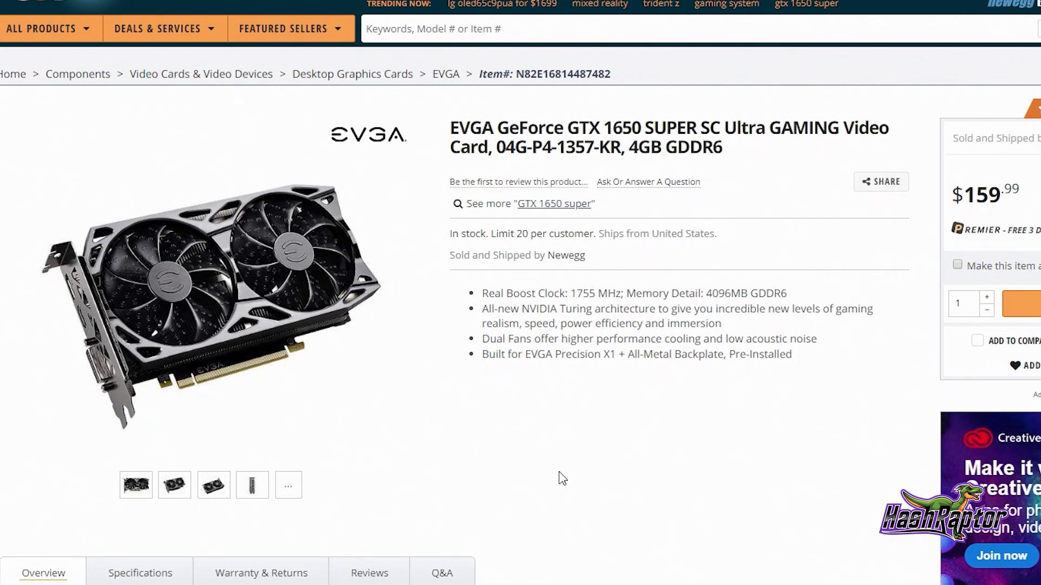
mouse_move(642, 464)
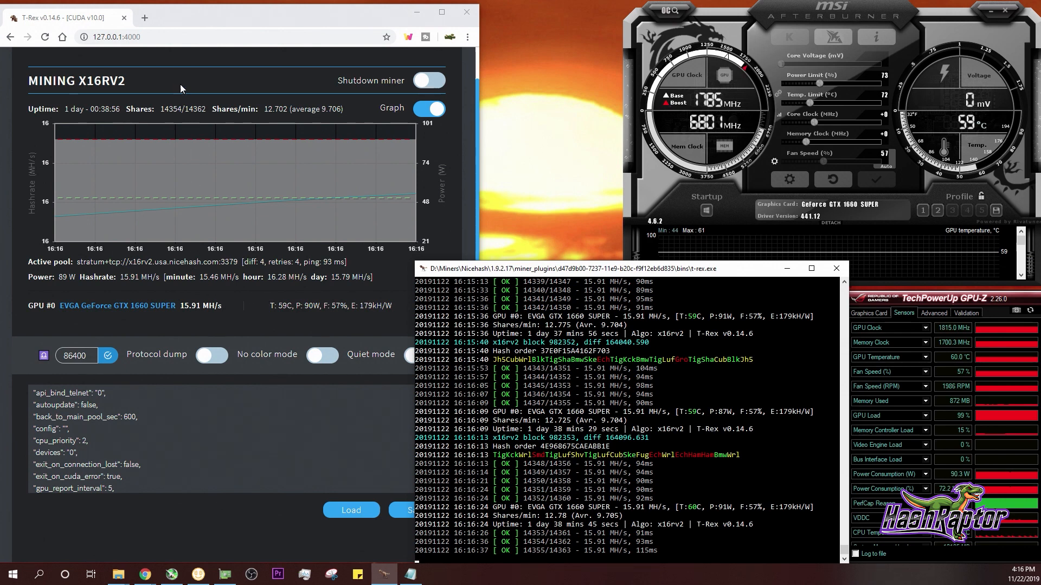
mouse_move(196, 291)
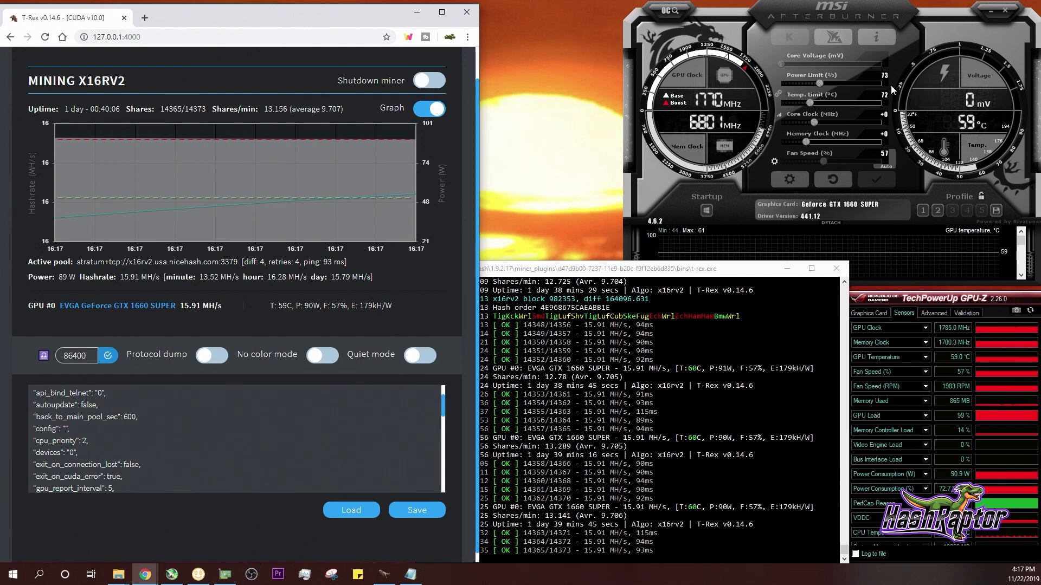
mouse_move(798, 246)
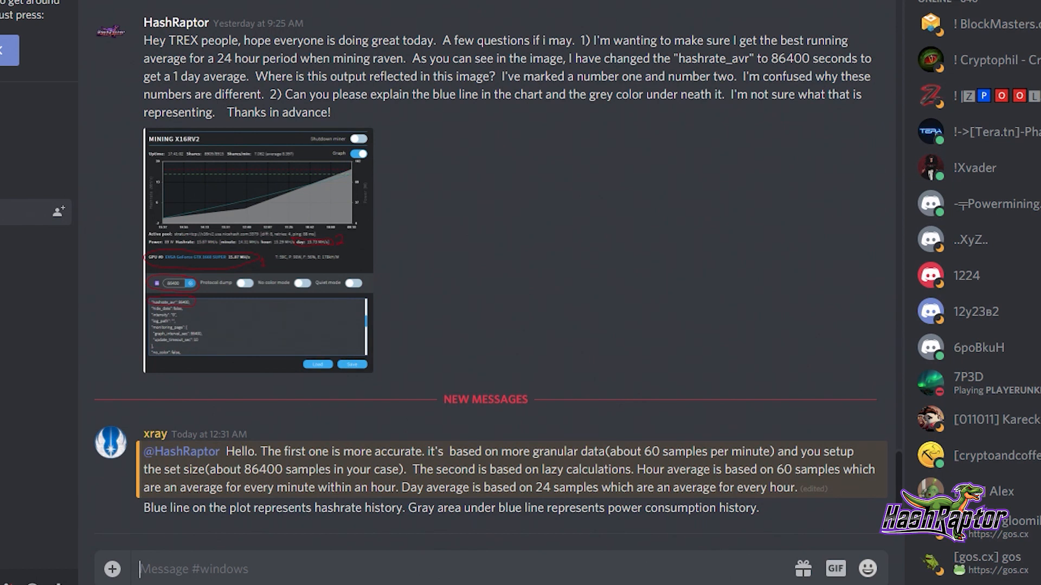
mouse_move(338, 179)
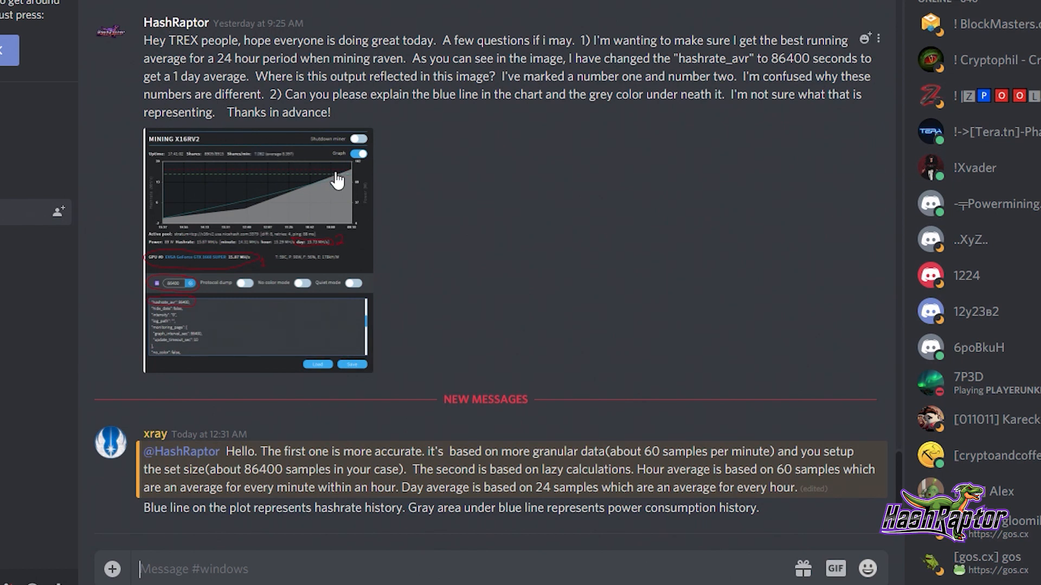
mouse_move(425, 352)
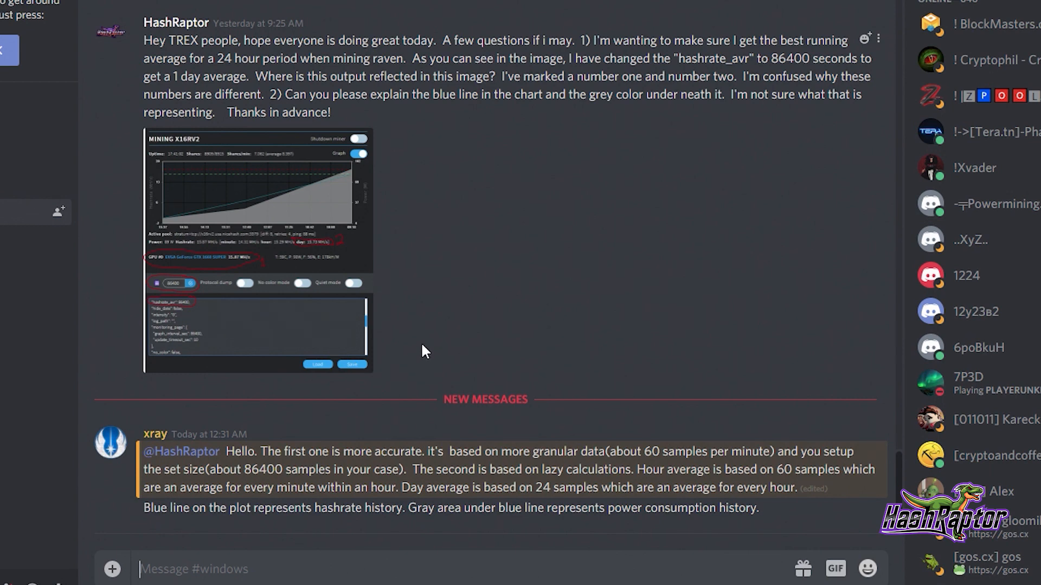
- Enlarge the T-Rex screenshot attached to the Discord question
click(257, 249)
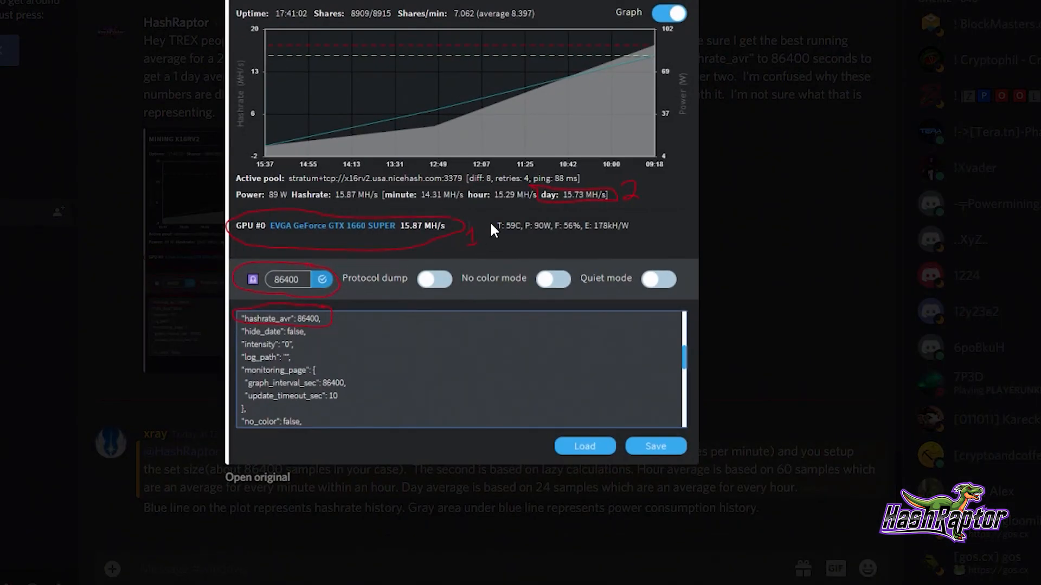
mouse_move(367, 133)
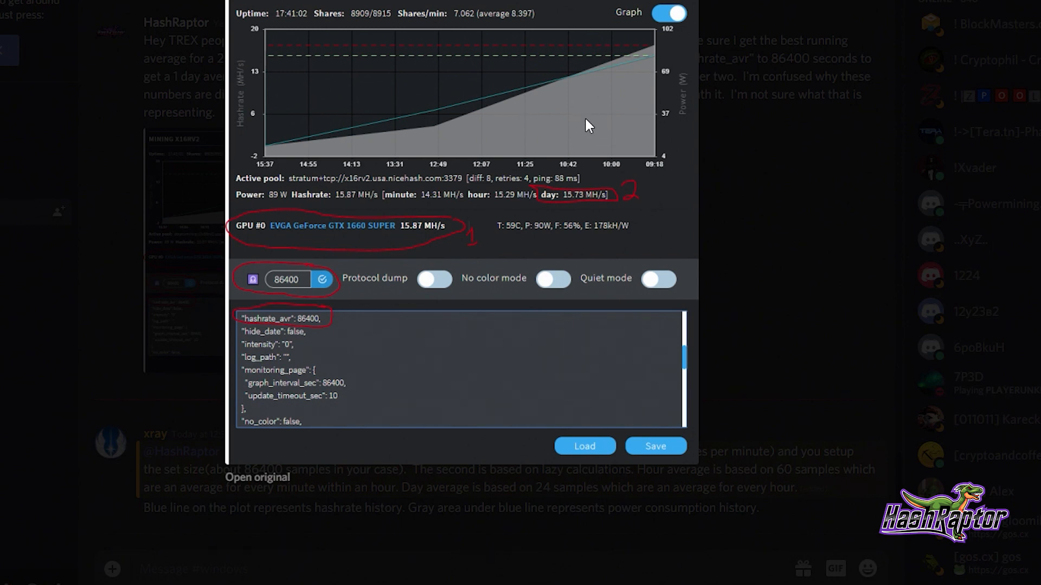
mouse_move(405, 293)
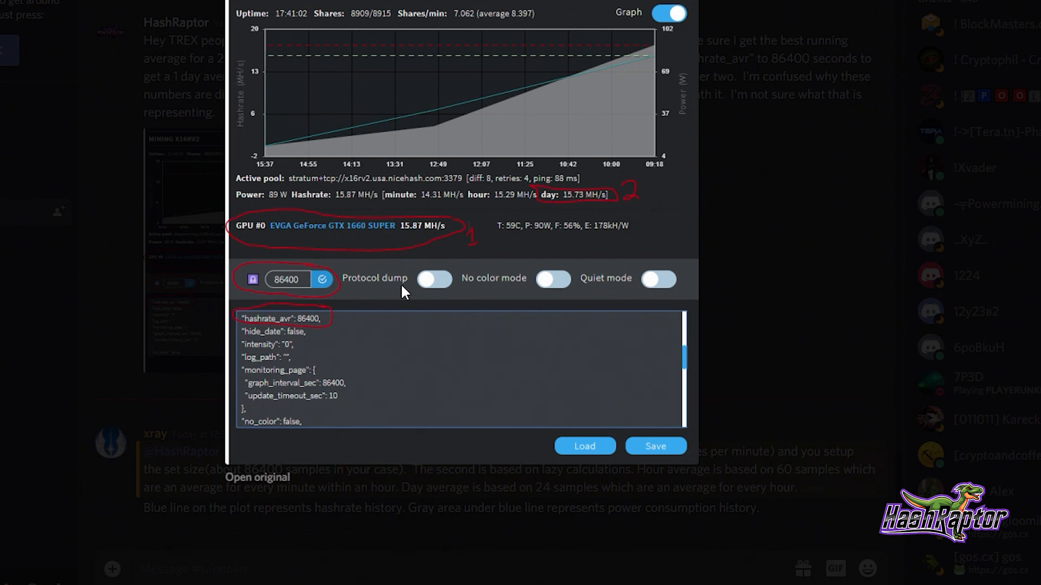
mouse_move(642, 162)
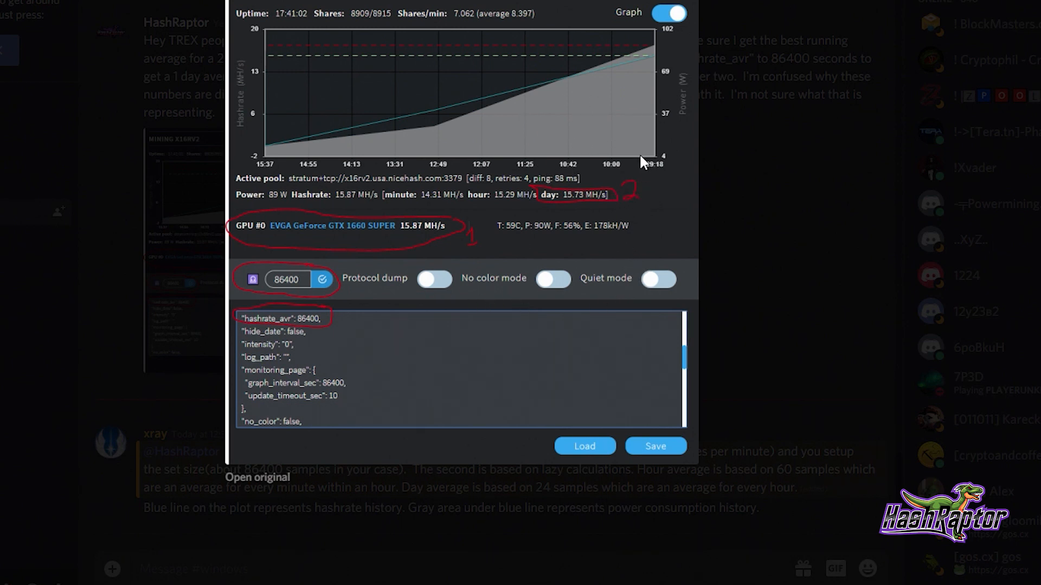
mouse_move(458, 243)
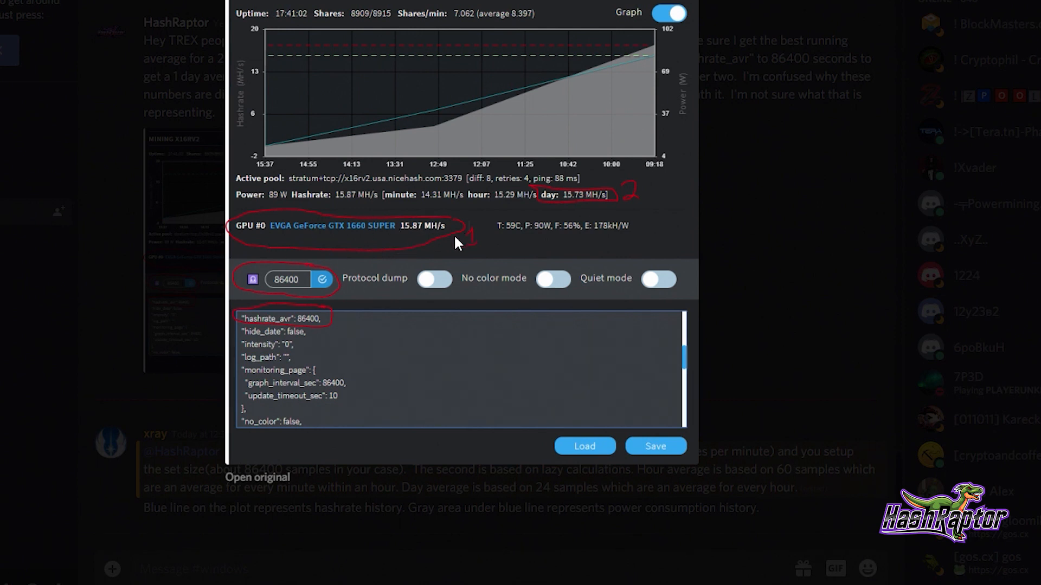
mouse_move(568, 213)
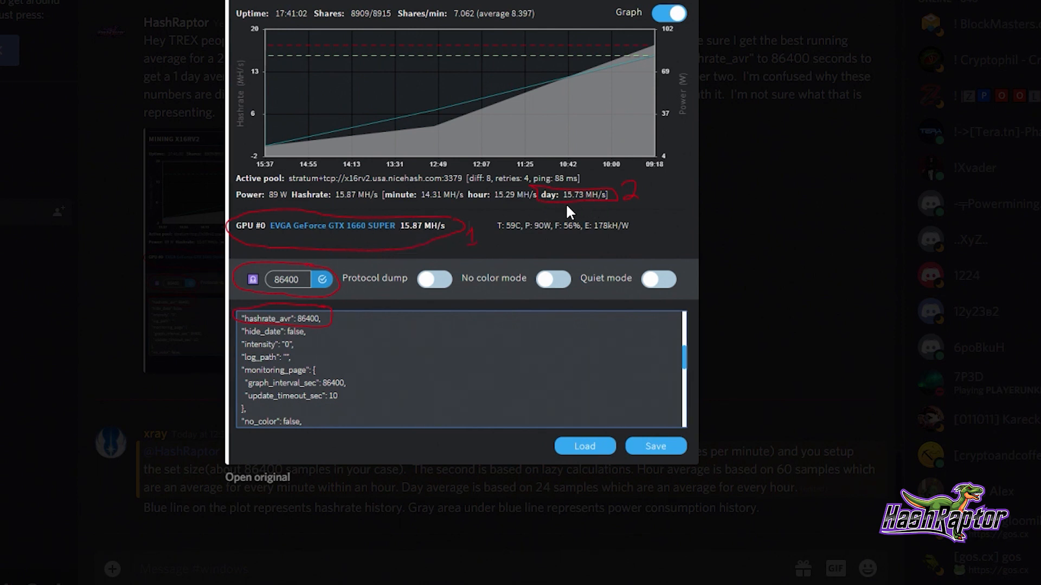
mouse_move(438, 184)
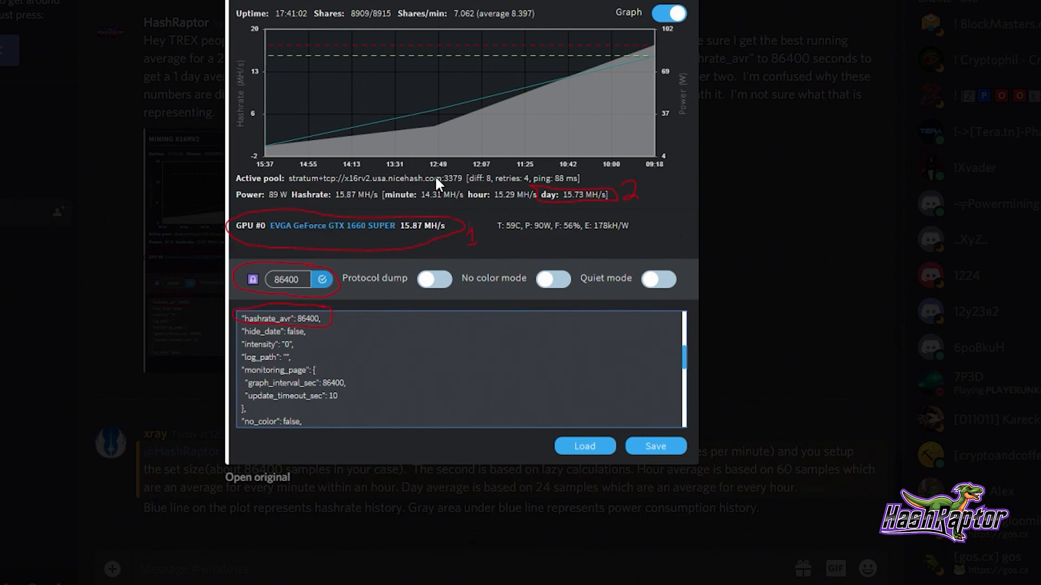
mouse_move(438, 184)
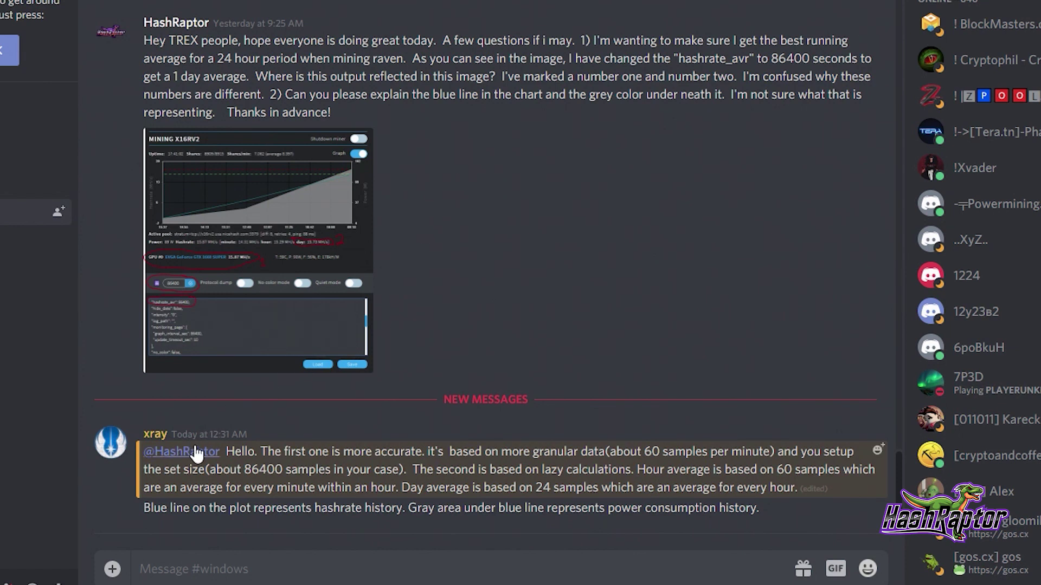
mouse_move(228, 465)
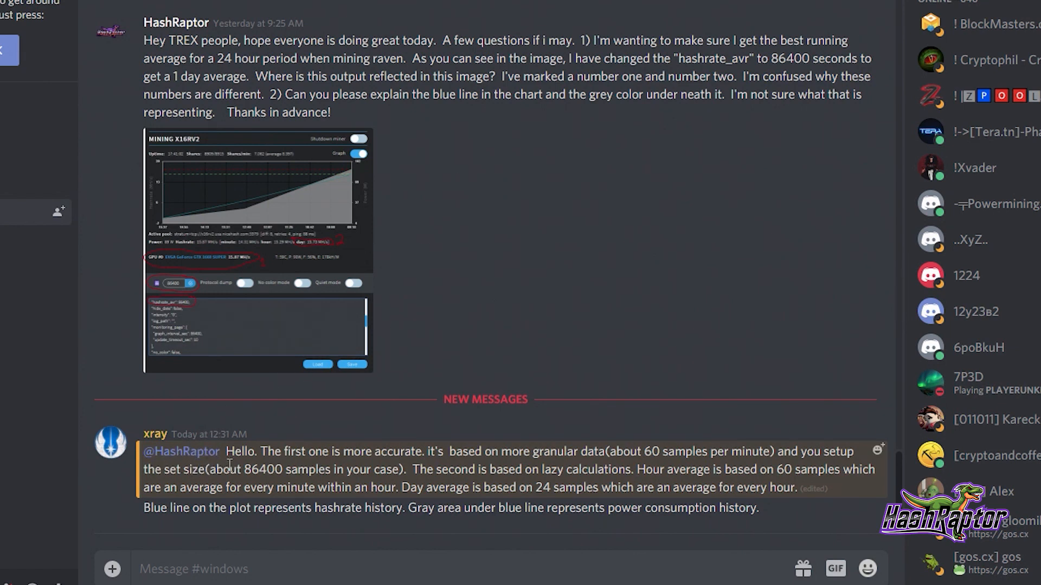
mouse_move(307, 417)
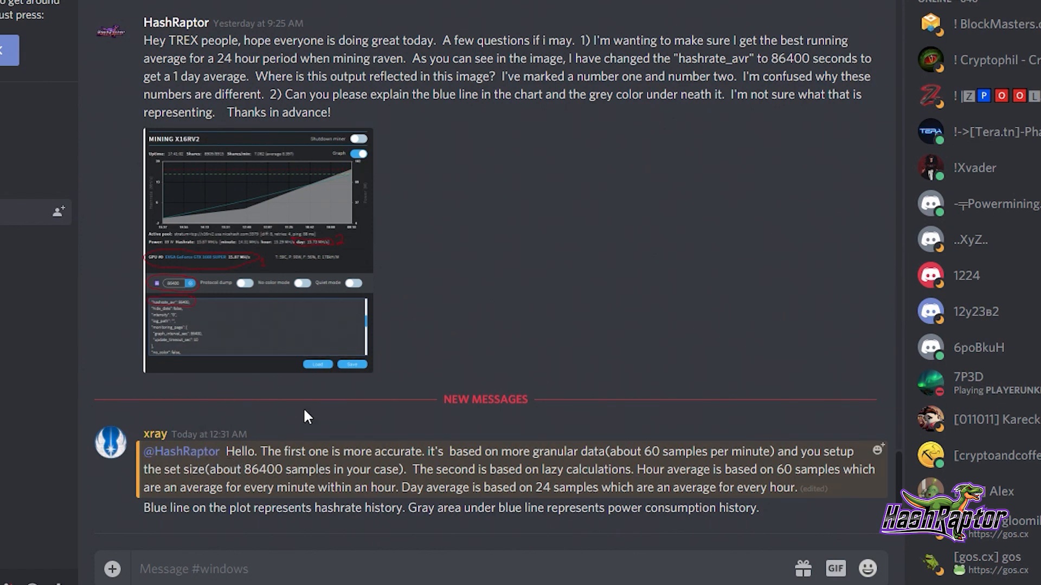
mouse_move(243, 270)
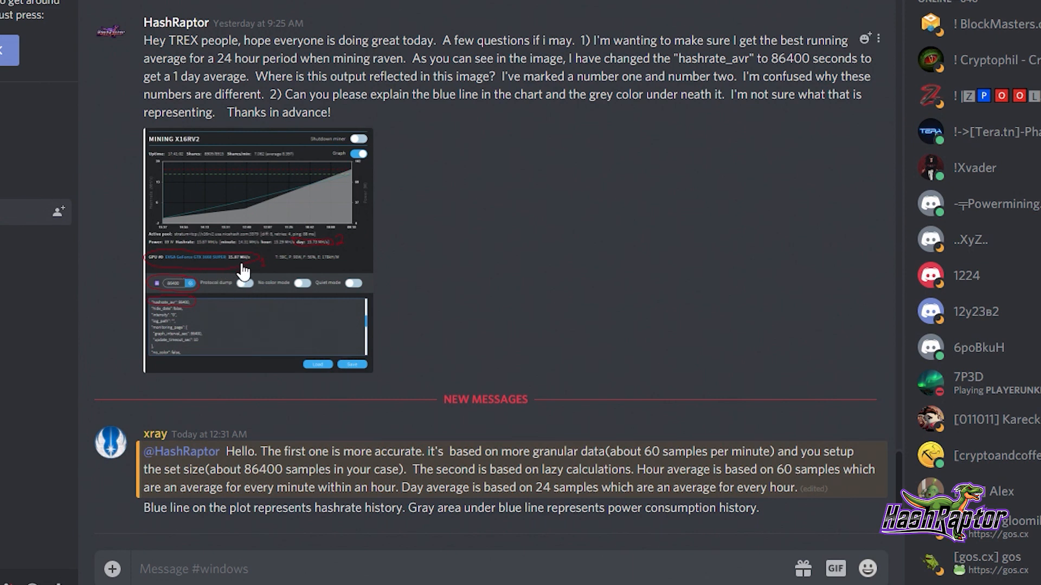
mouse_move(384, 469)
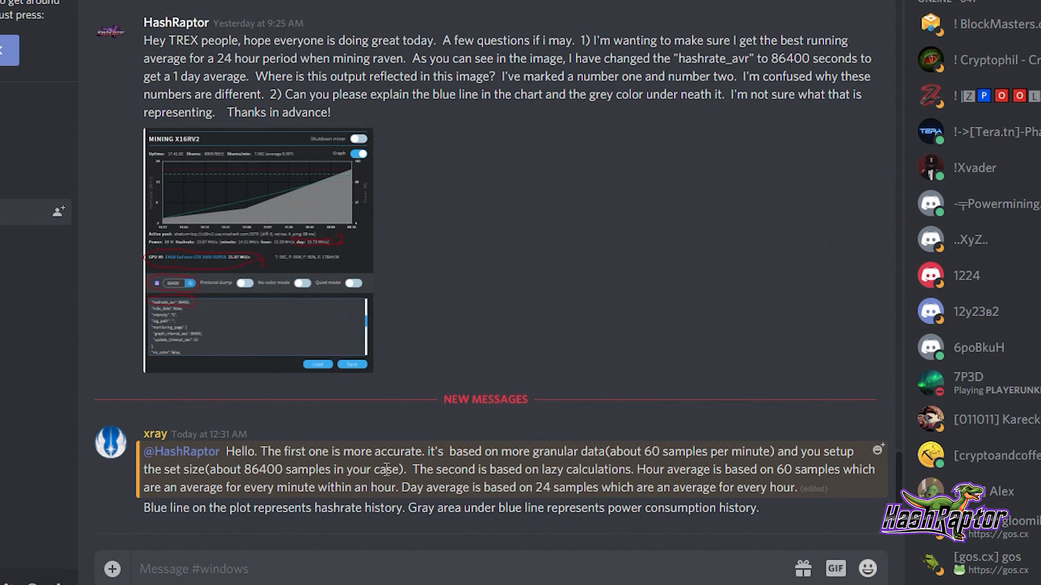
mouse_move(564, 467)
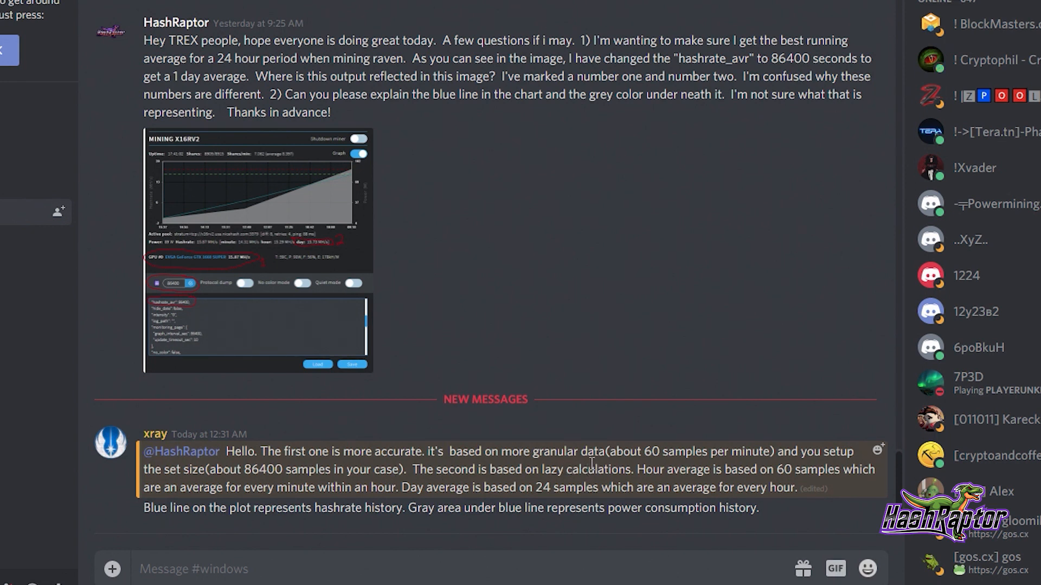
mouse_move(264, 482)
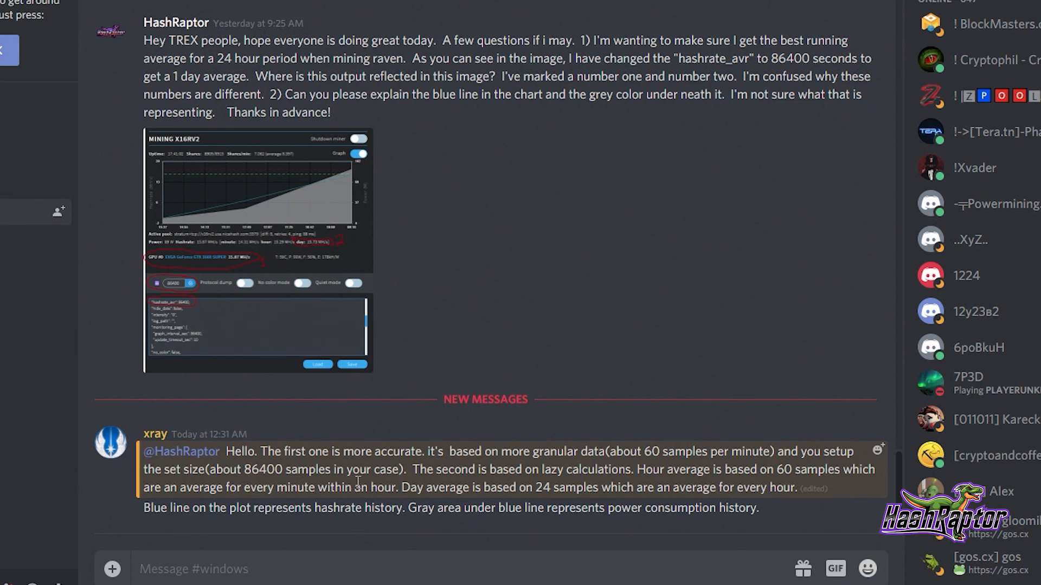
mouse_move(411, 478)
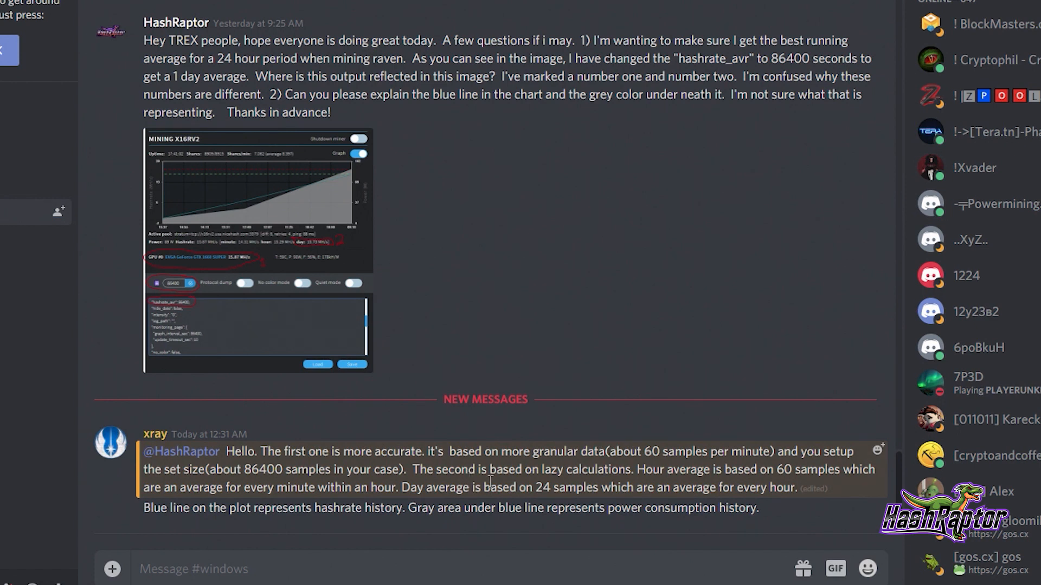
mouse_move(260, 505)
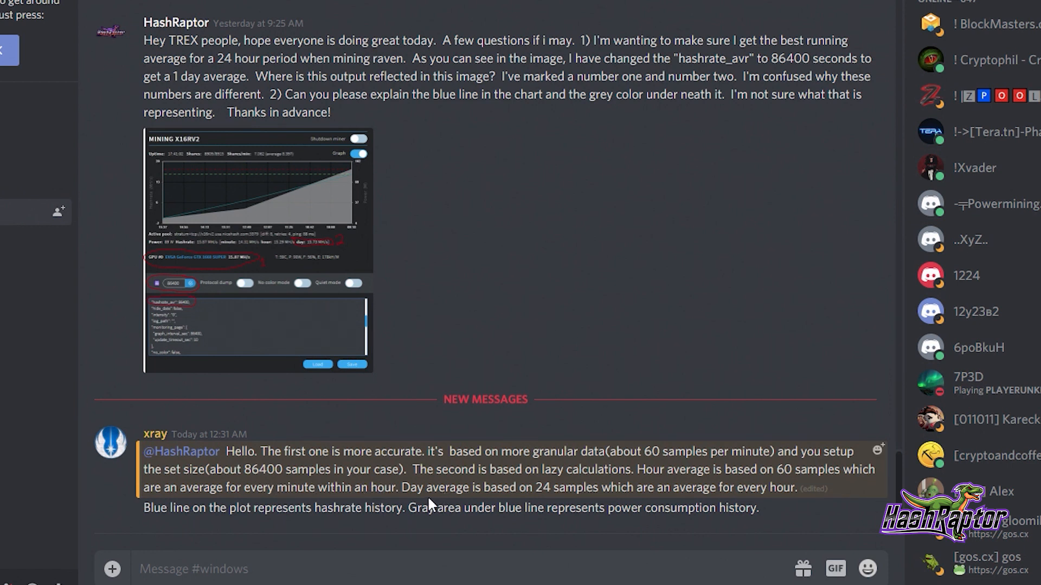
mouse_move(554, 500)
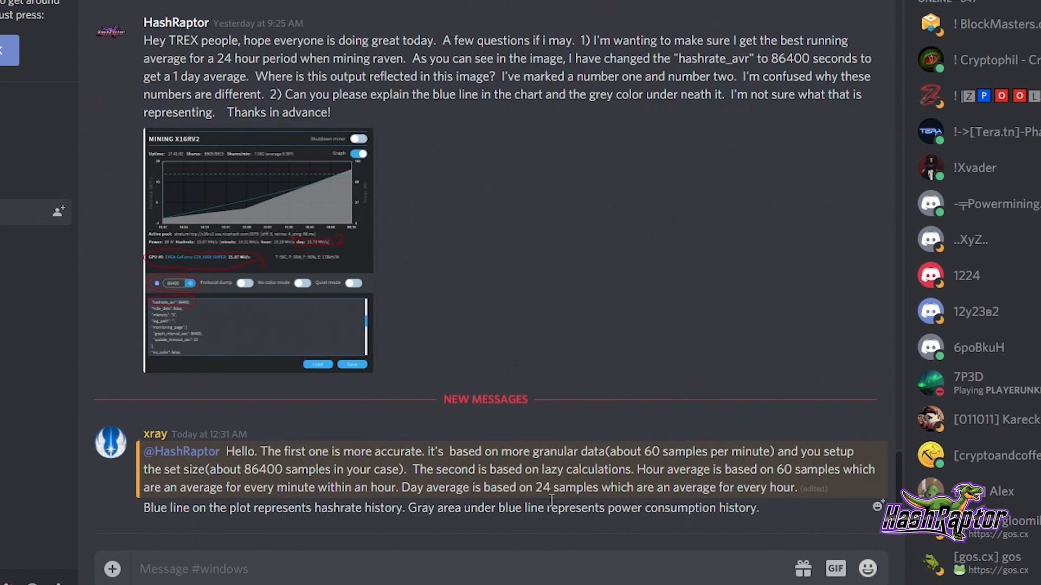
mouse_move(705, 502)
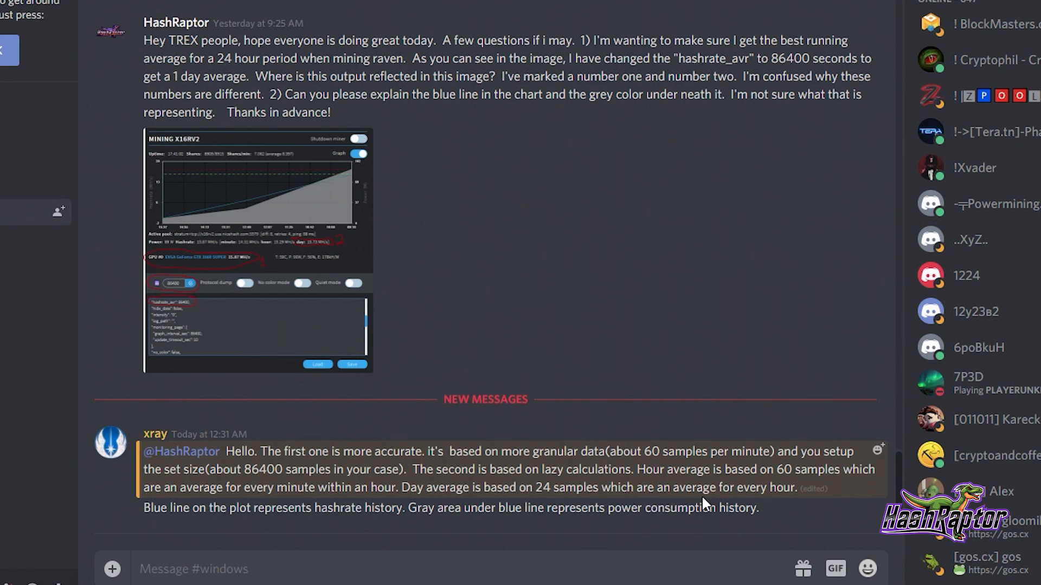
mouse_move(743, 487)
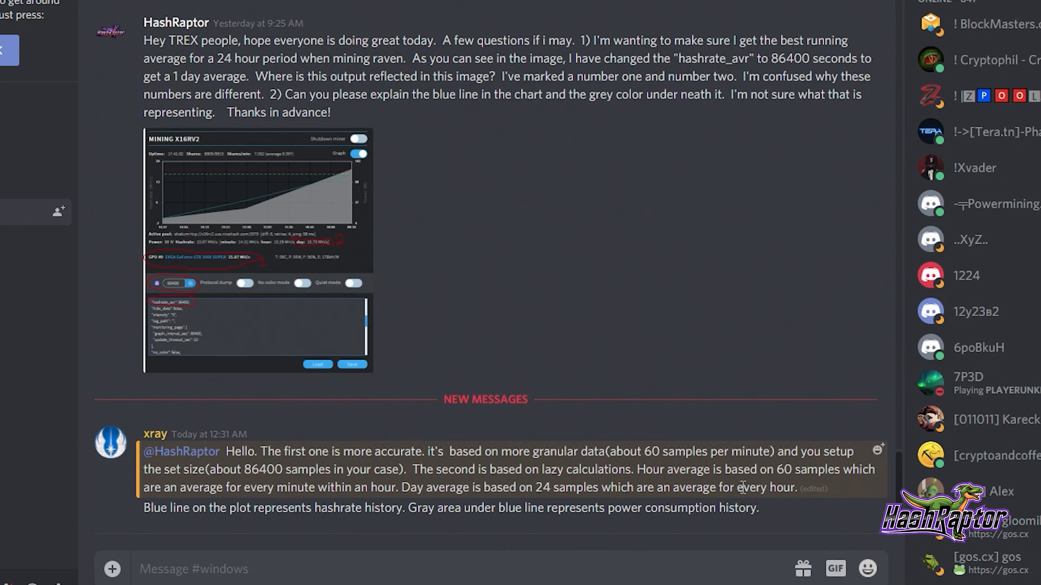
mouse_move(729, 506)
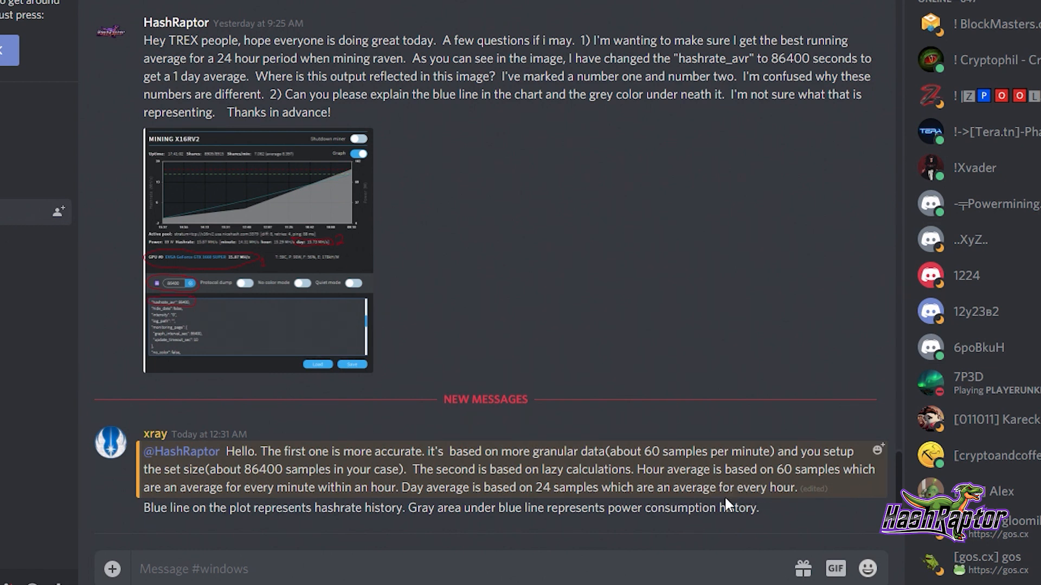
mouse_move(543, 491)
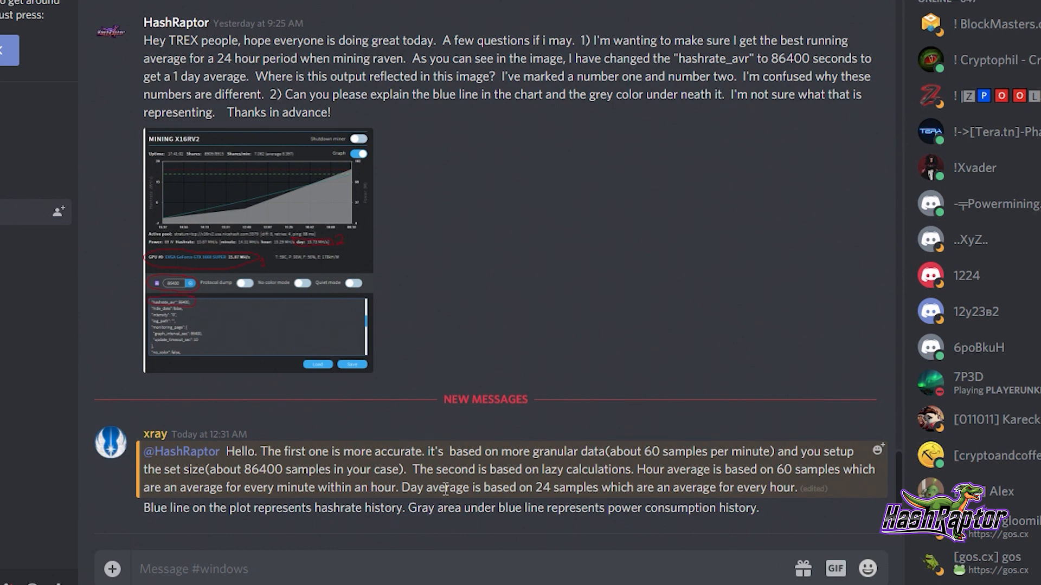
mouse_move(269, 423)
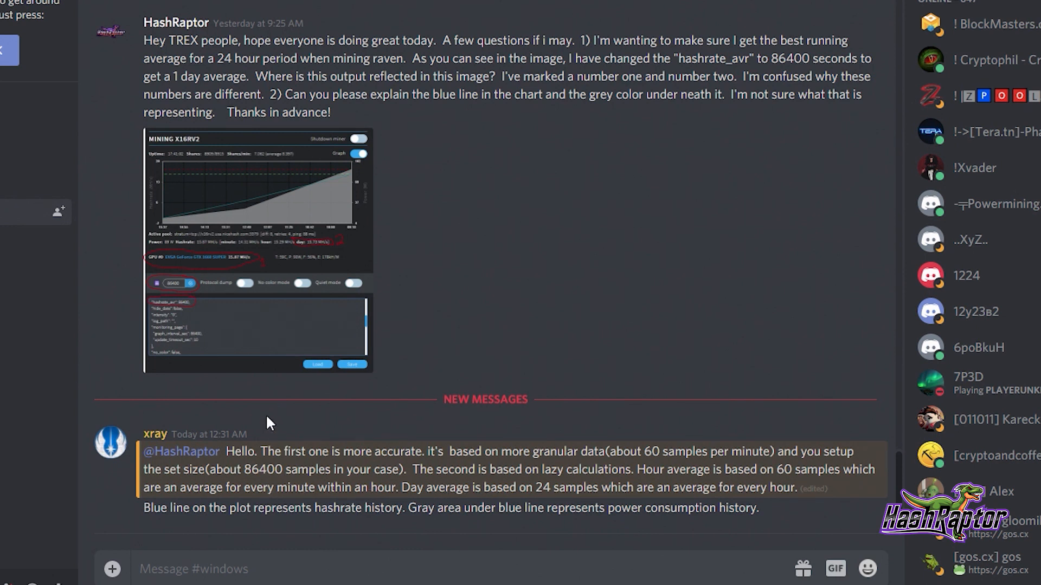
mouse_move(249, 317)
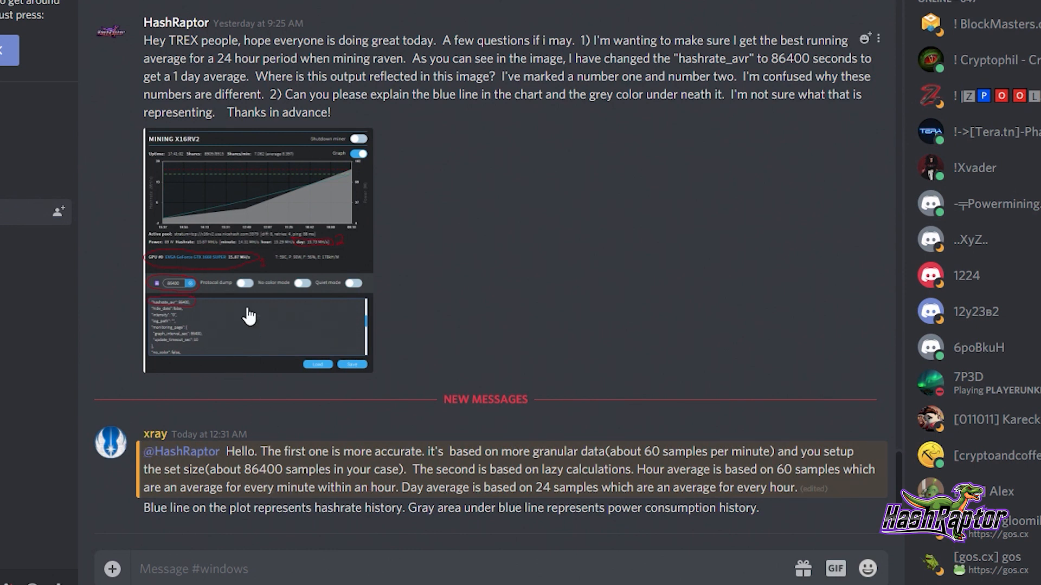
mouse_move(354, 395)
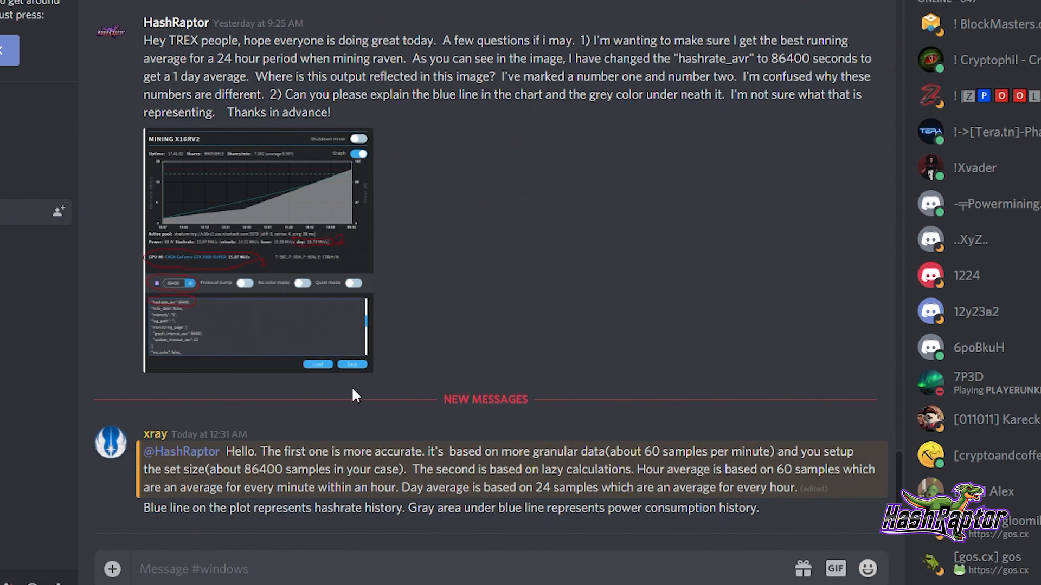
mouse_move(307, 214)
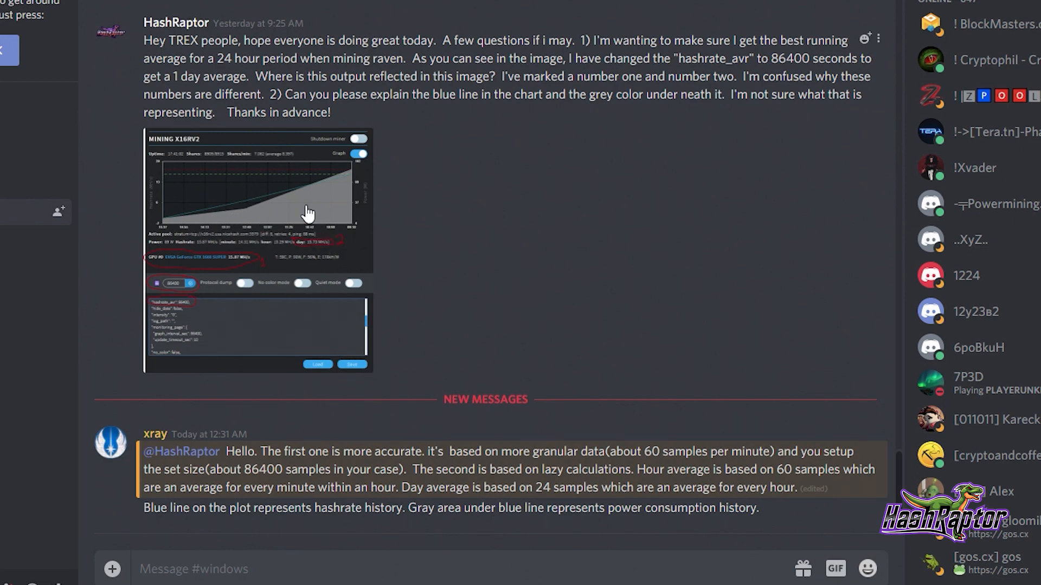
click(258, 206)
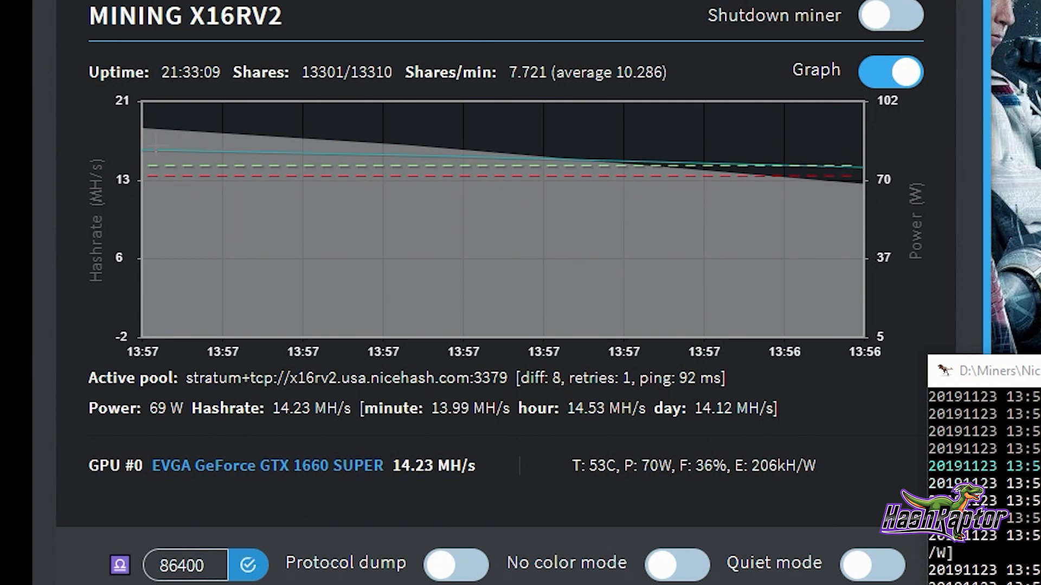
mouse_move(150, 155)
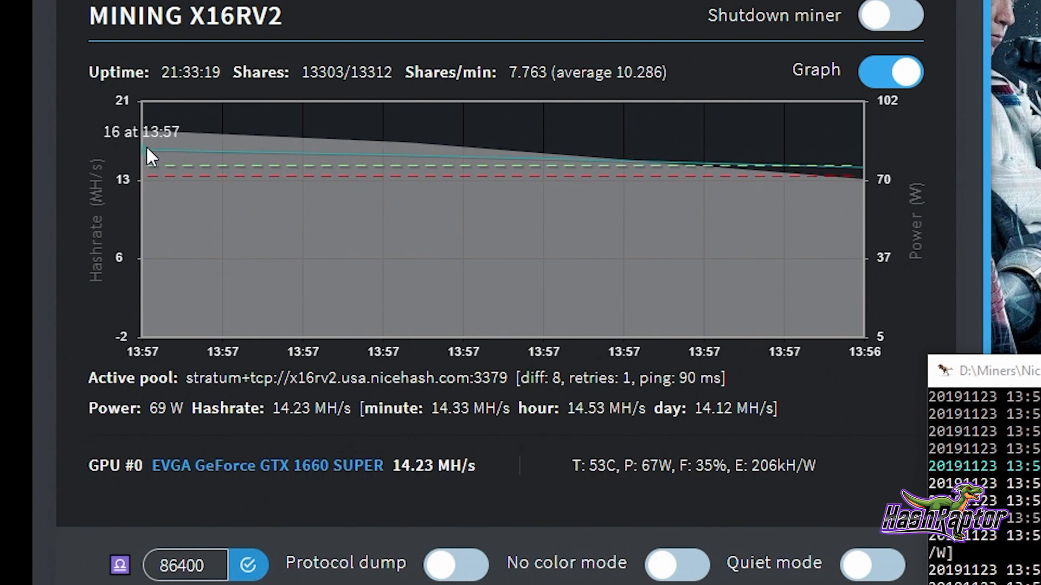
mouse_move(263, 150)
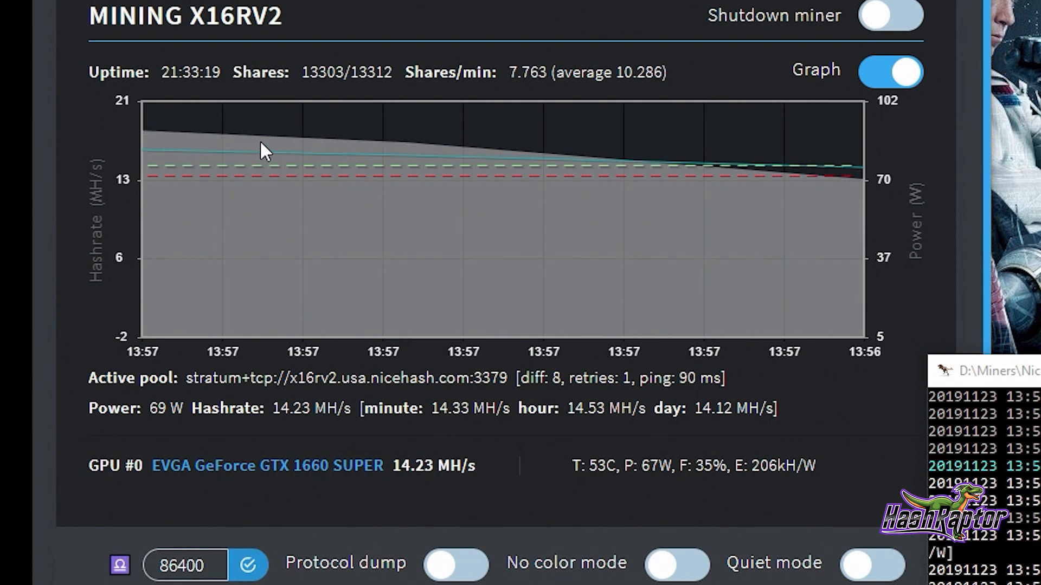
mouse_move(623, 168)
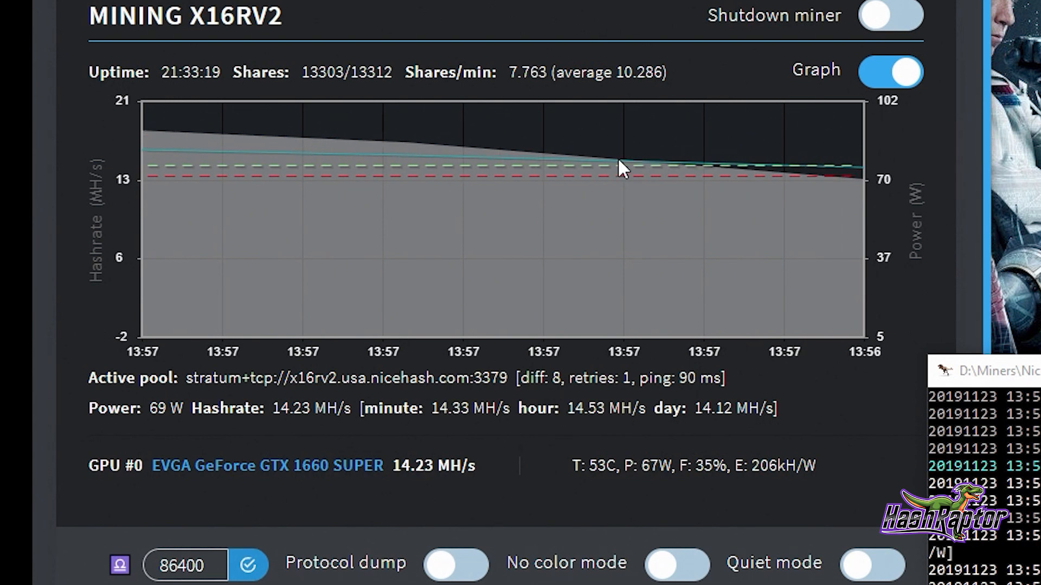
mouse_move(852, 167)
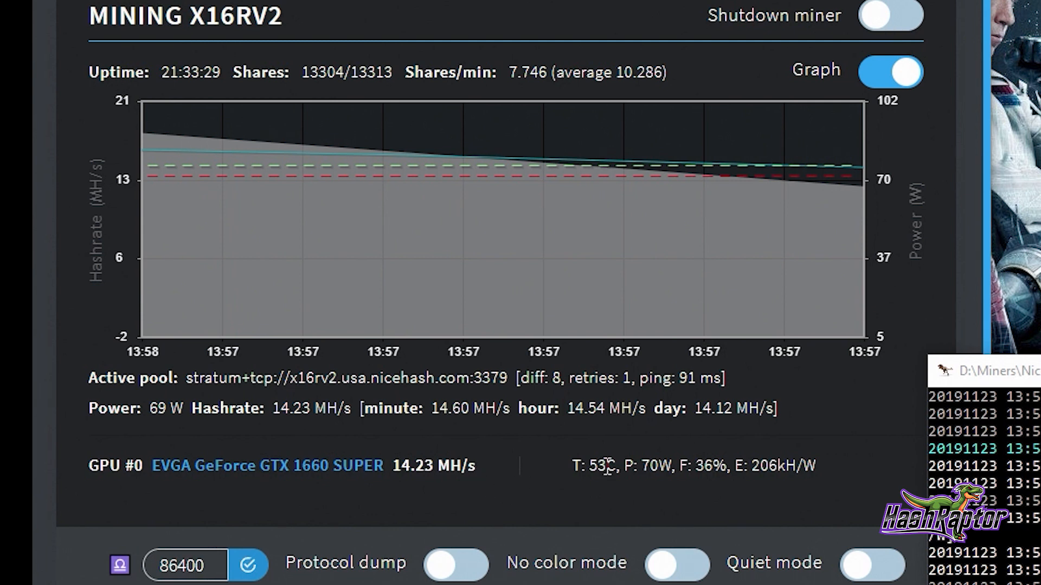
mouse_move(825, 465)
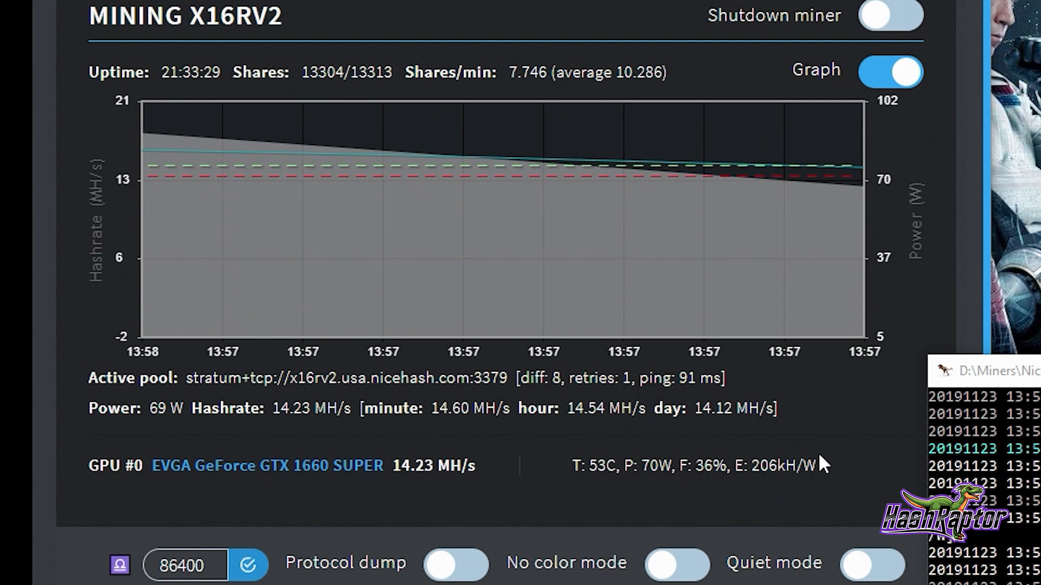
mouse_move(789, 448)
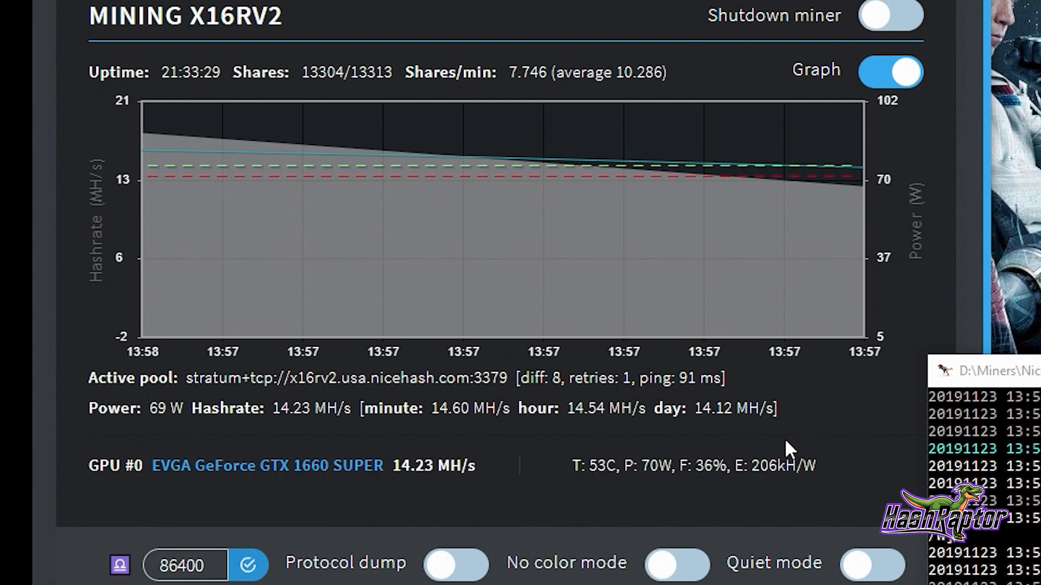
mouse_move(550, 483)
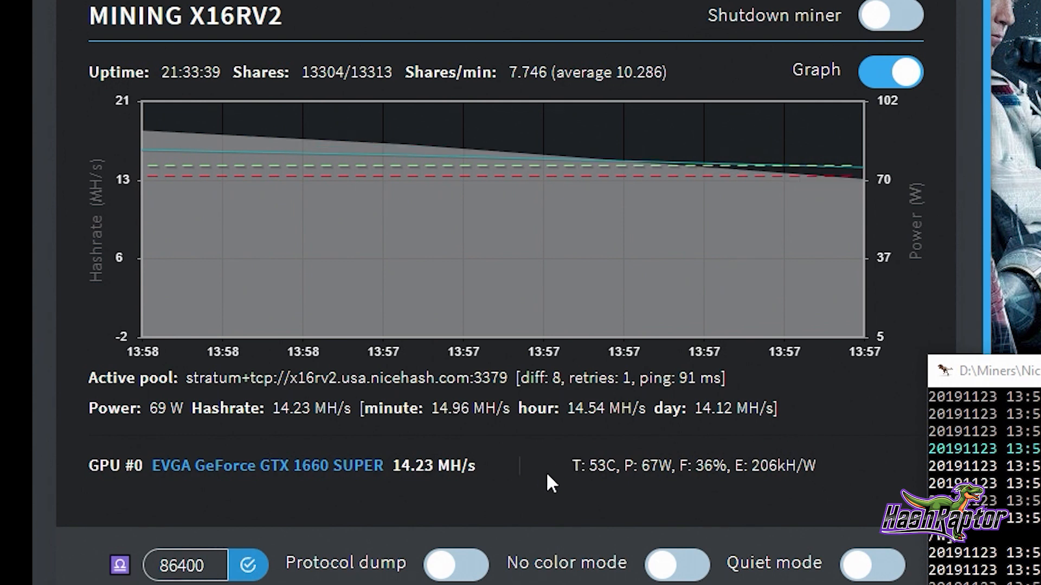
mouse_move(693, 506)
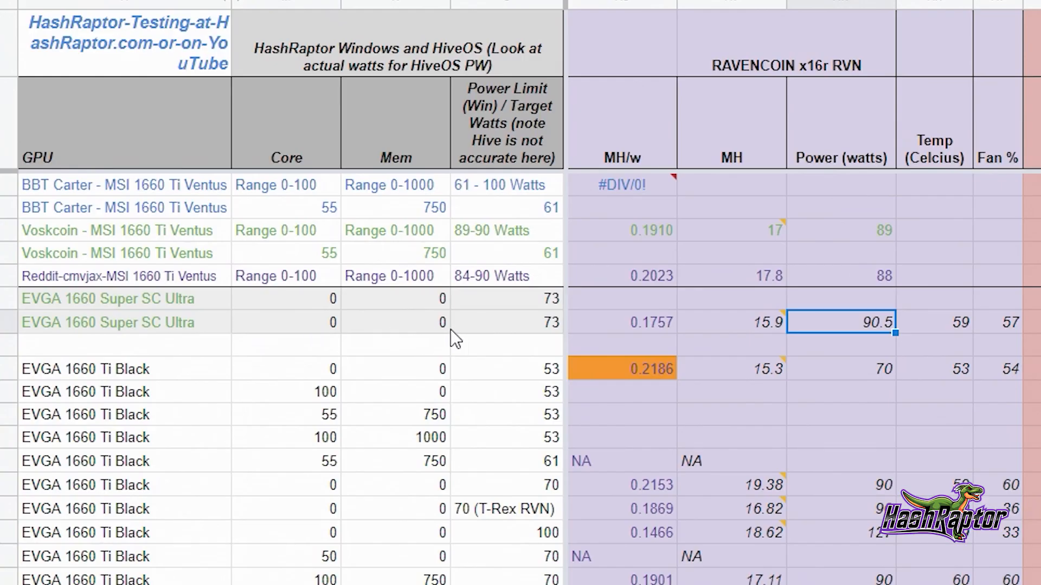
mouse_move(365, 342)
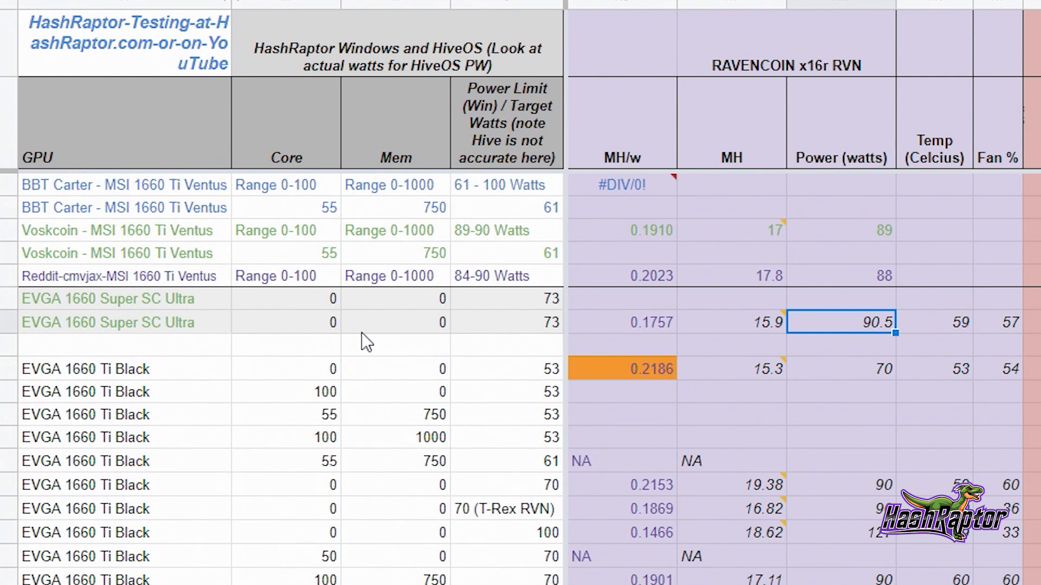
mouse_move(554, 338)
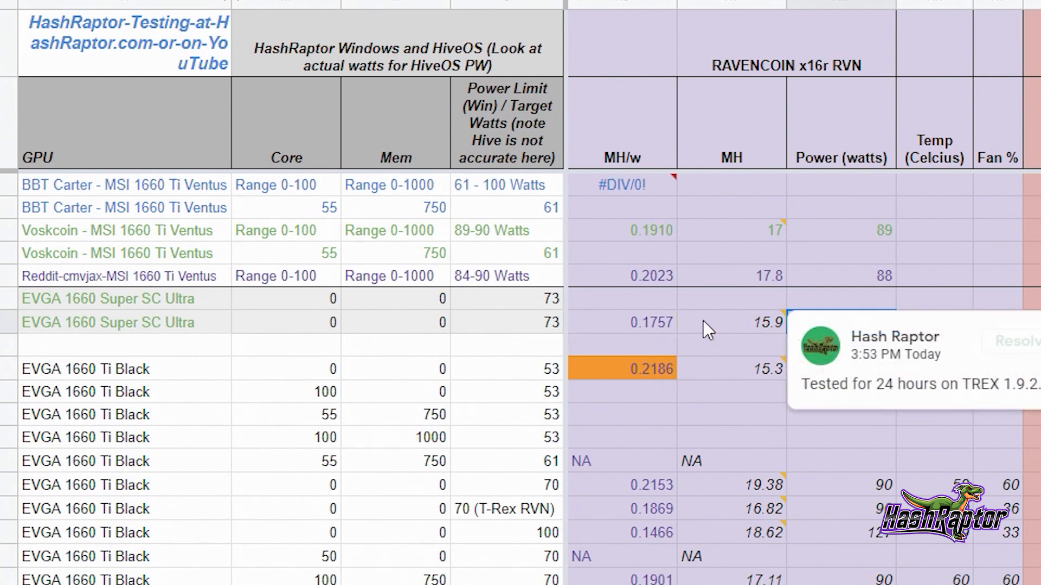
mouse_move(777, 340)
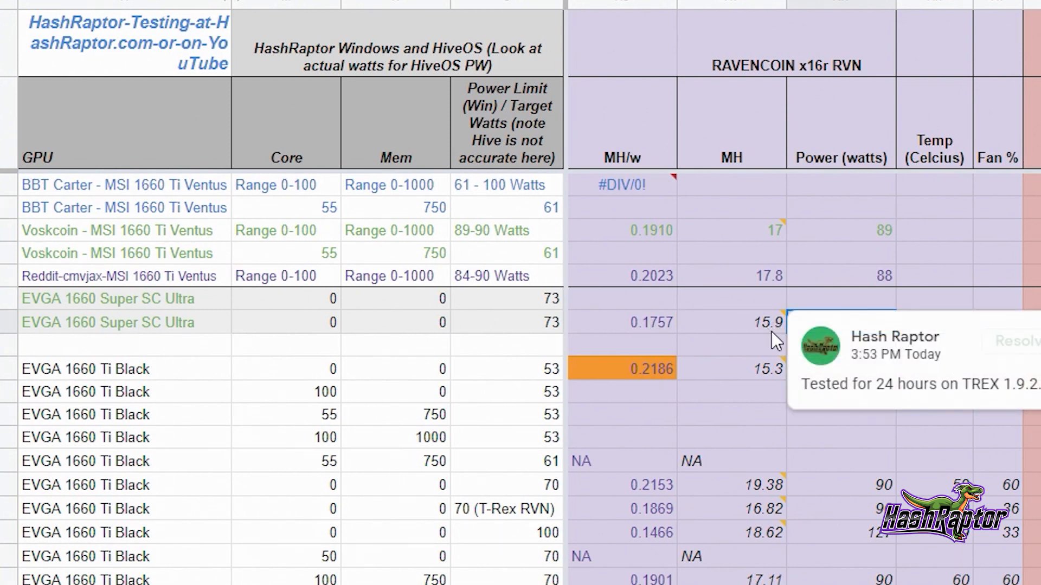
click(840, 322)
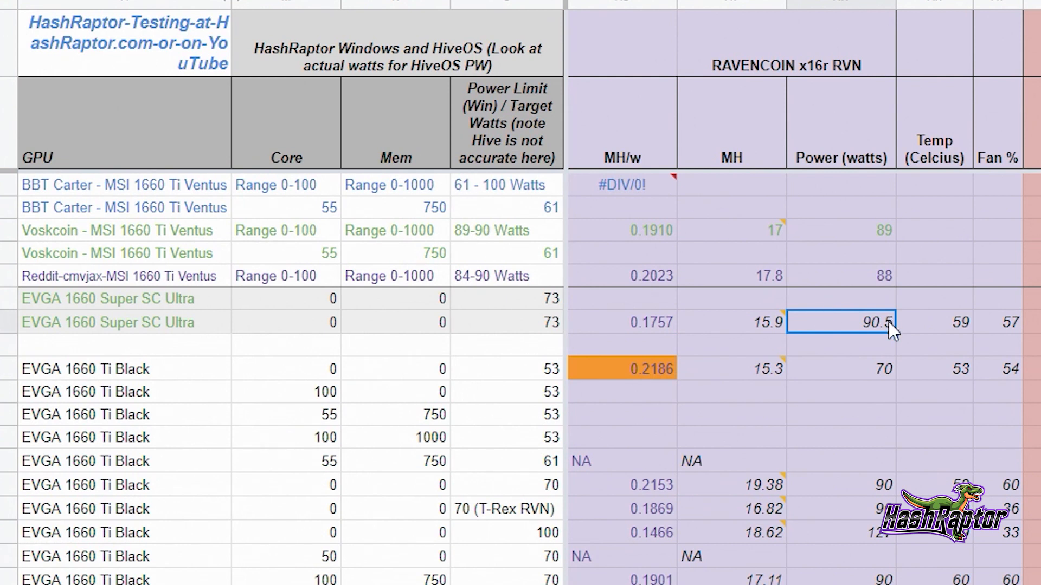
mouse_move(805, 338)
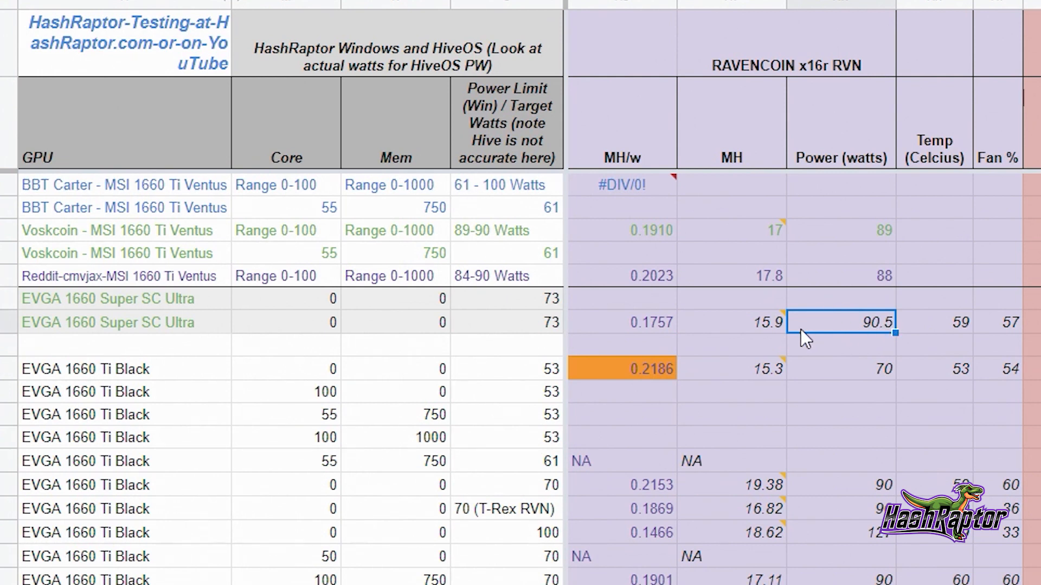
mouse_move(978, 335)
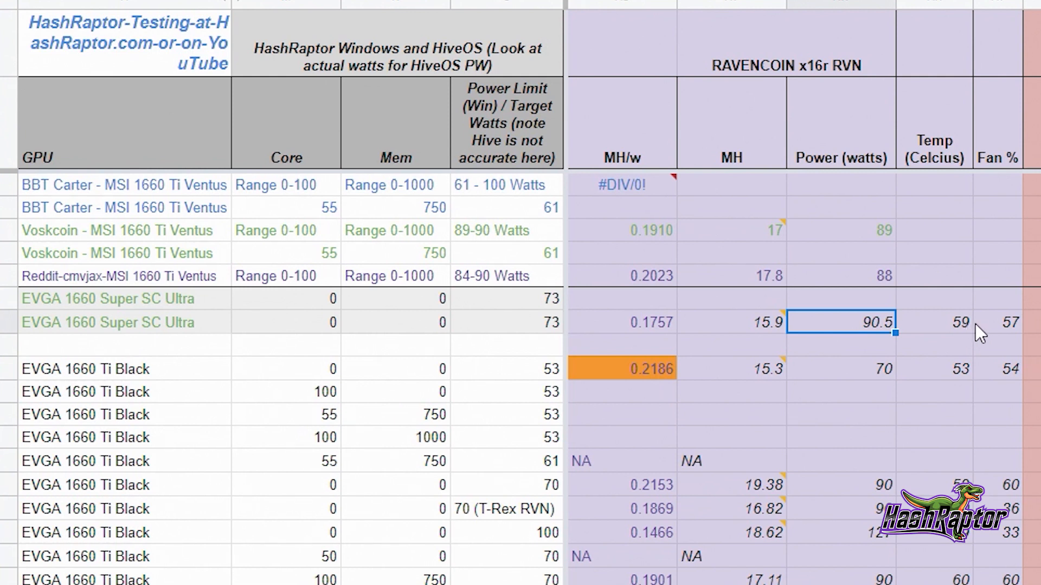
mouse_move(973, 312)
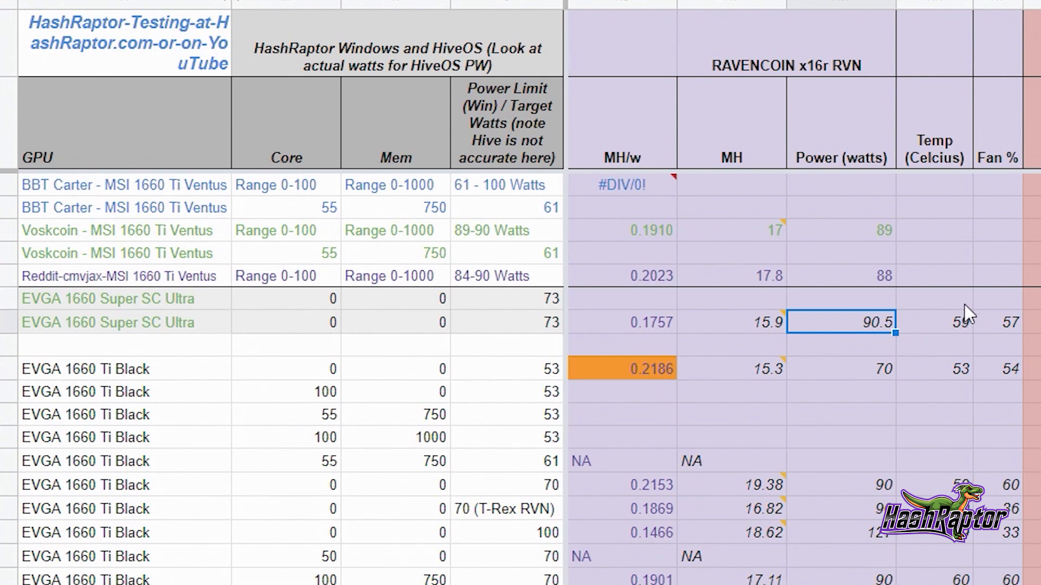
mouse_move(986, 304)
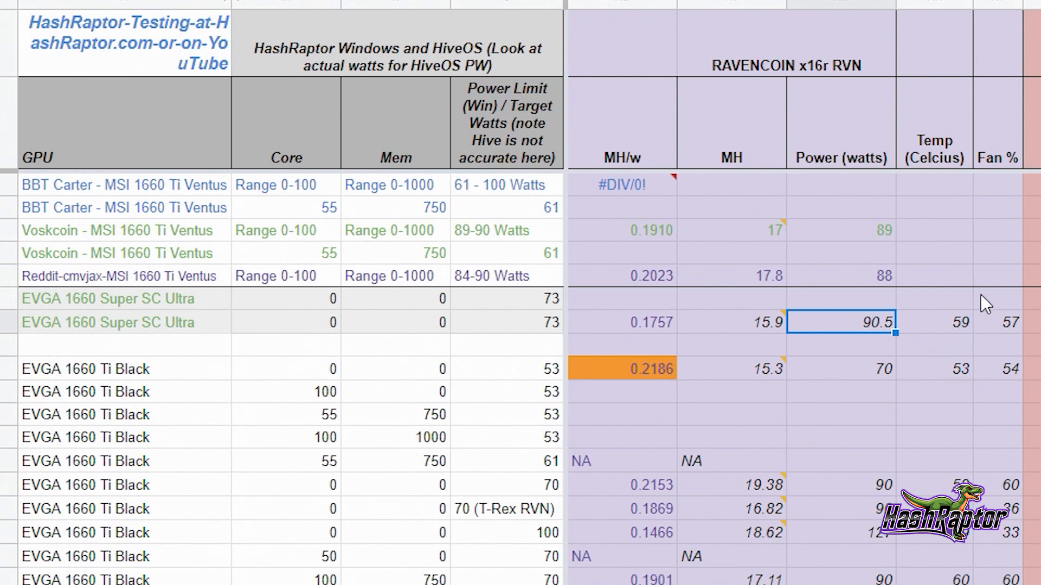
mouse_move(1007, 339)
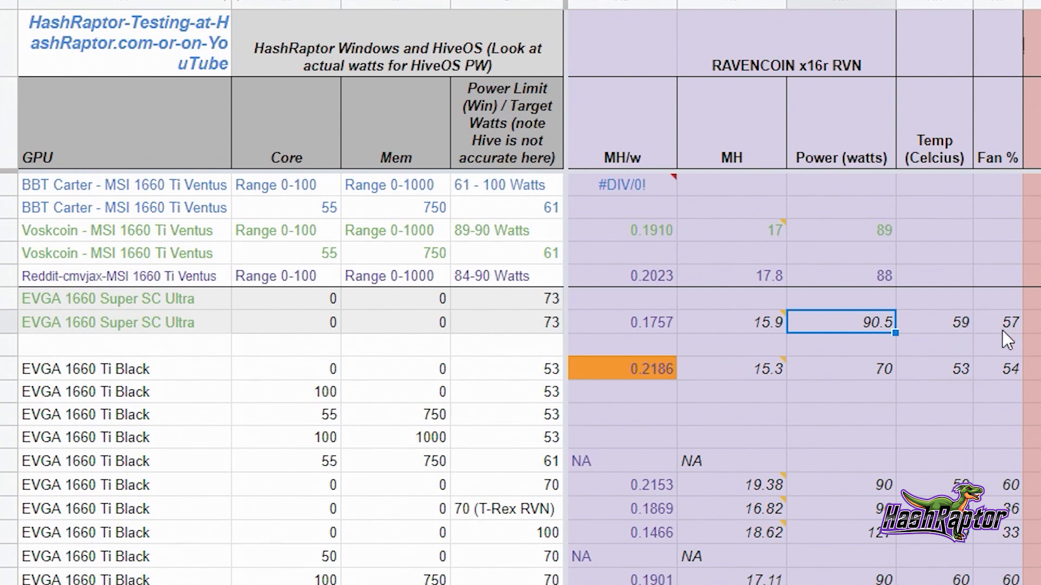
mouse_move(657, 340)
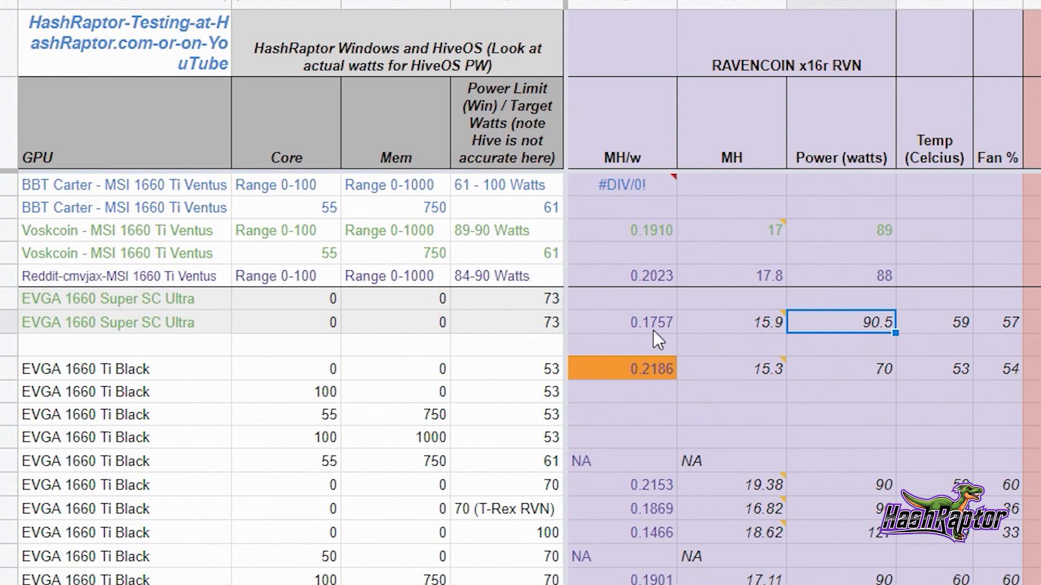
mouse_move(663, 338)
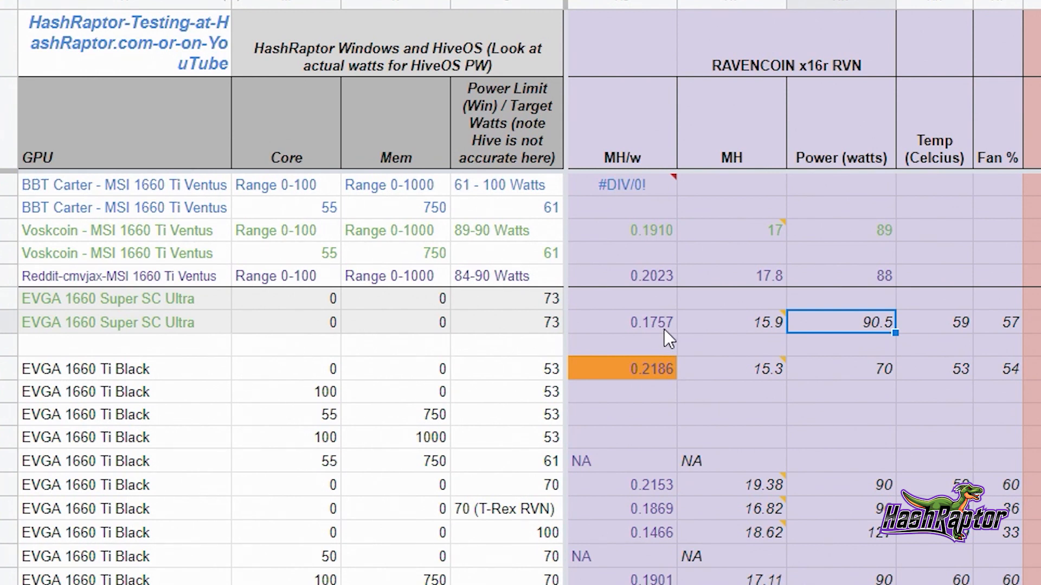
click(620, 322)
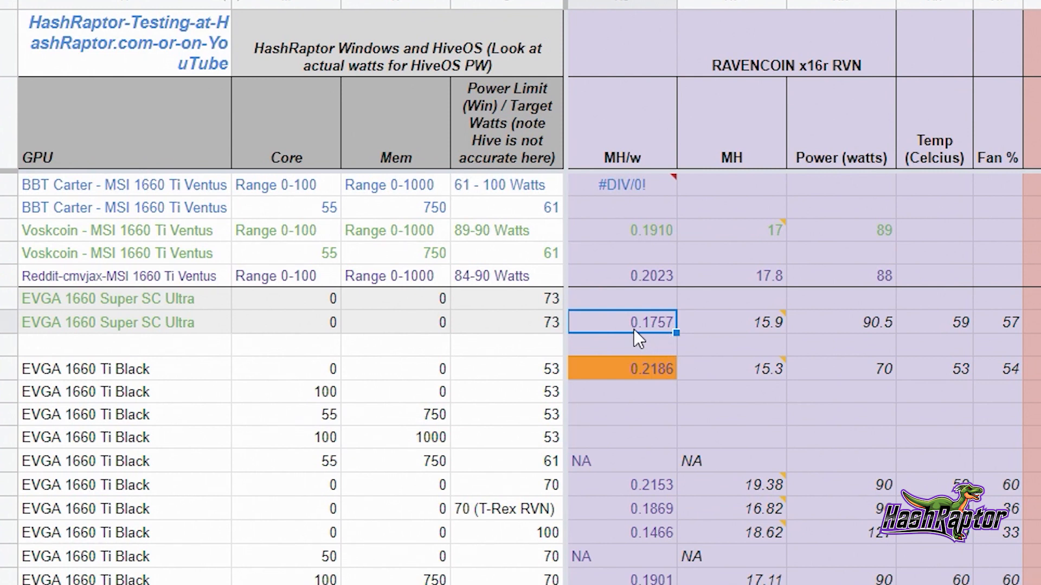
mouse_move(634, 335)
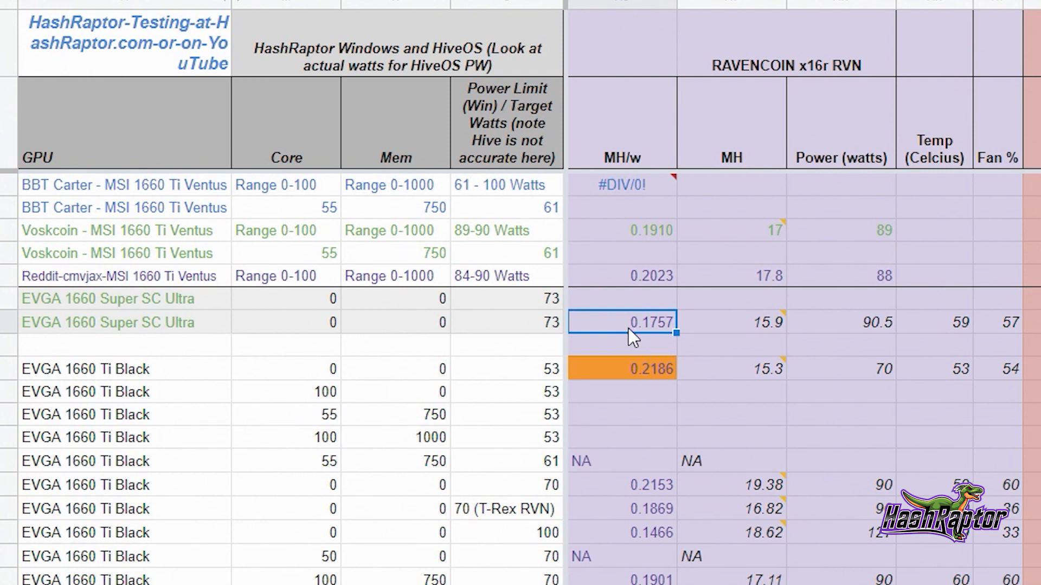
mouse_move(638, 365)
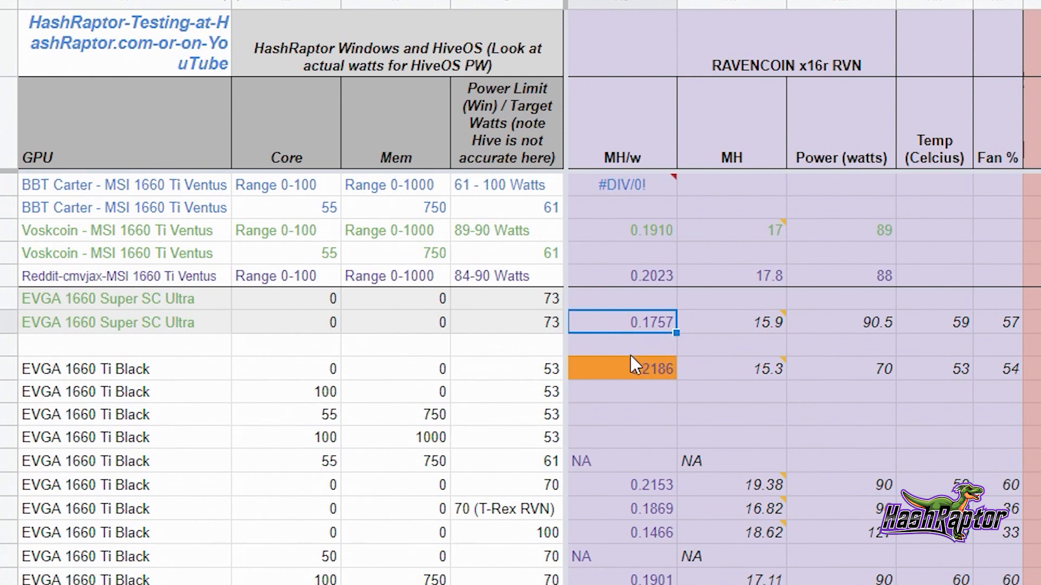
mouse_move(664, 385)
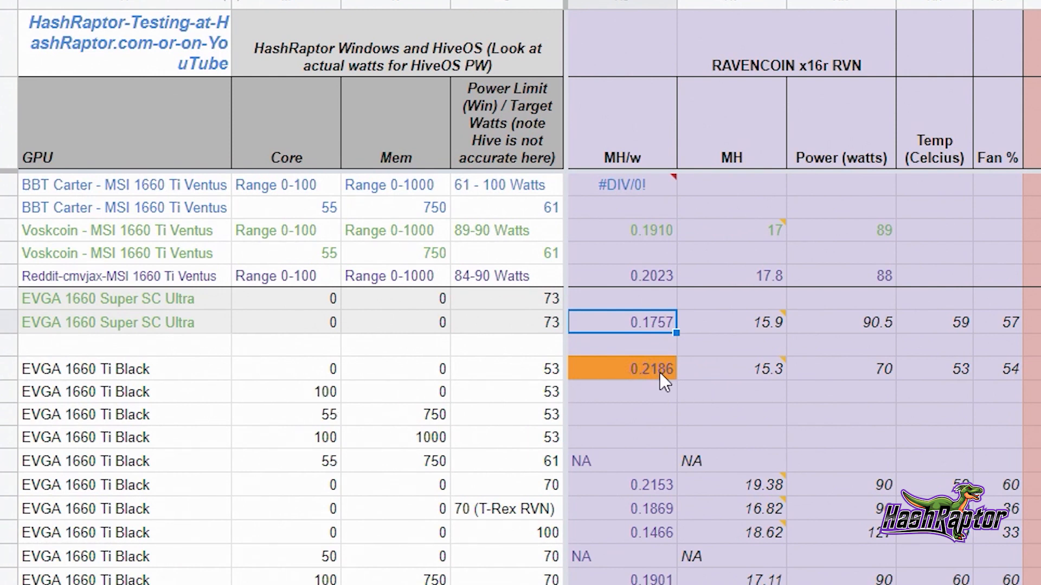
mouse_move(649, 407)
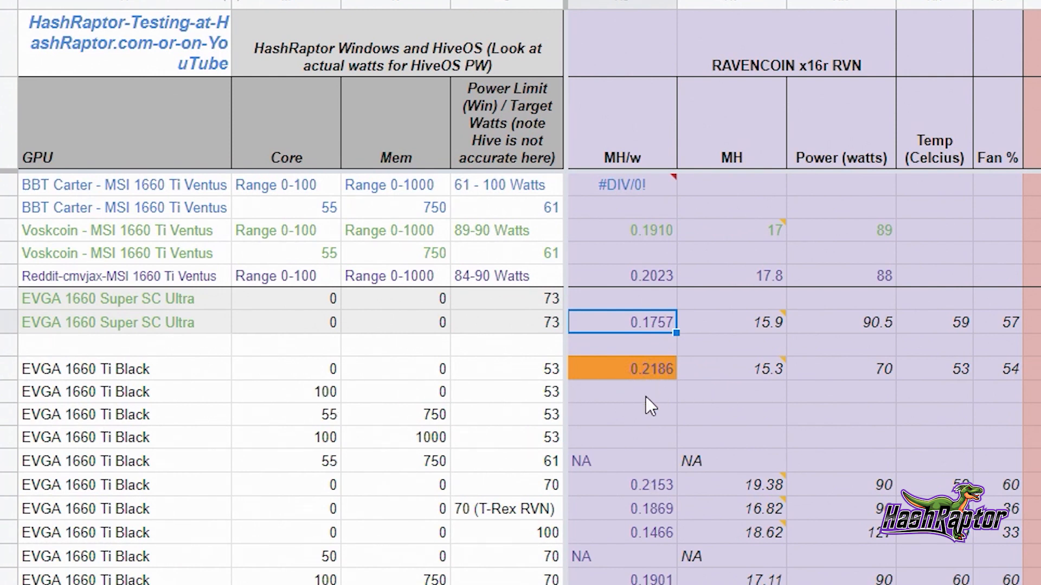
mouse_move(653, 421)
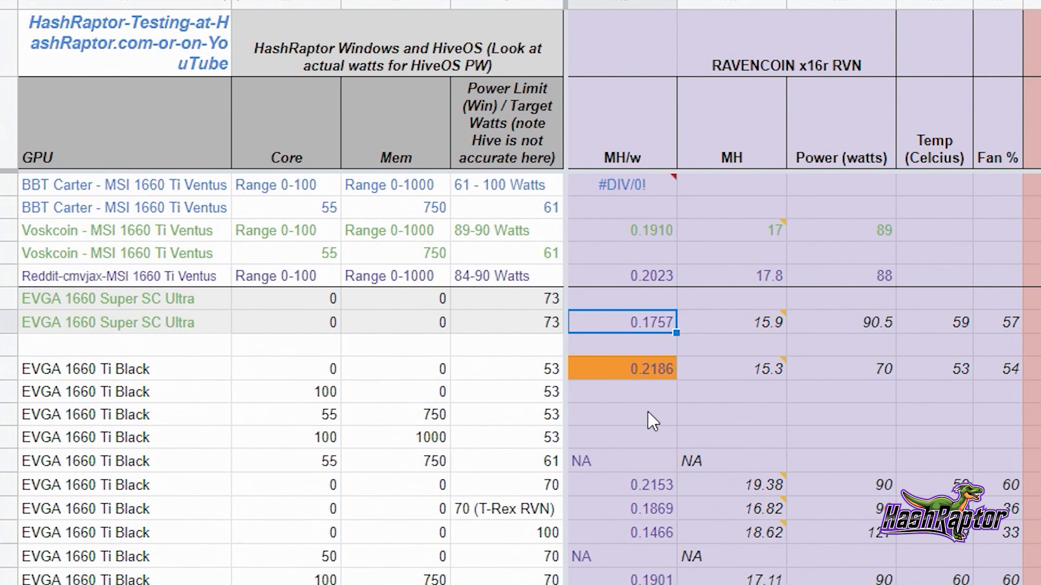
mouse_move(629, 384)
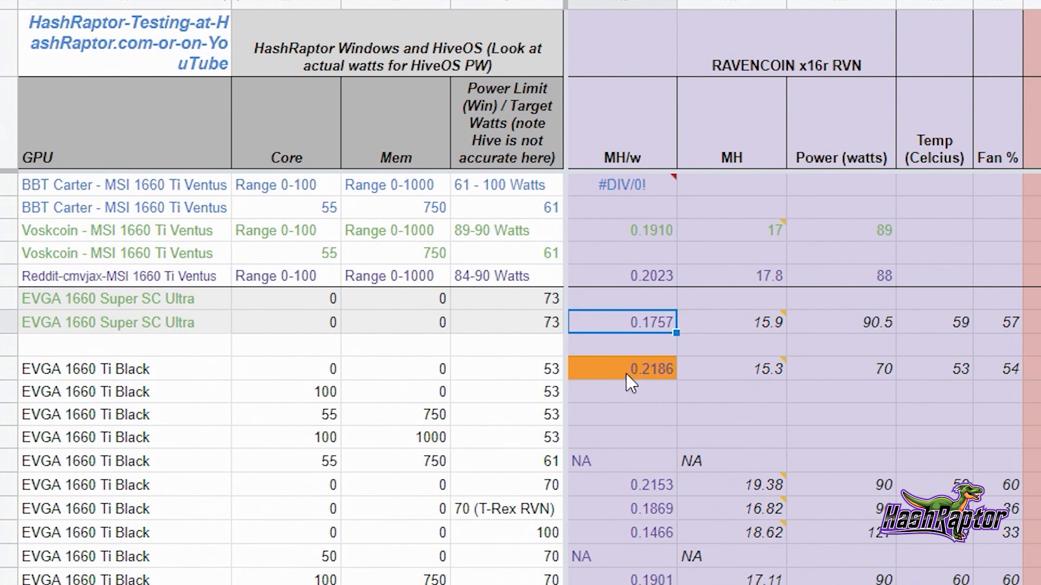
mouse_move(668, 391)
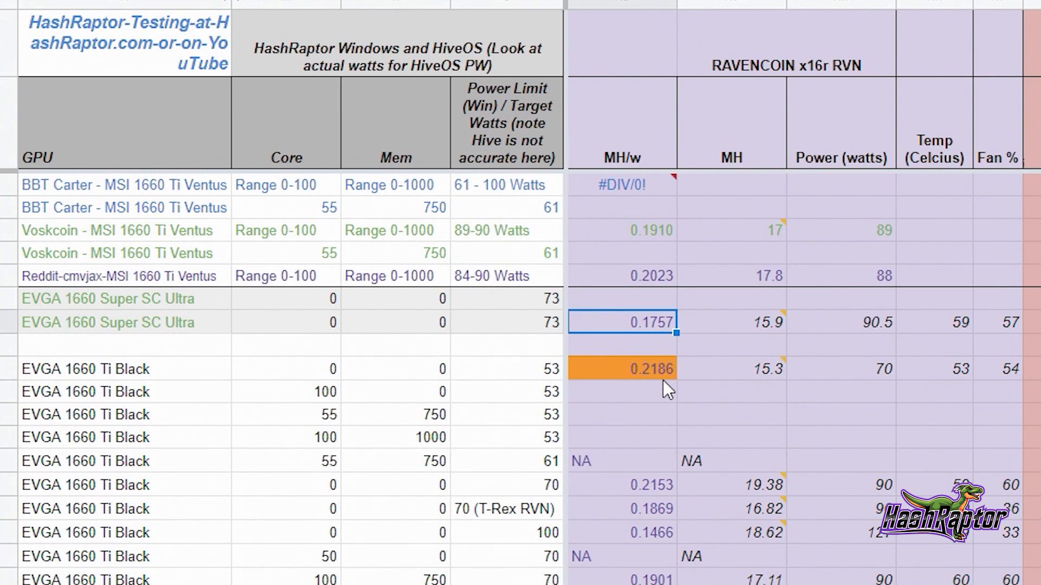
mouse_move(647, 395)
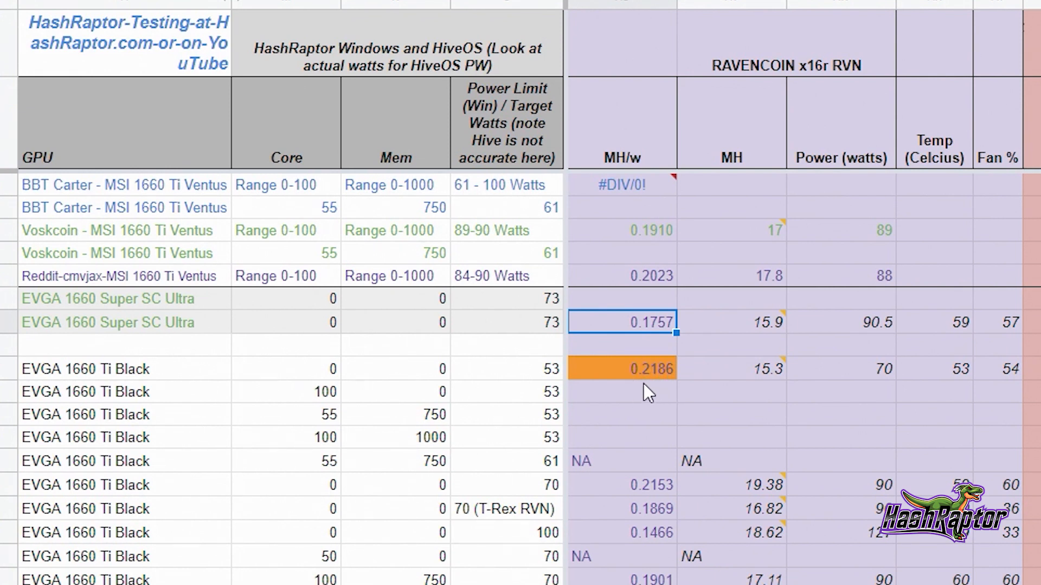
click(626, 230)
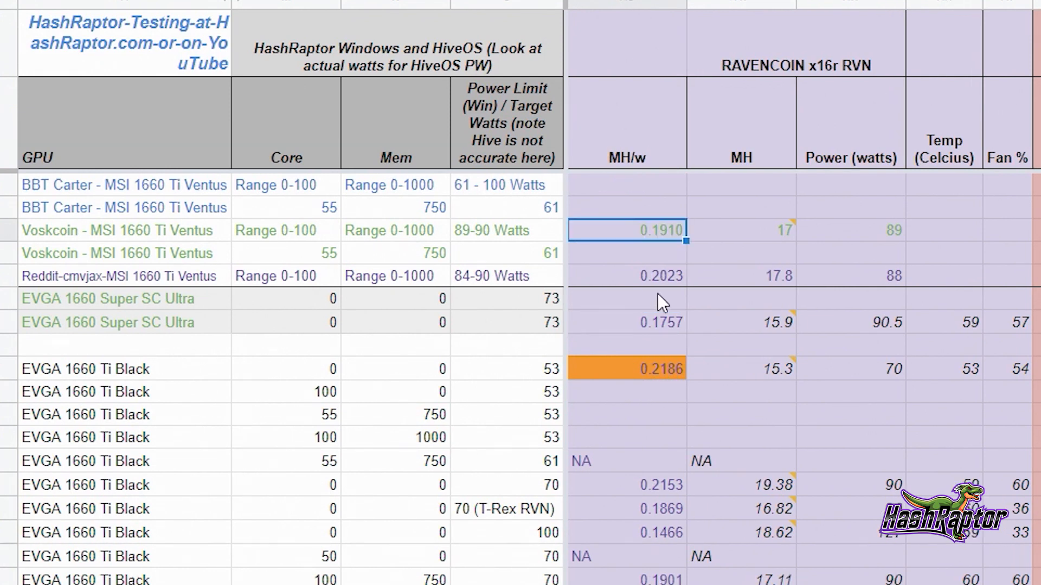
mouse_move(112, 285)
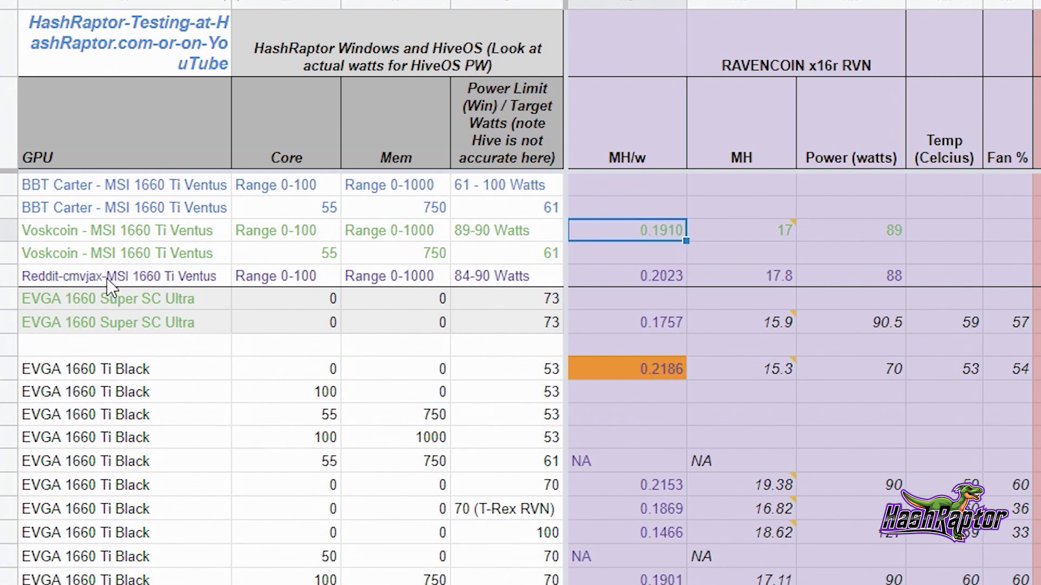
mouse_move(172, 289)
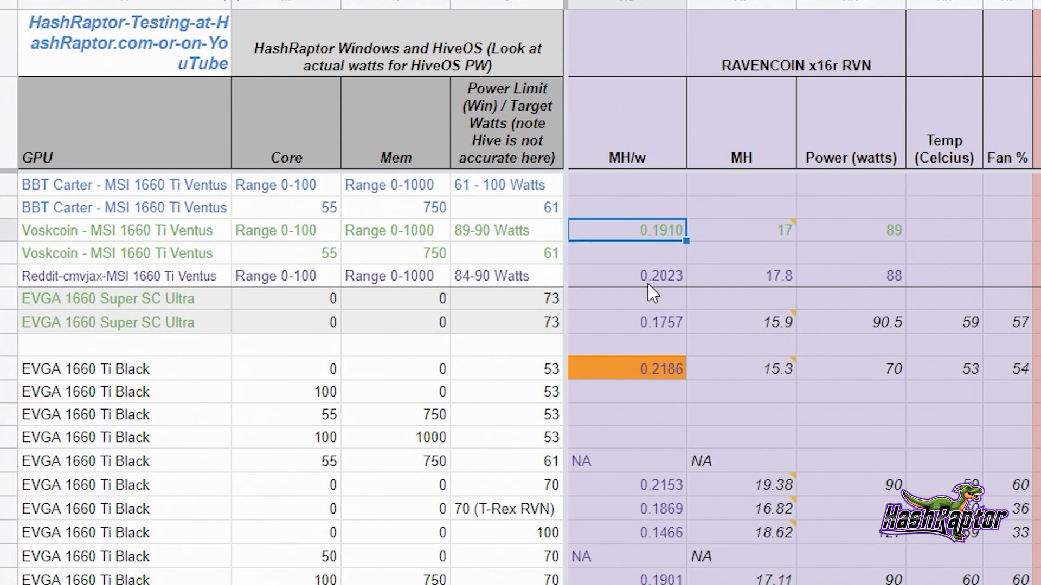
mouse_move(672, 337)
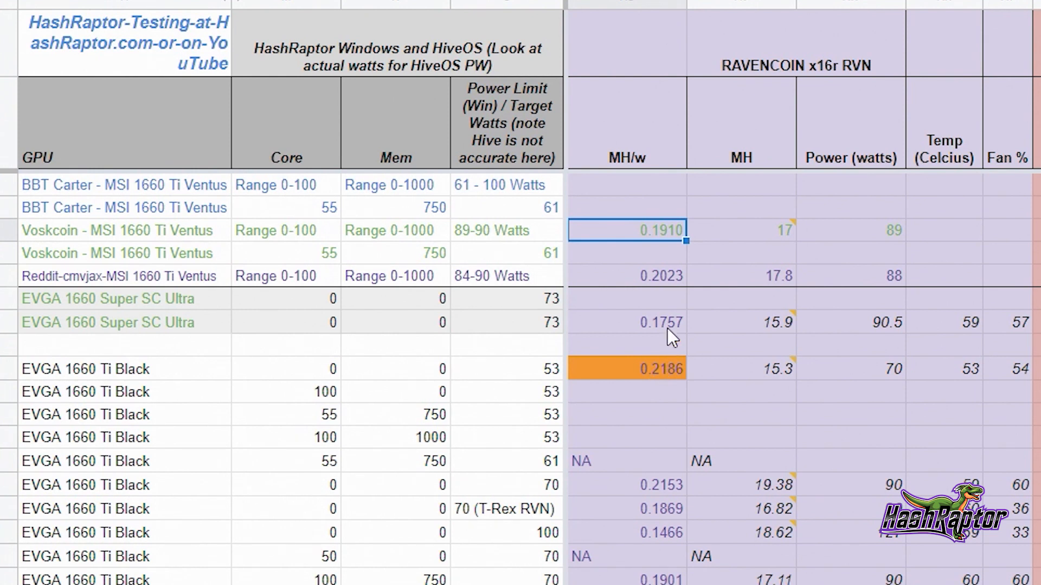
mouse_move(665, 292)
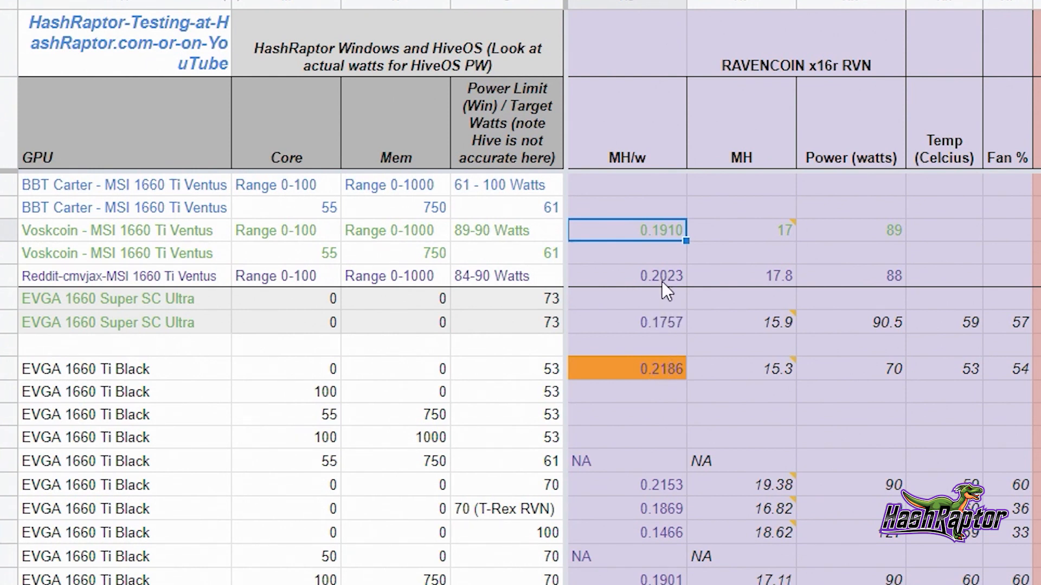
mouse_move(701, 365)
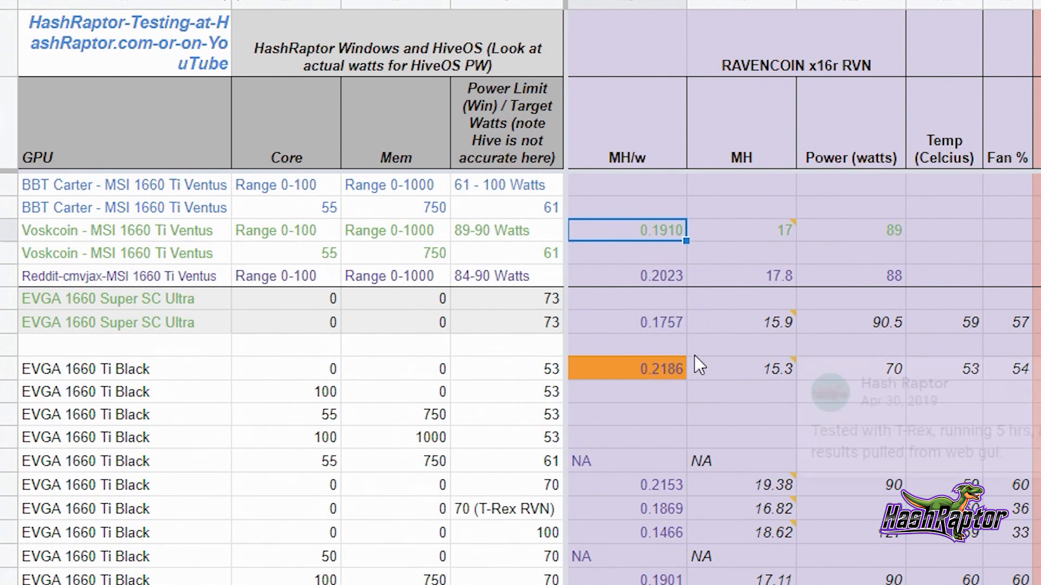
mouse_move(673, 491)
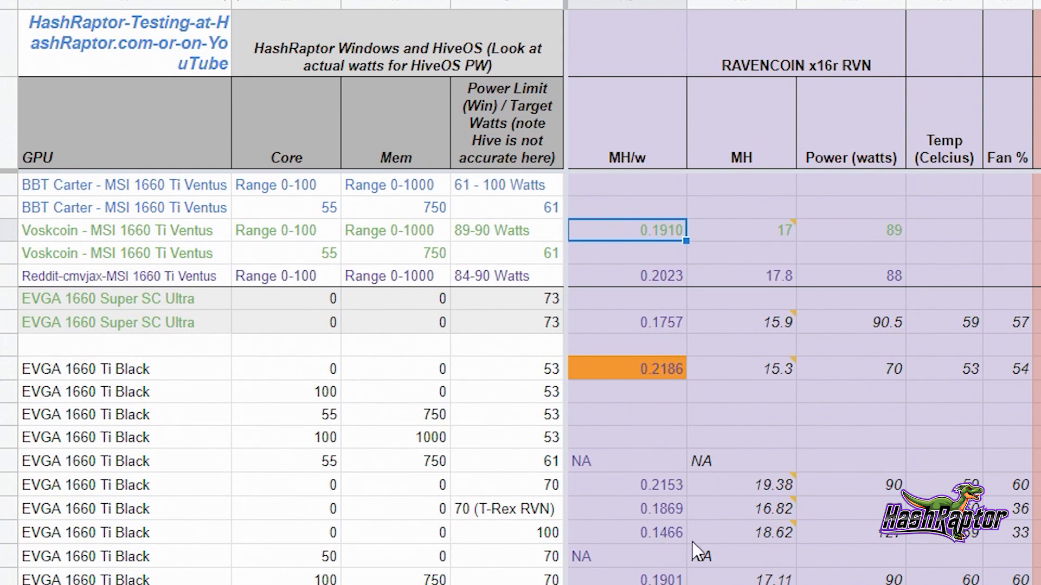
mouse_move(667, 444)
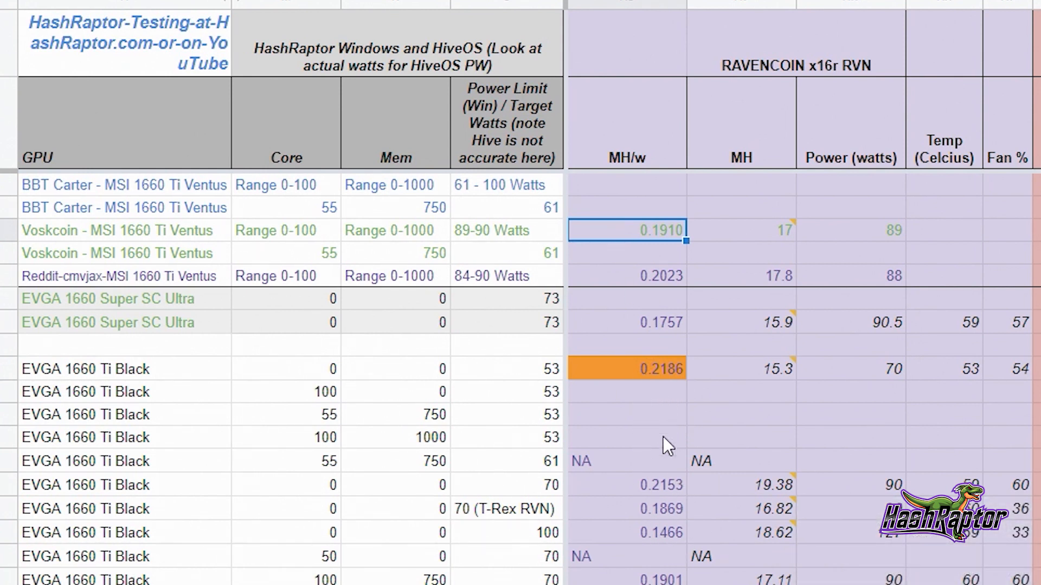
mouse_move(657, 373)
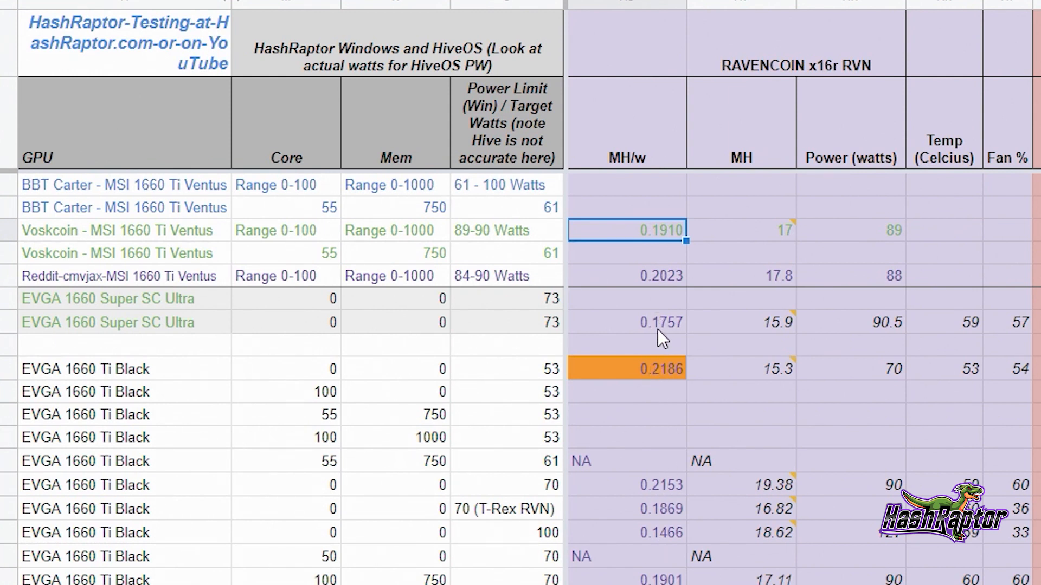
mouse_move(664, 297)
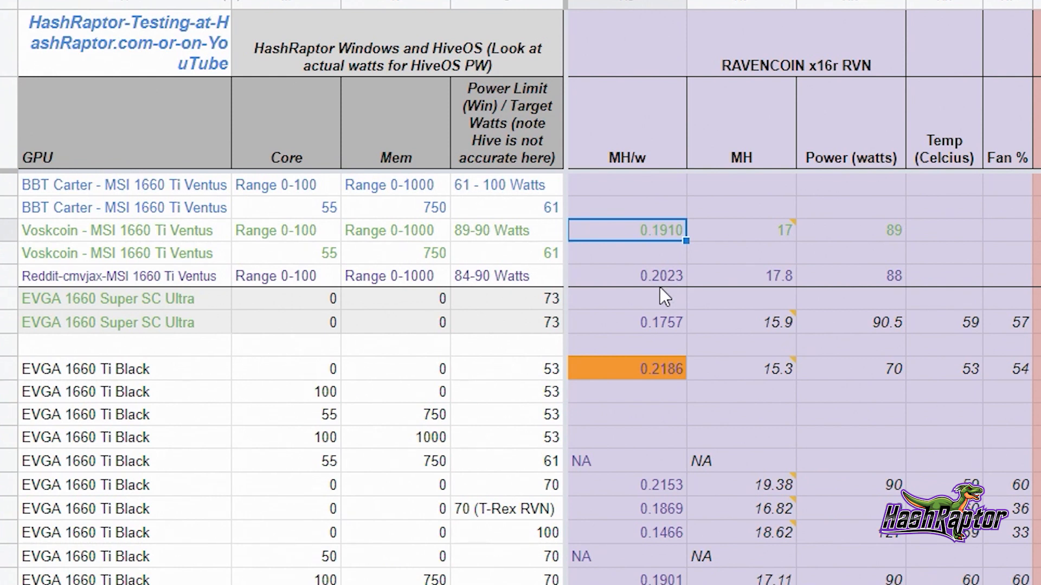
mouse_move(660, 285)
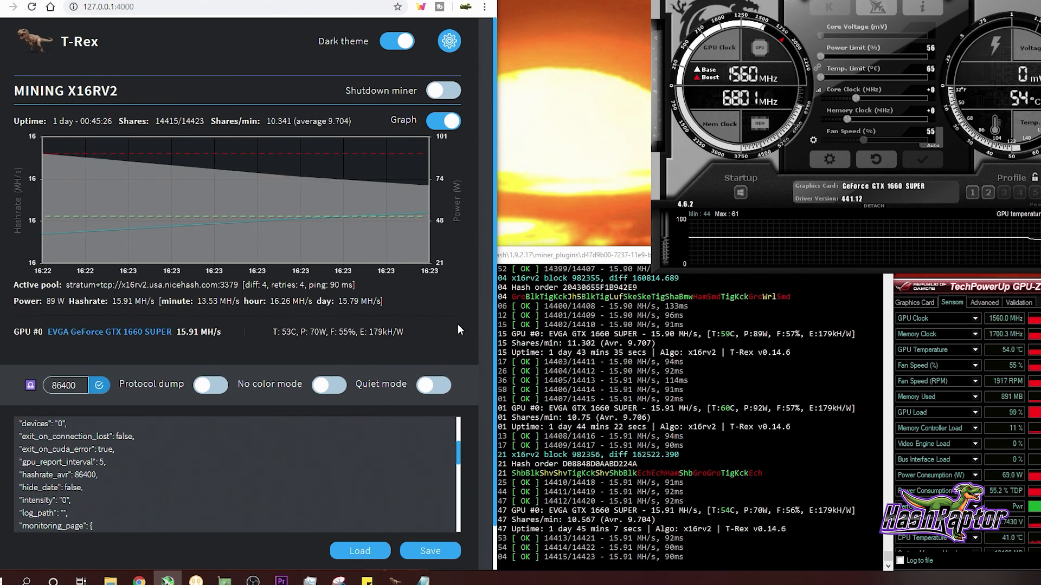
mouse_move(475, 305)
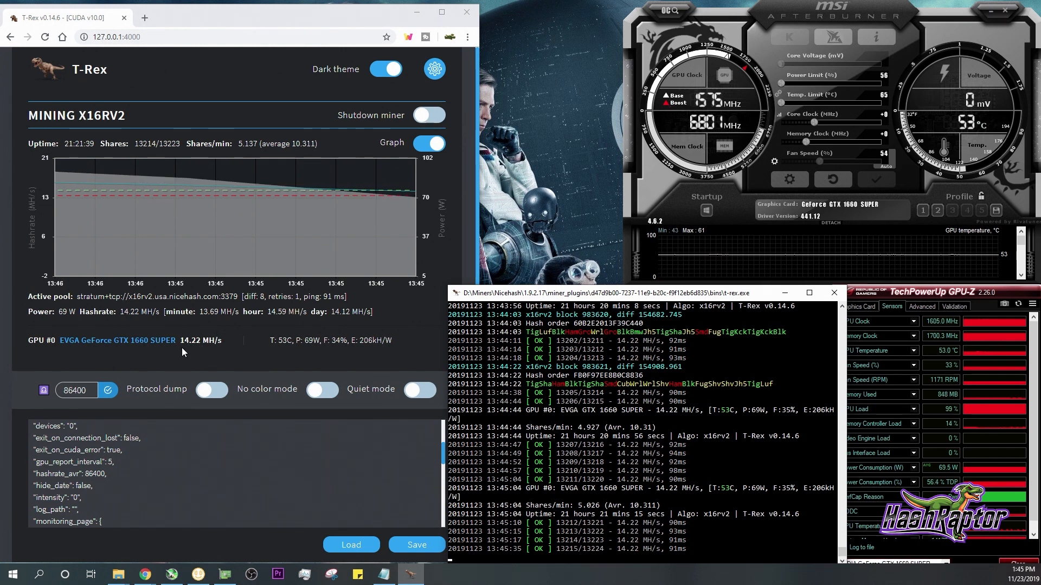
mouse_move(201, 352)
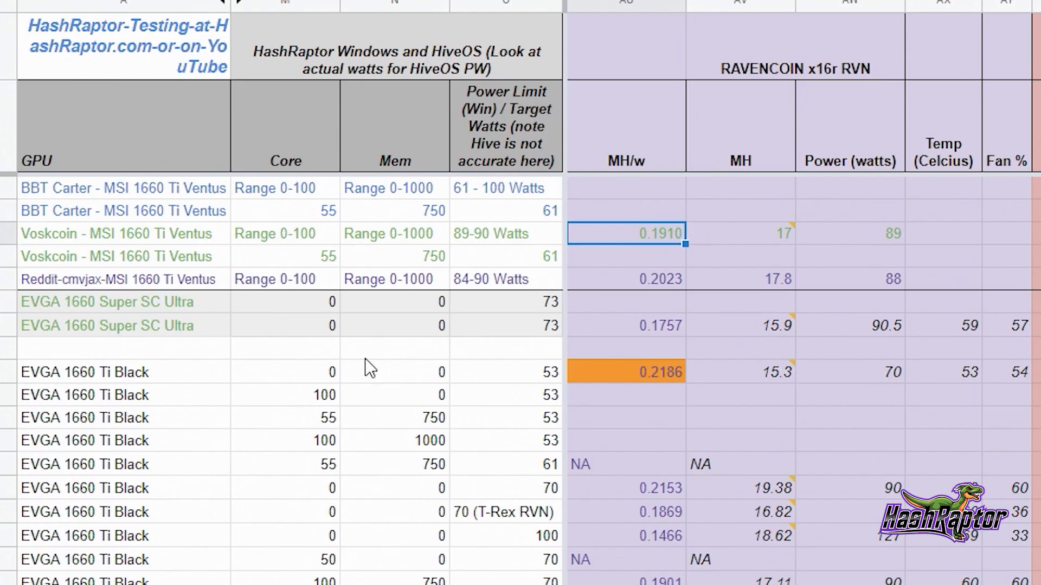
mouse_move(532, 302)
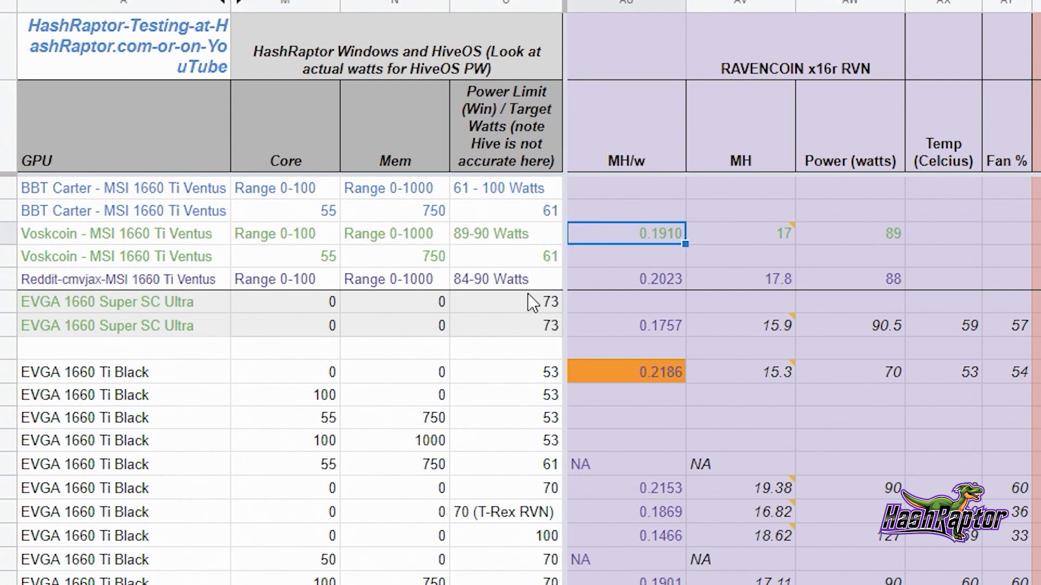
- Enter power limit 56 and hashrate 14.22 in row 8 for the EVGA 1660 Super SC Ultra
click(506, 302)
text(56)
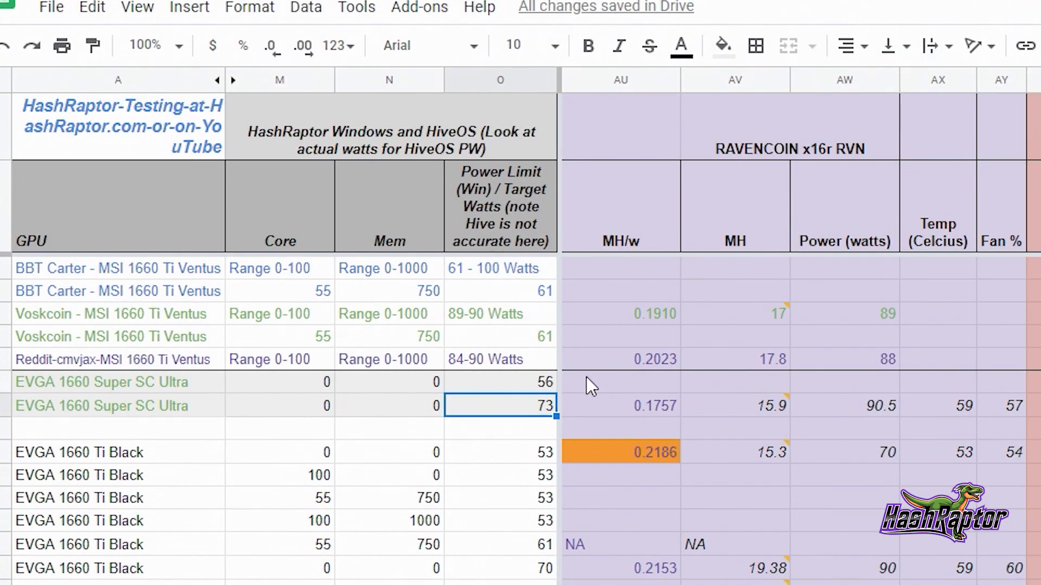
mouse_move(657, 405)
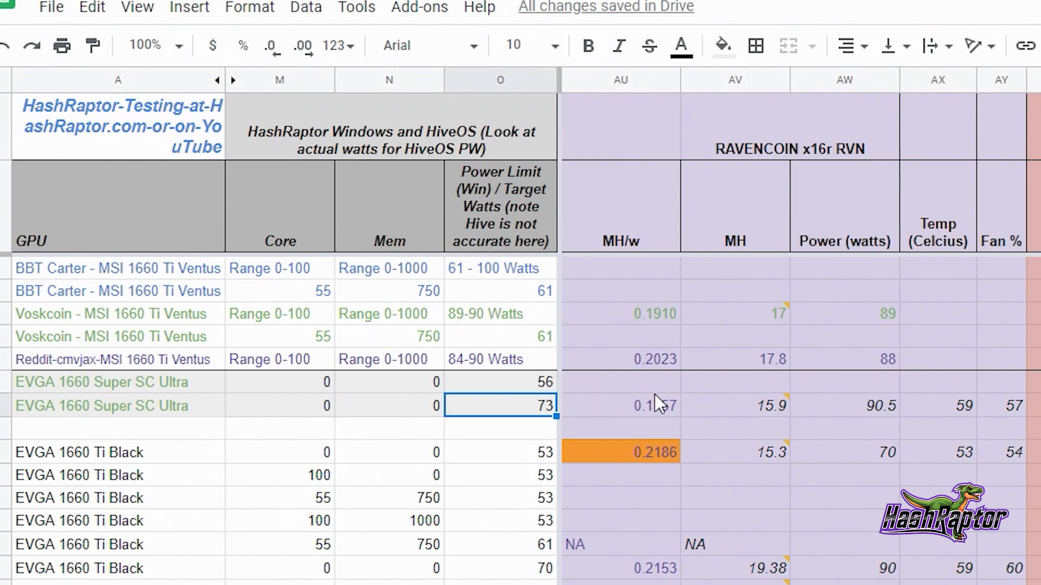
click(620, 381)
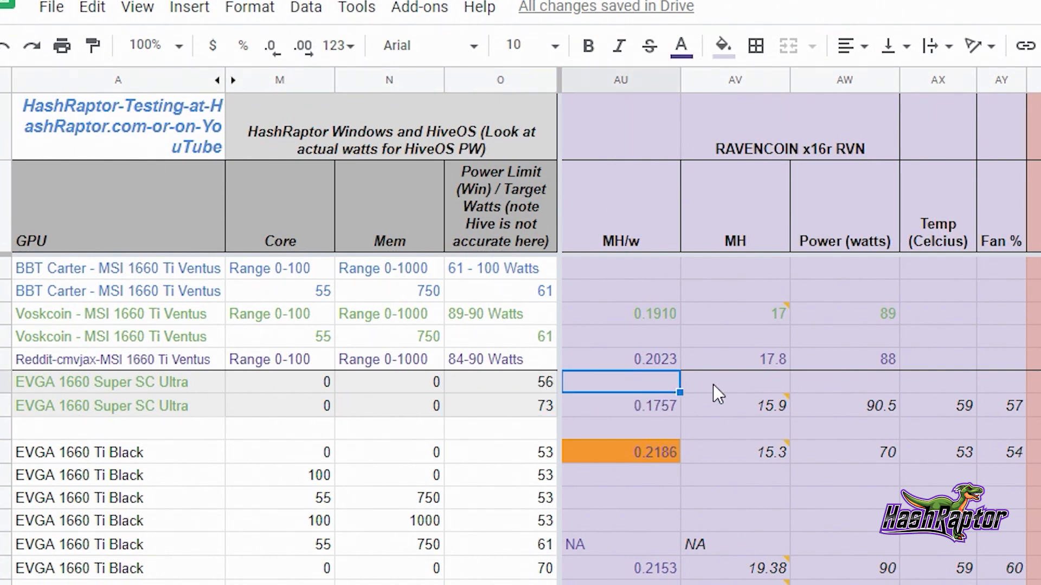
click(733, 382)
text(14.22)
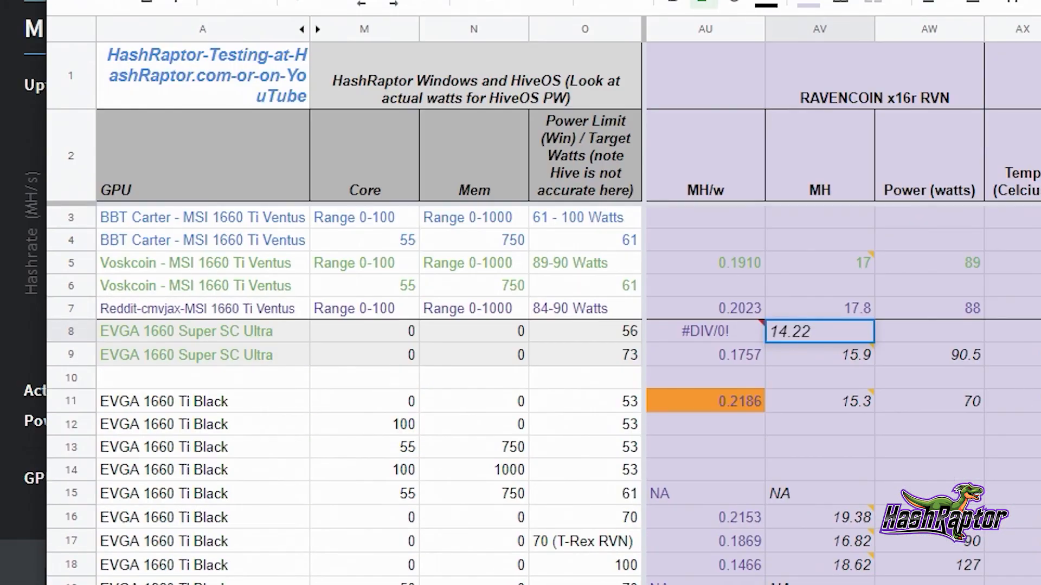
click(819, 355)
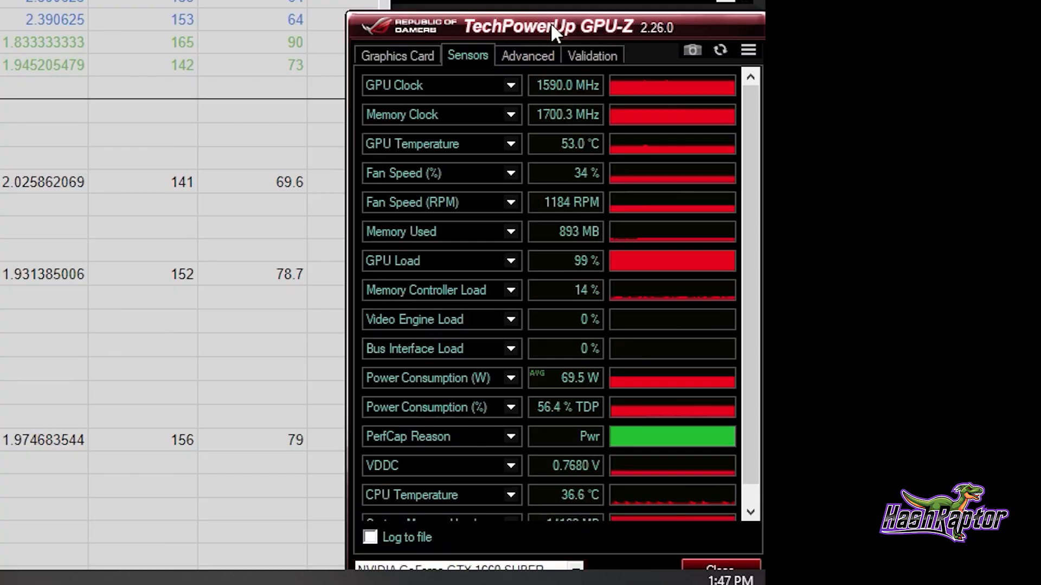
mouse_move(431, 440)
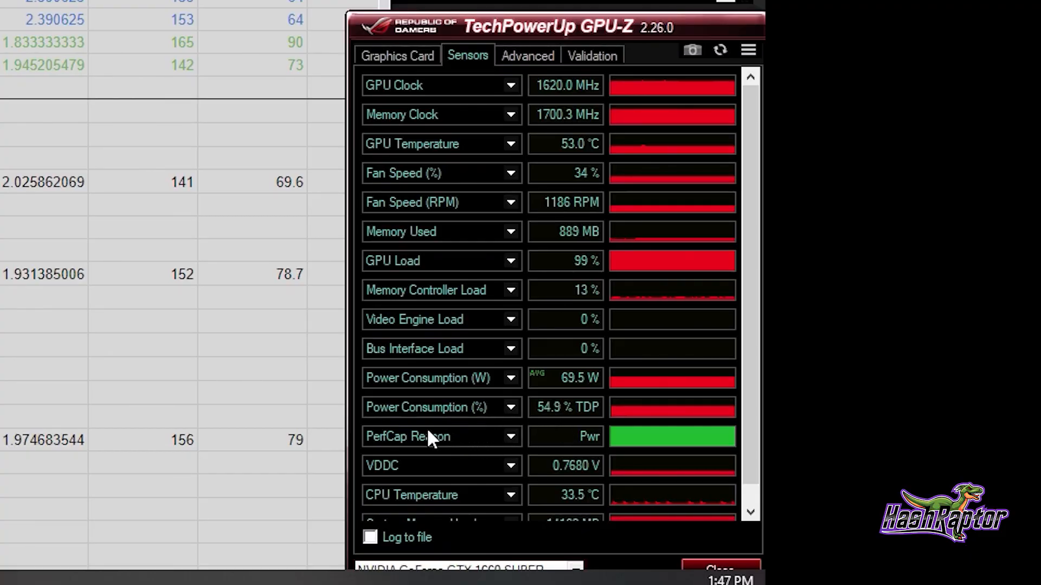
mouse_move(541, 411)
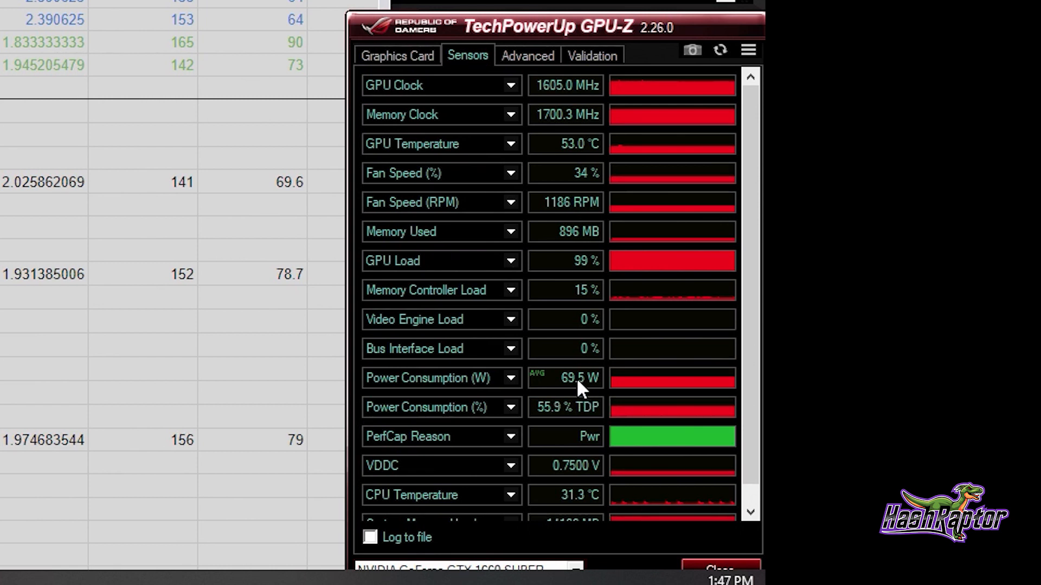
mouse_move(27, 260)
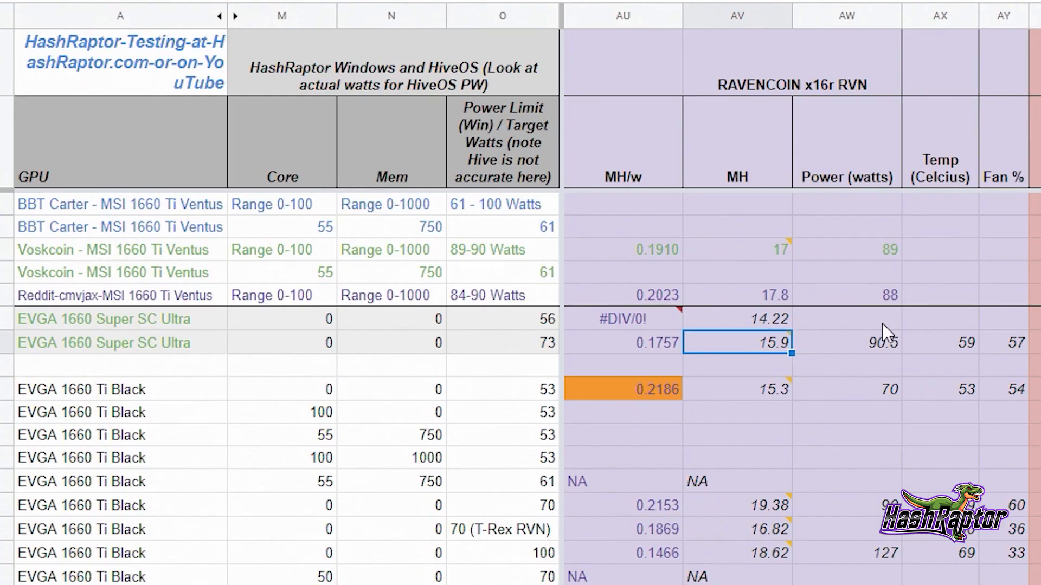
- Record 69.5 W in row 8's Power (watts) cell, giving 0.2046 MH/W
click(846, 318)
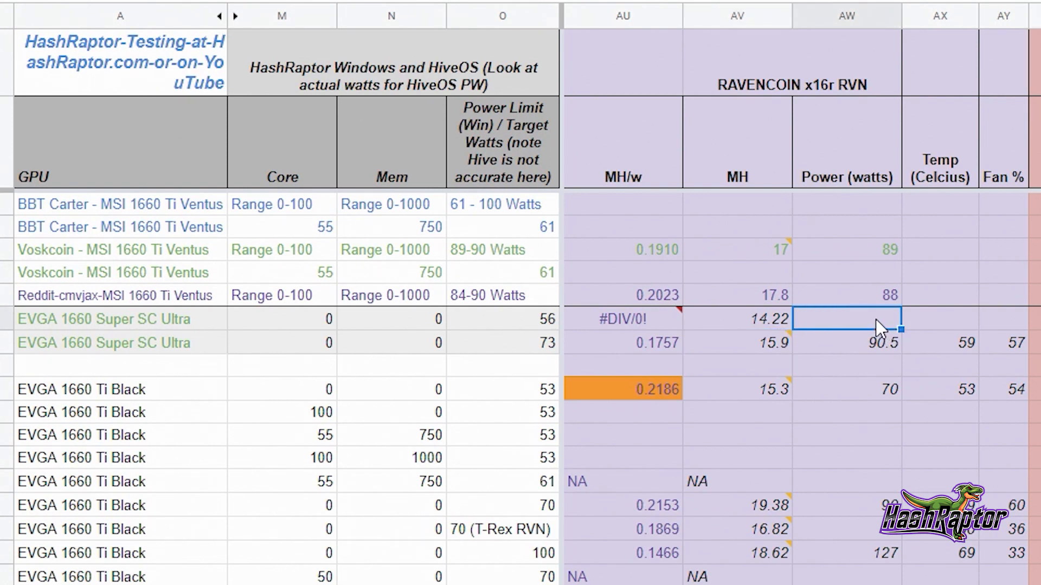
text(69.5)
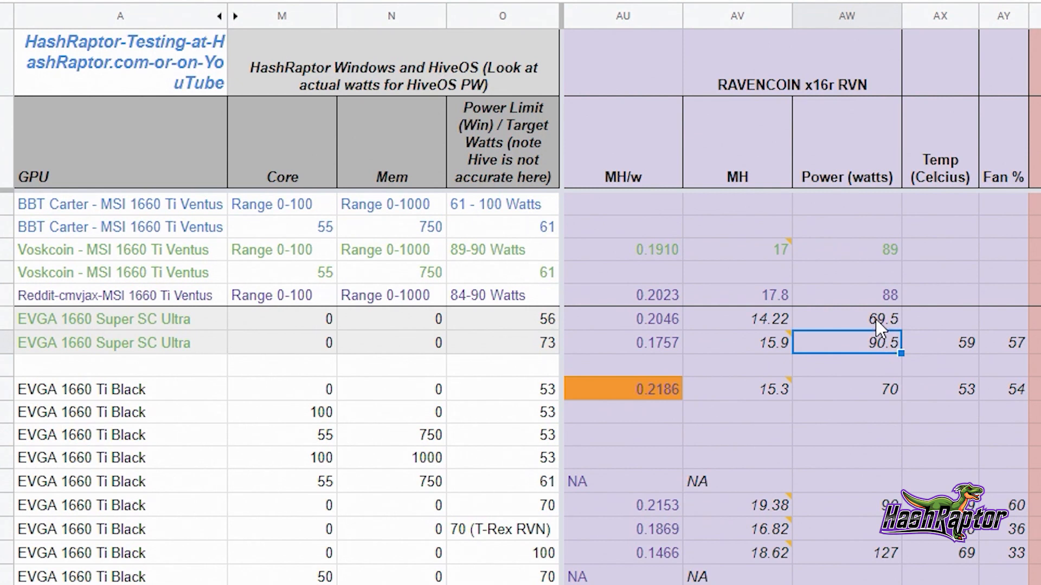
mouse_move(876, 350)
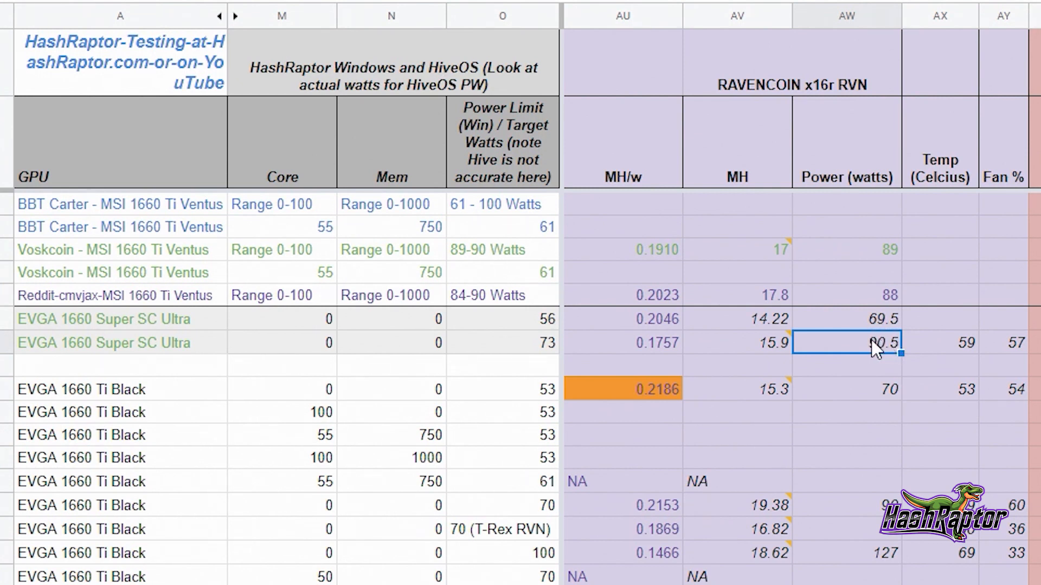
mouse_move(677, 335)
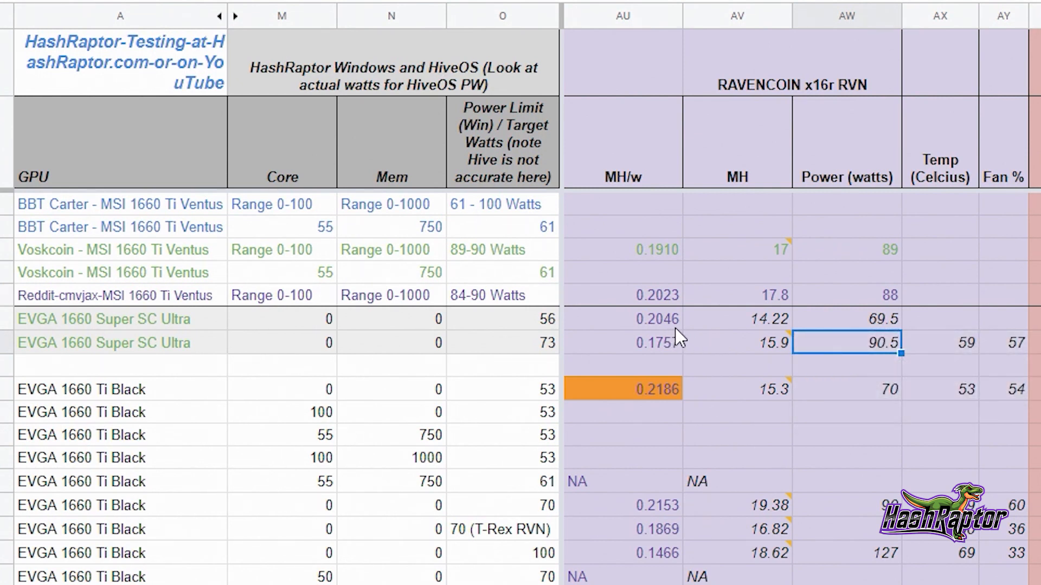
mouse_move(677, 325)
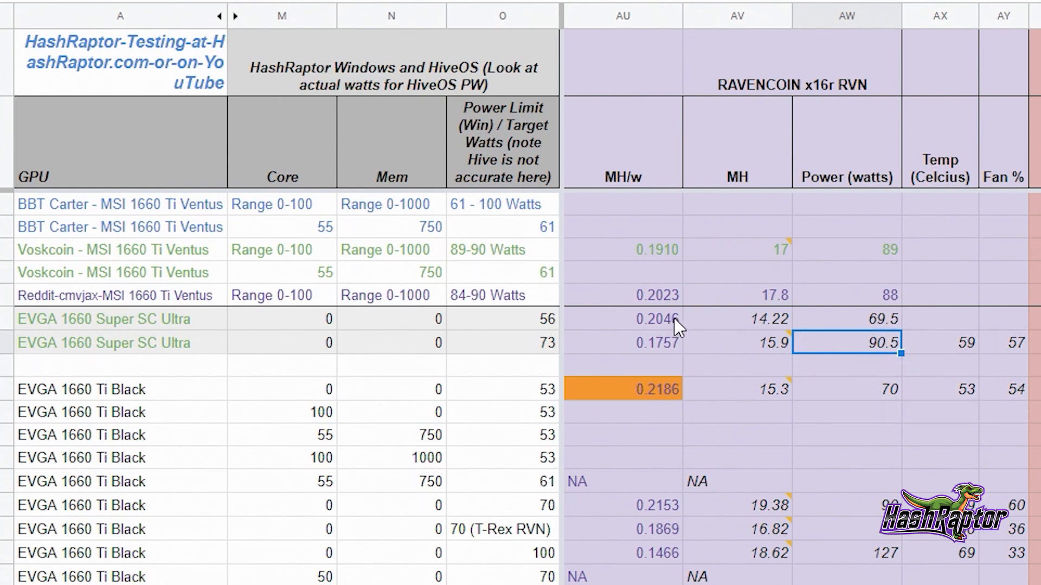
mouse_move(749, 335)
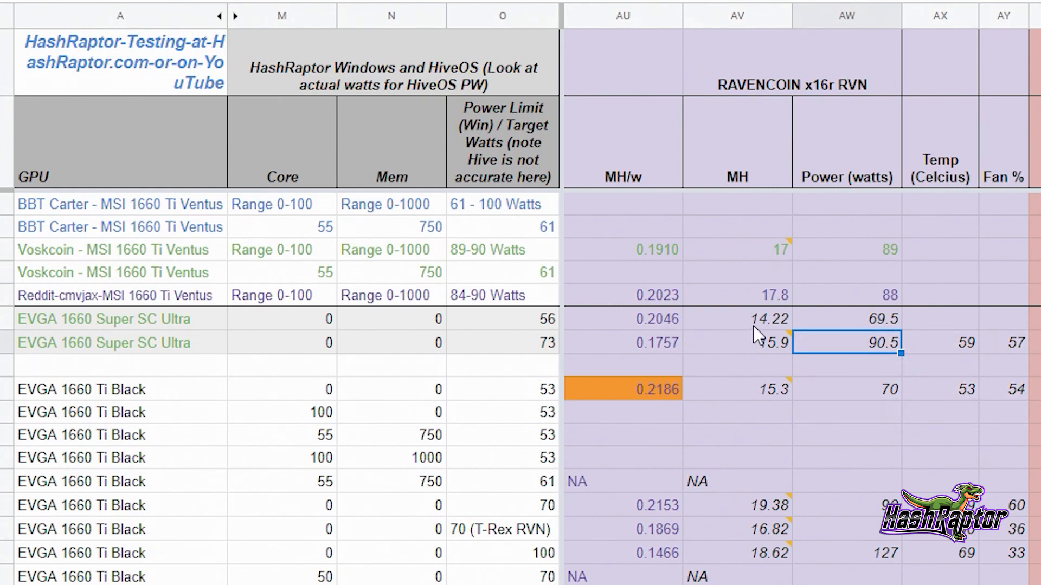
mouse_move(675, 340)
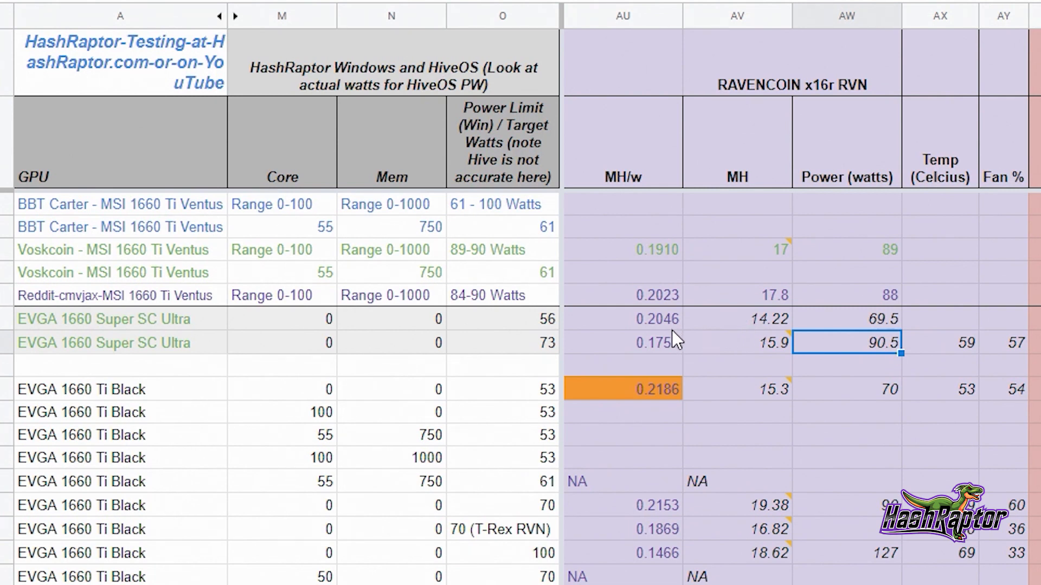
mouse_move(682, 334)
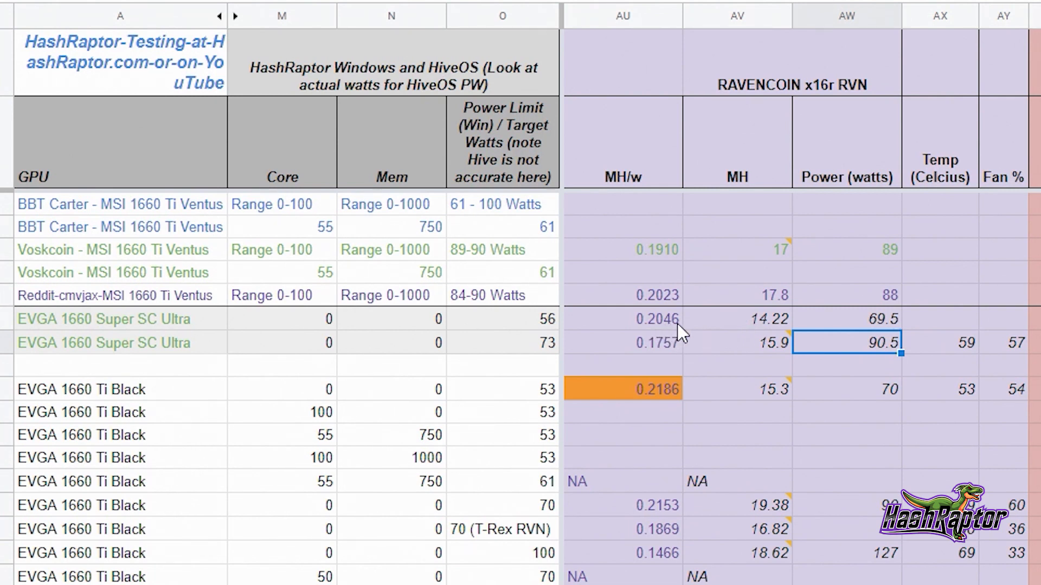
mouse_move(890, 330)
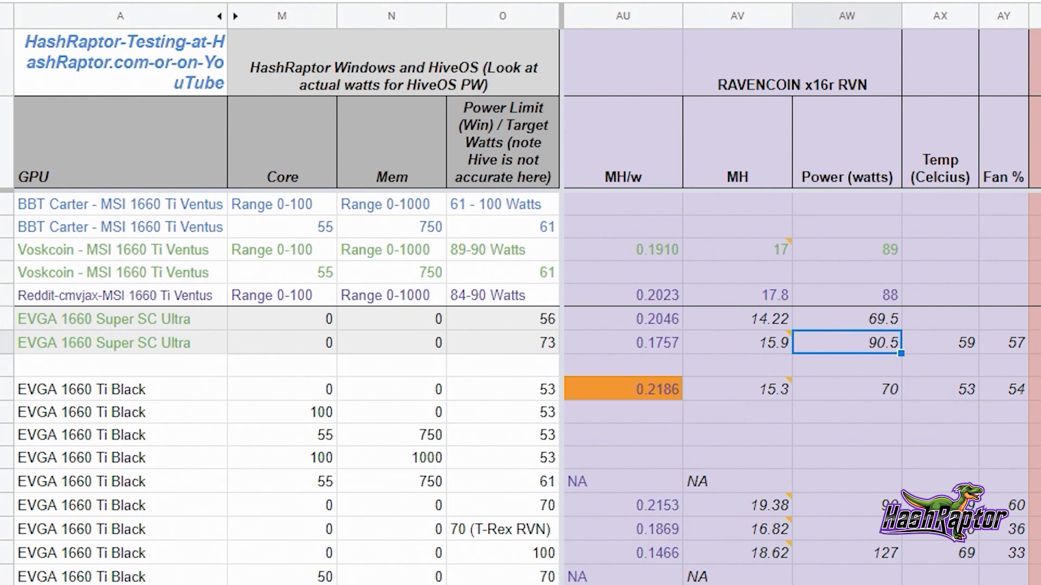
mouse_move(843, 311)
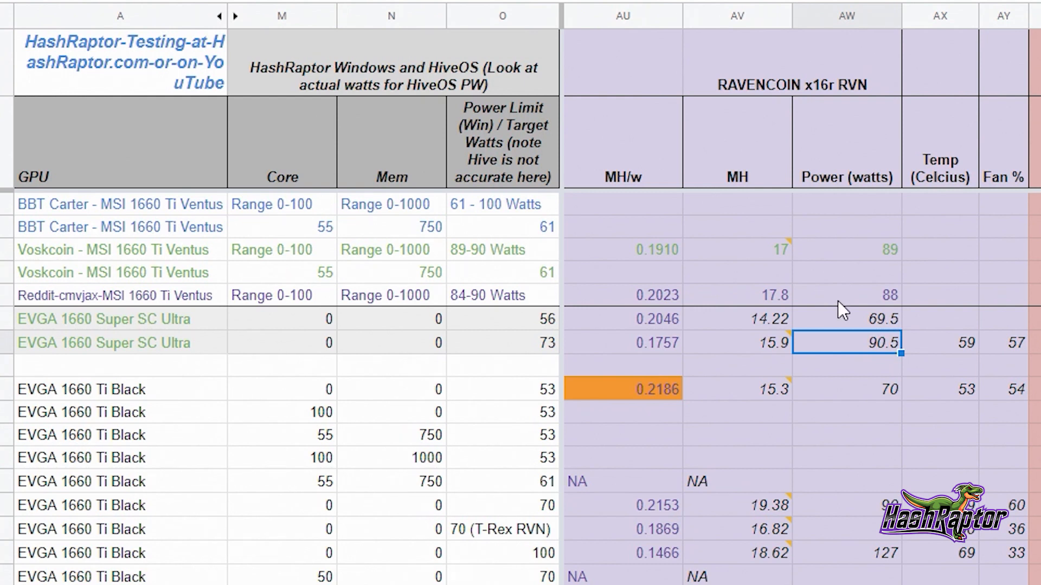
click(1004, 318)
text(54)
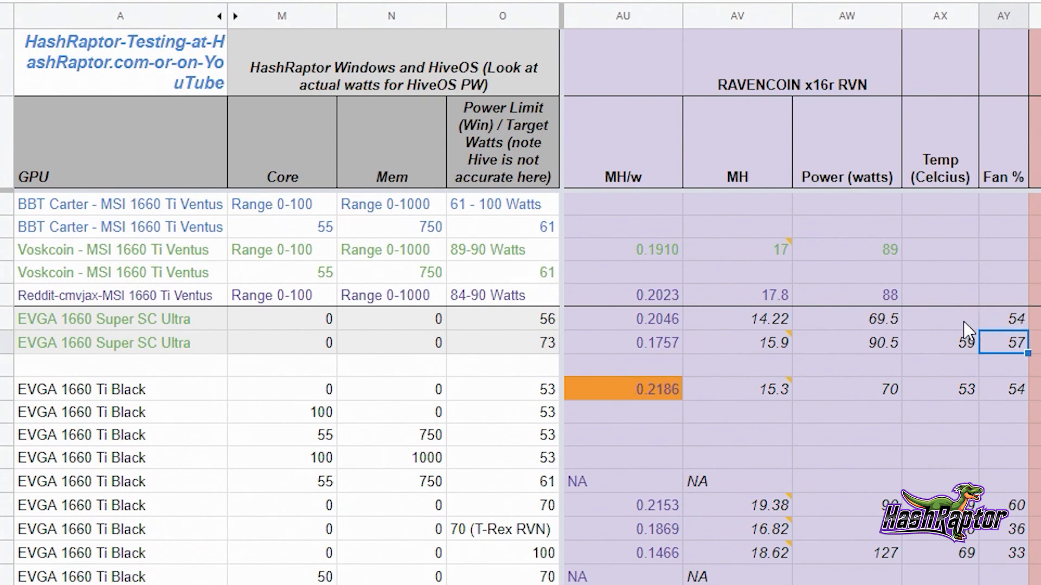
- Enter a temperature of 53 for the 56% power row
click(940, 319)
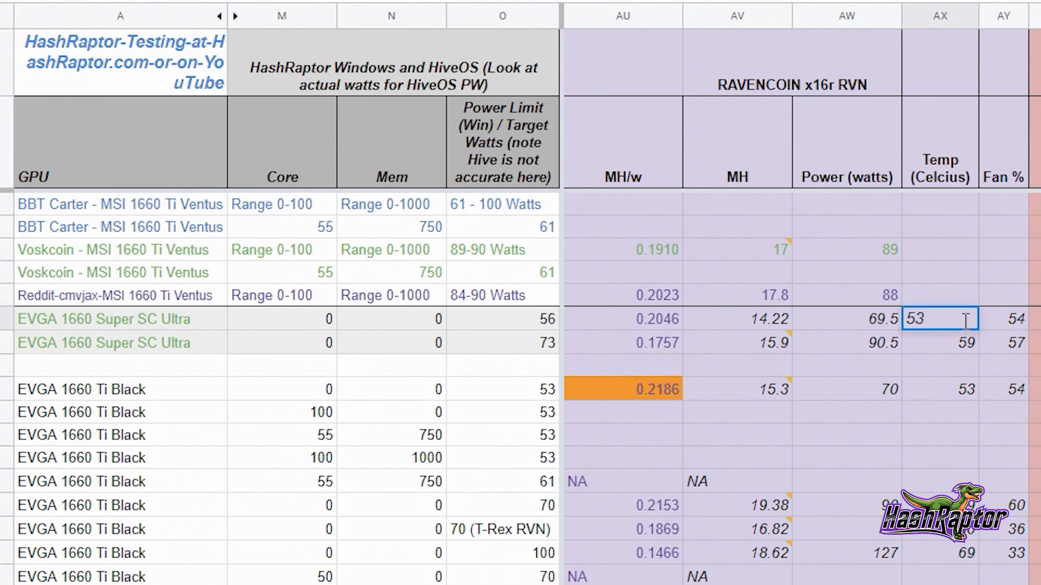
click(939, 343)
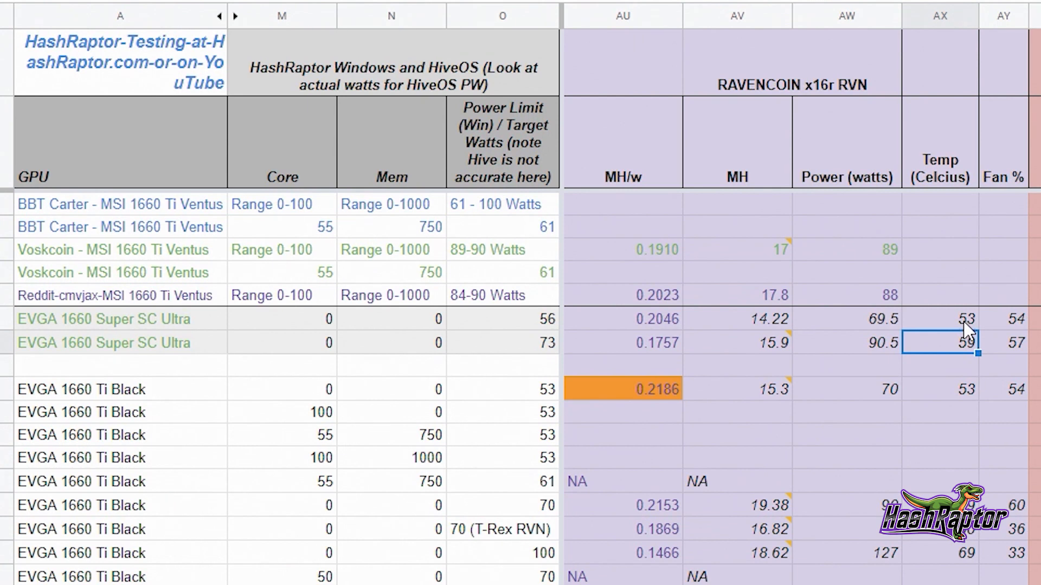
mouse_move(804, 354)
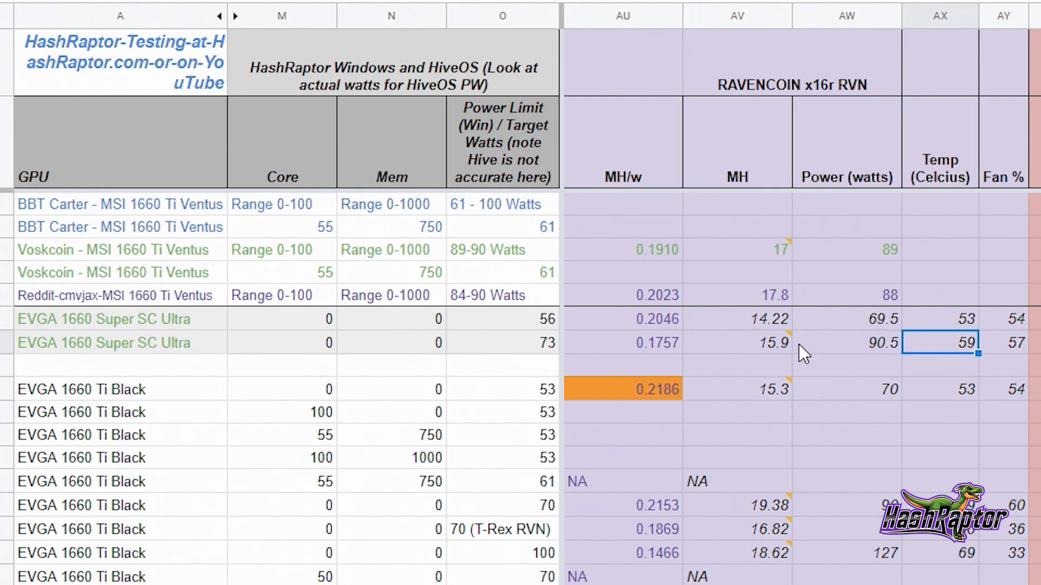
mouse_move(669, 325)
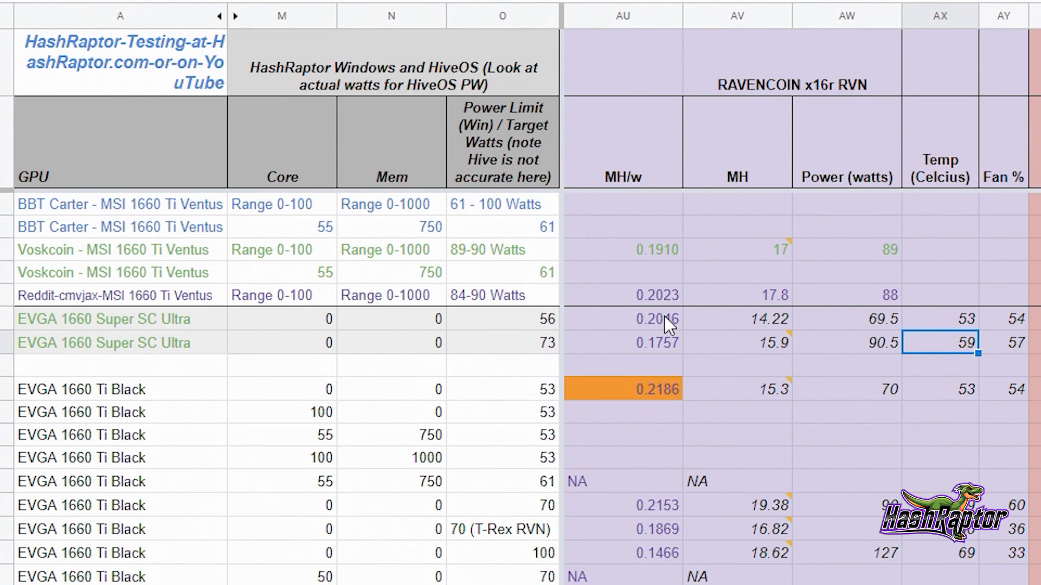
mouse_move(675, 337)
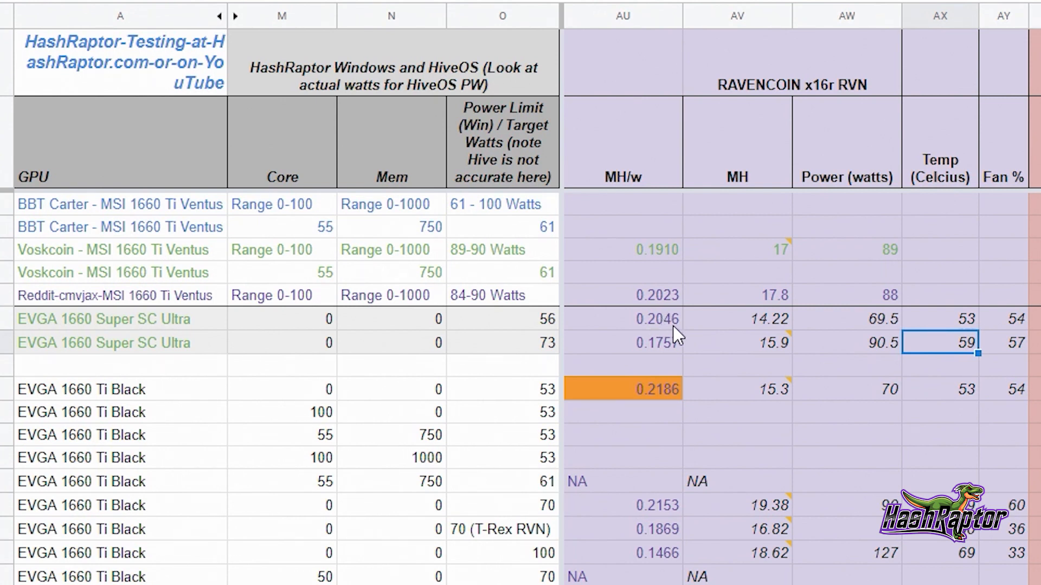
mouse_move(667, 328)
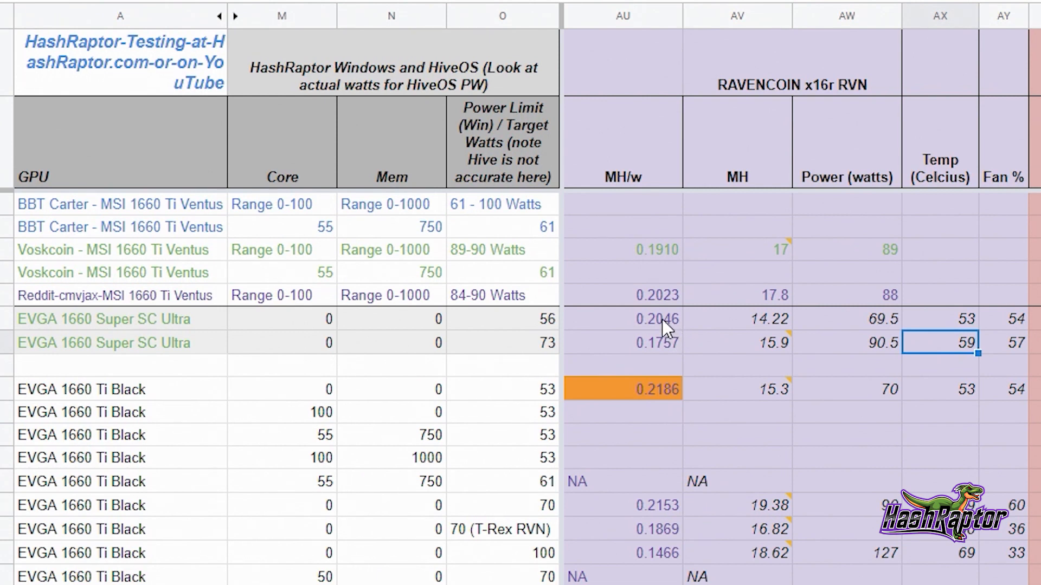
mouse_move(666, 338)
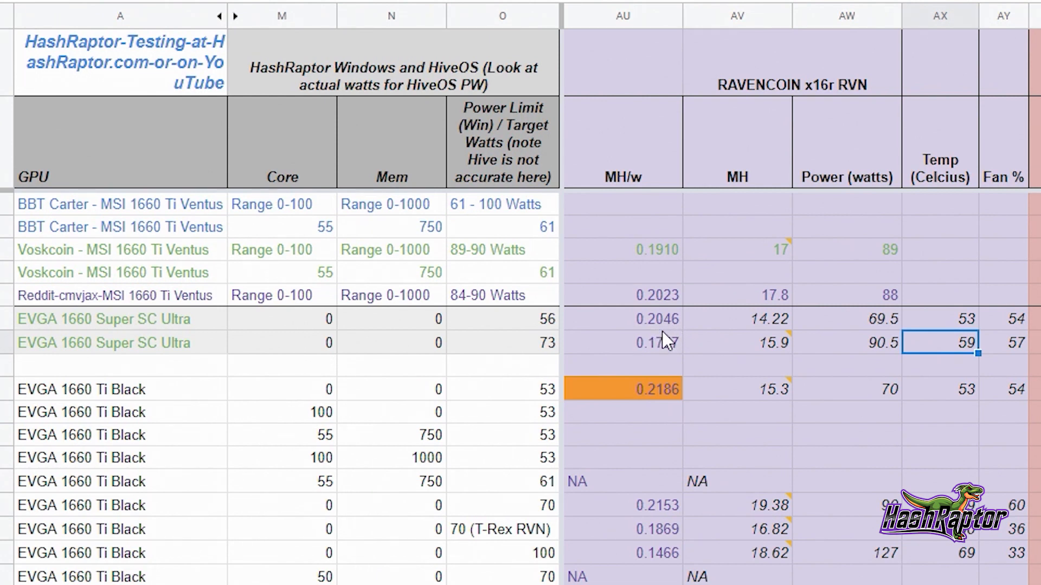
mouse_move(671, 332)
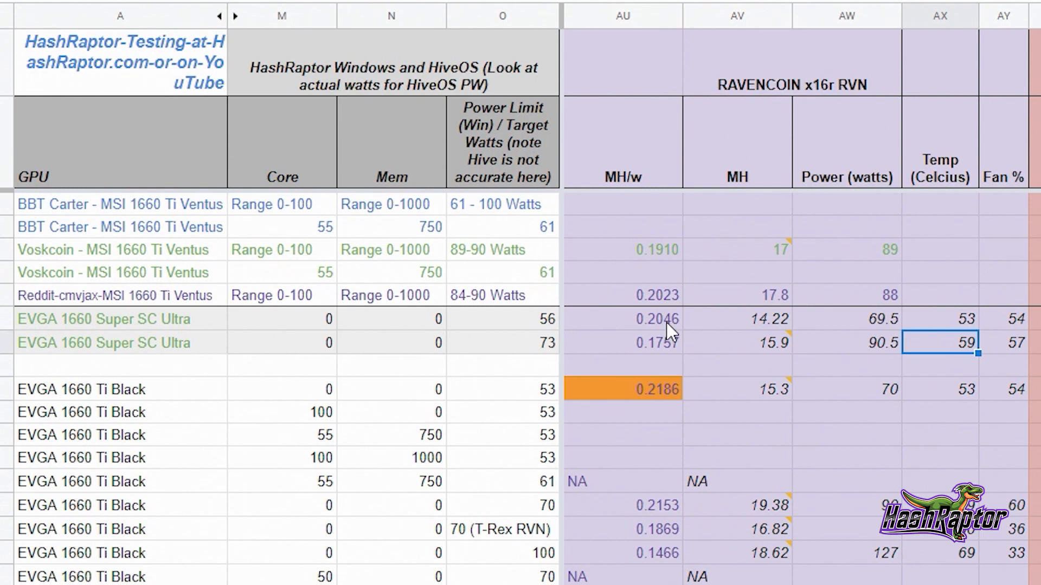
mouse_move(684, 332)
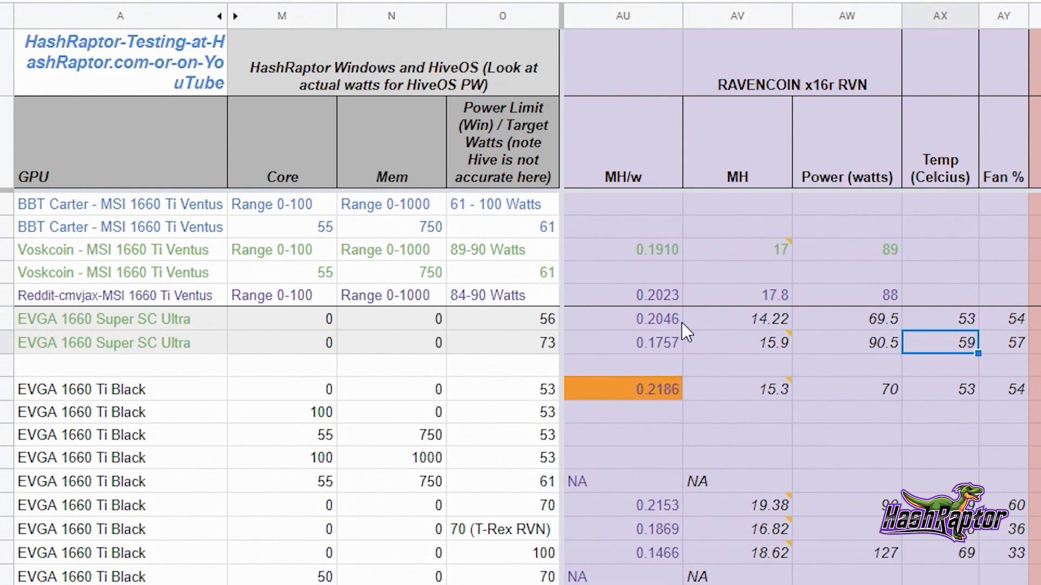
mouse_move(751, 332)
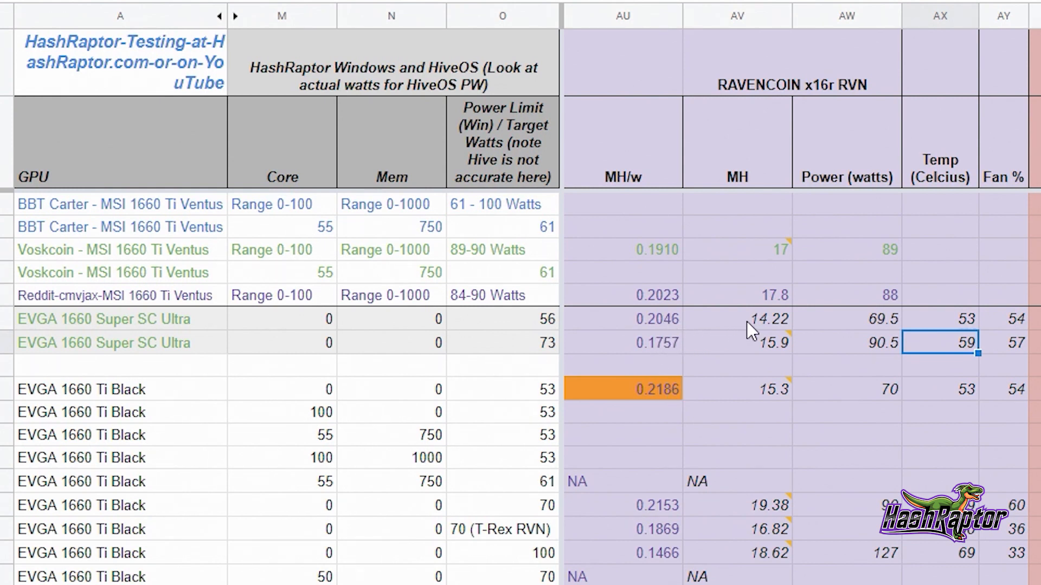
mouse_move(786, 325)
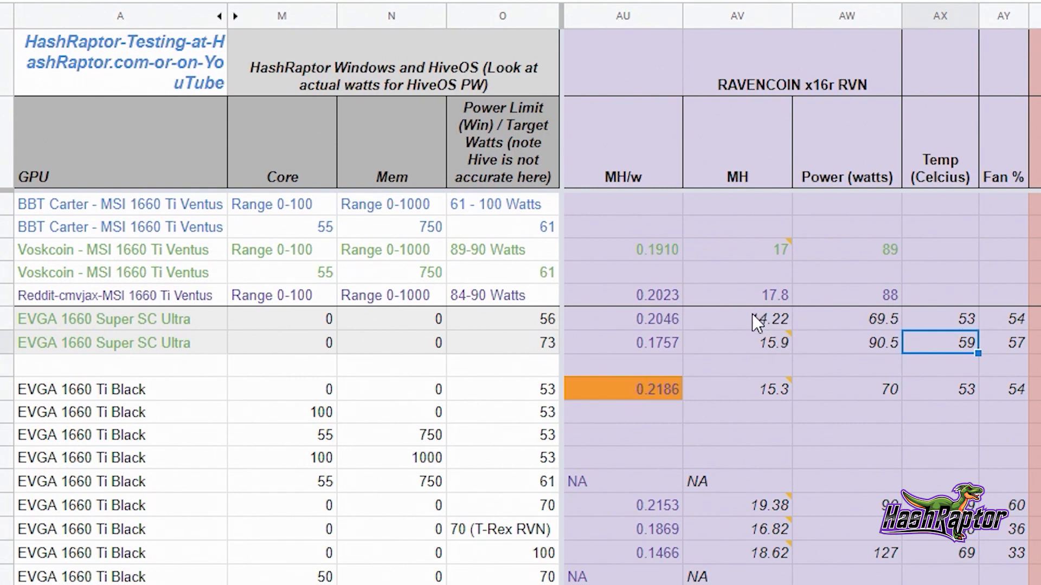
mouse_move(760, 334)
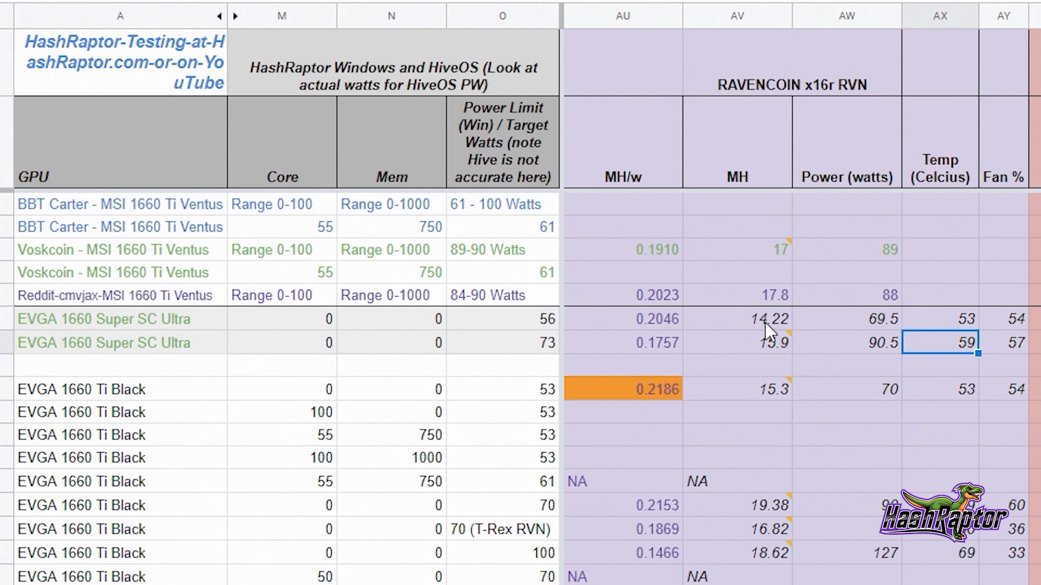
mouse_move(810, 334)
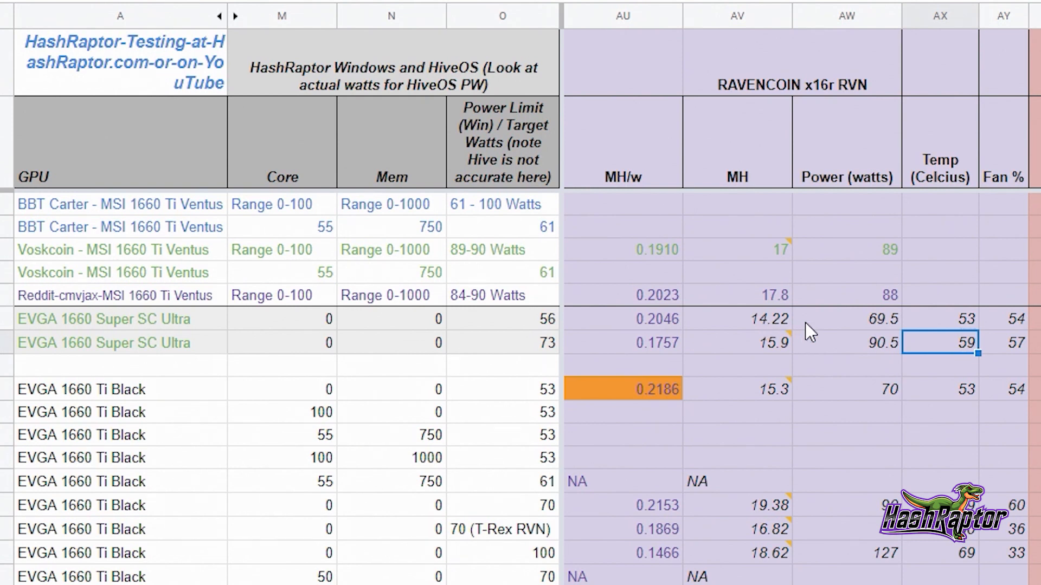
mouse_move(754, 313)
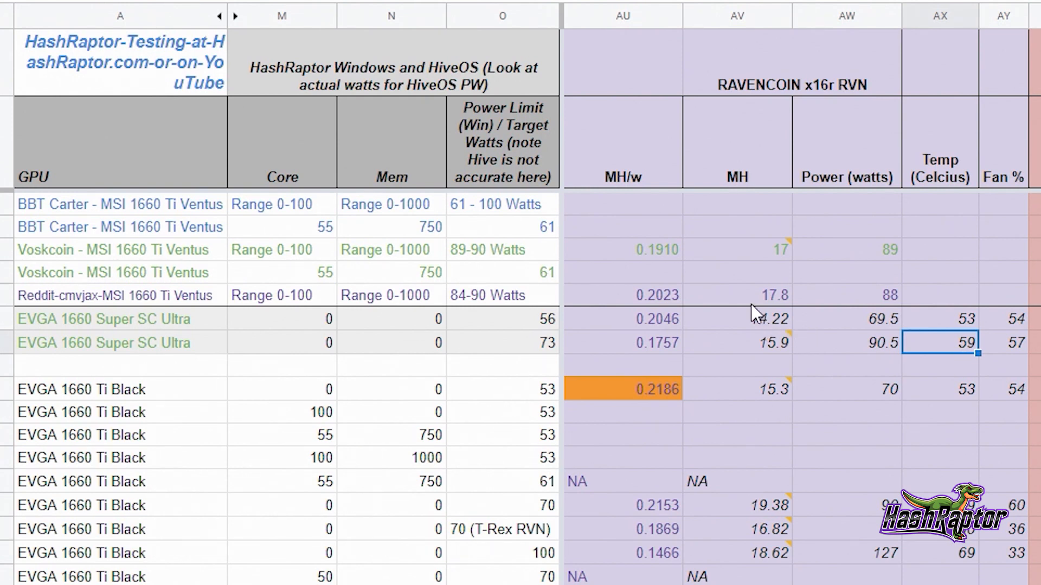
mouse_move(657, 330)
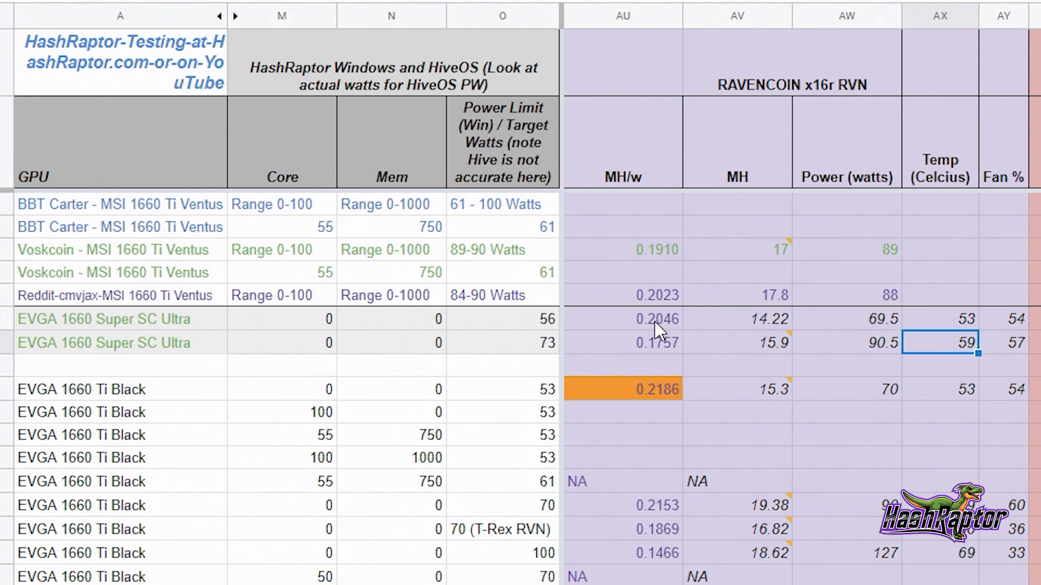
mouse_move(703, 337)
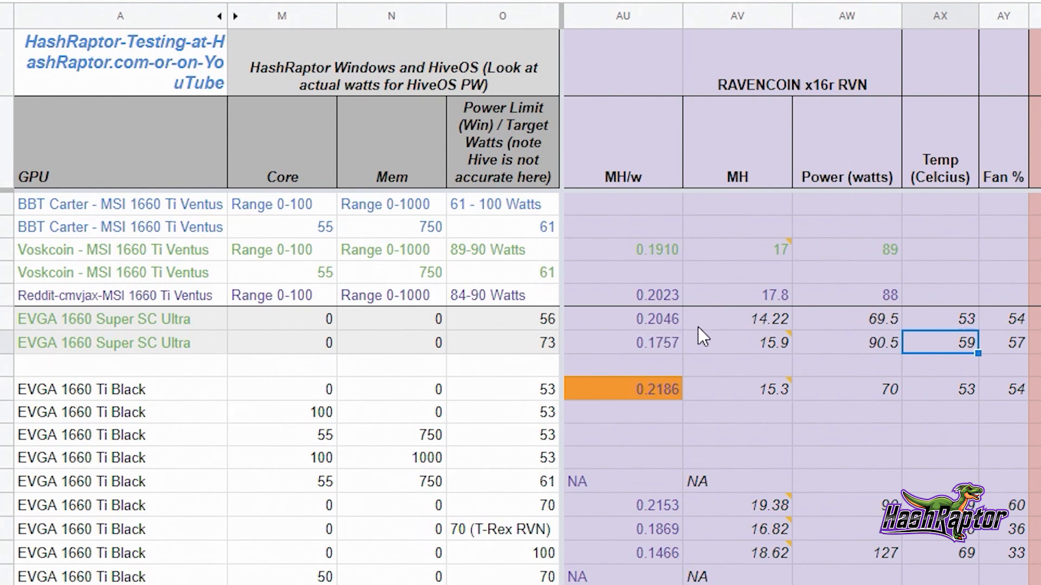
click(622, 319)
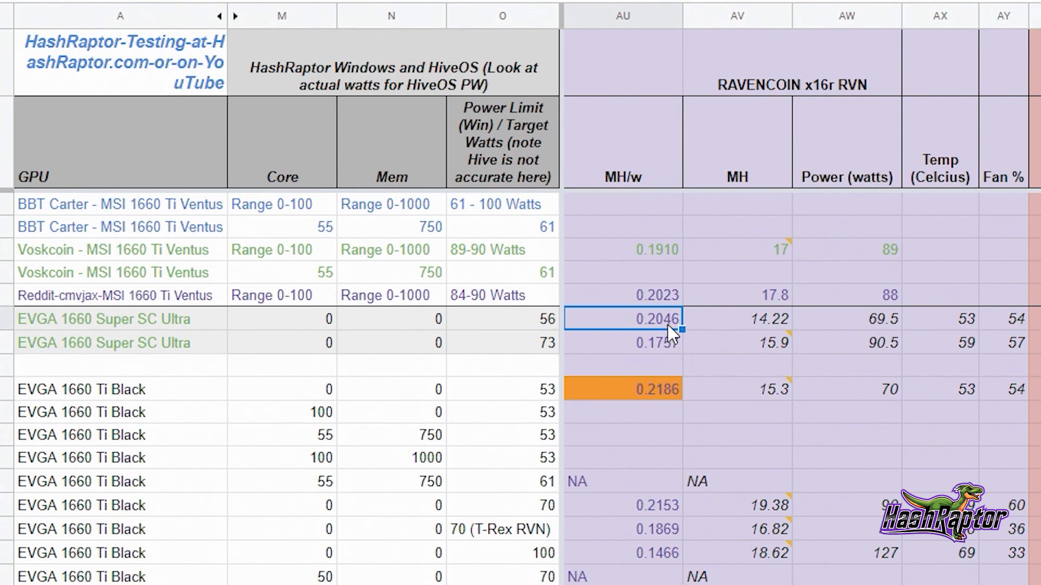
mouse_move(749, 335)
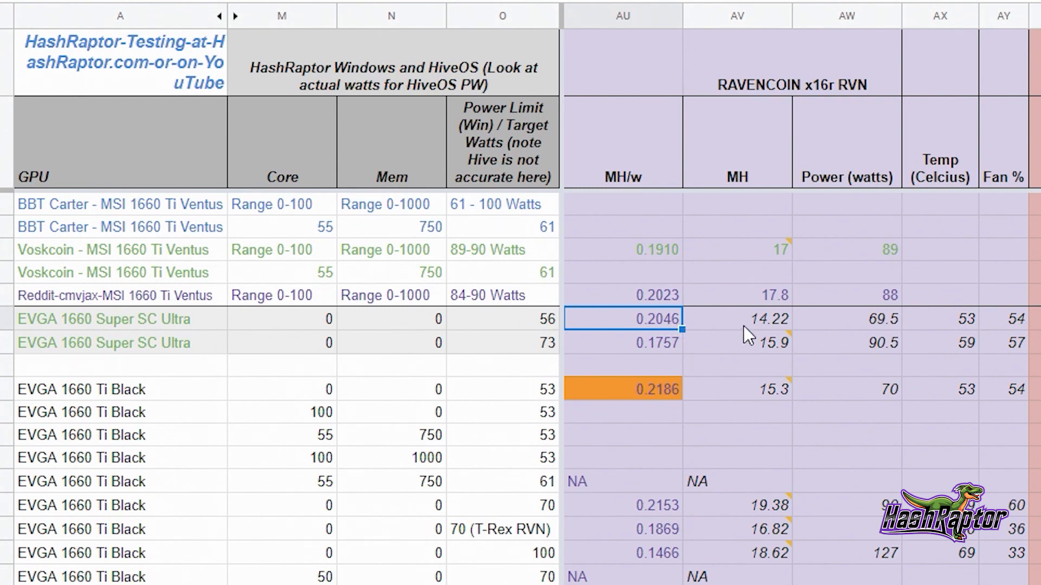
mouse_move(659, 331)
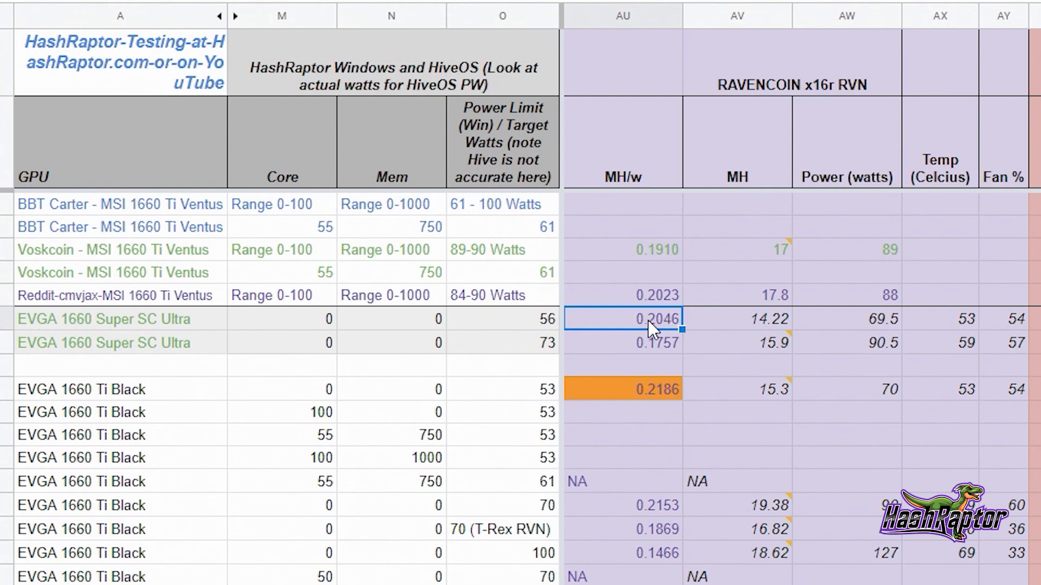
mouse_move(653, 335)
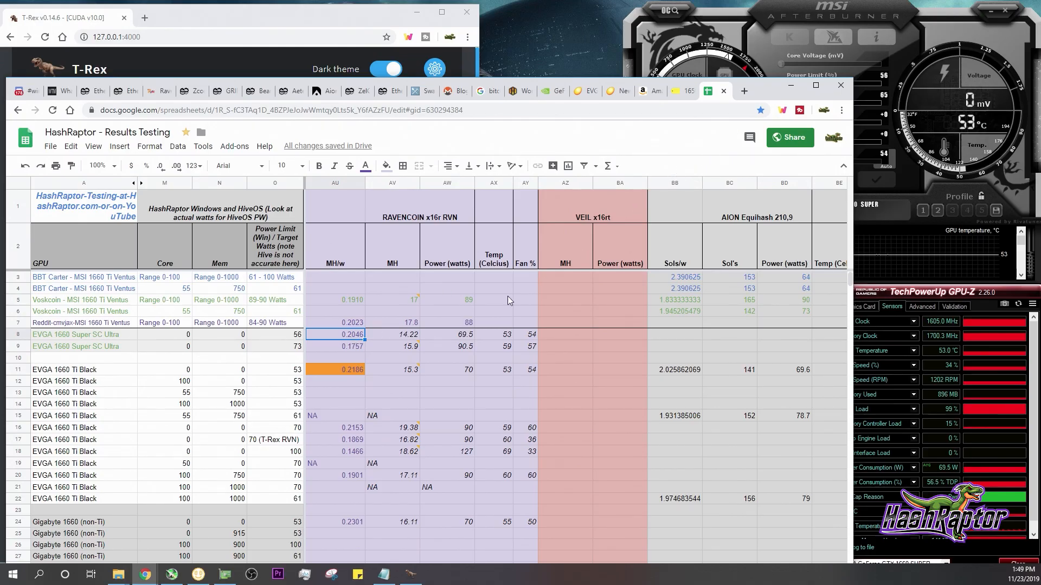
click(335, 334)
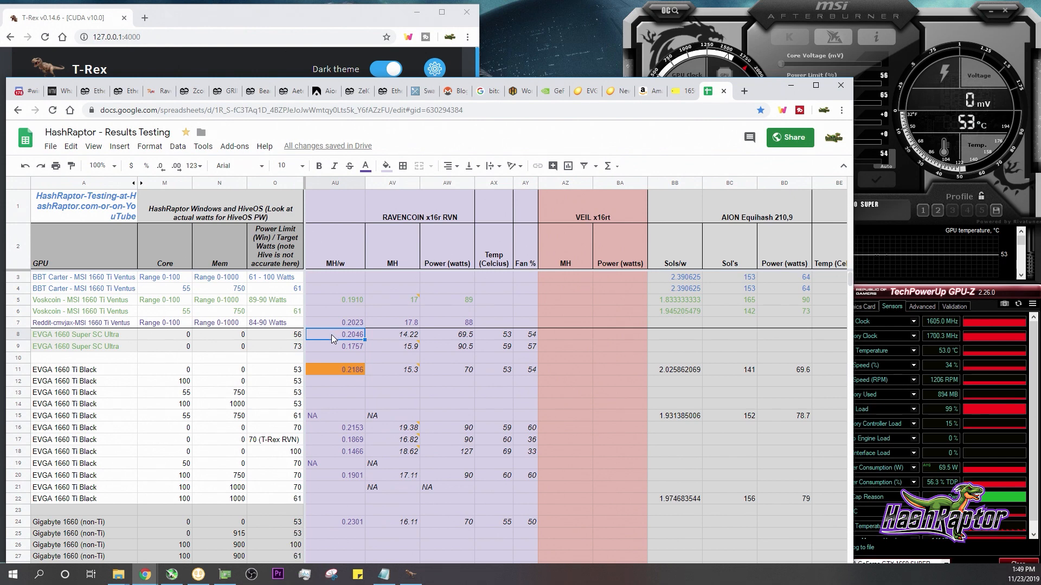